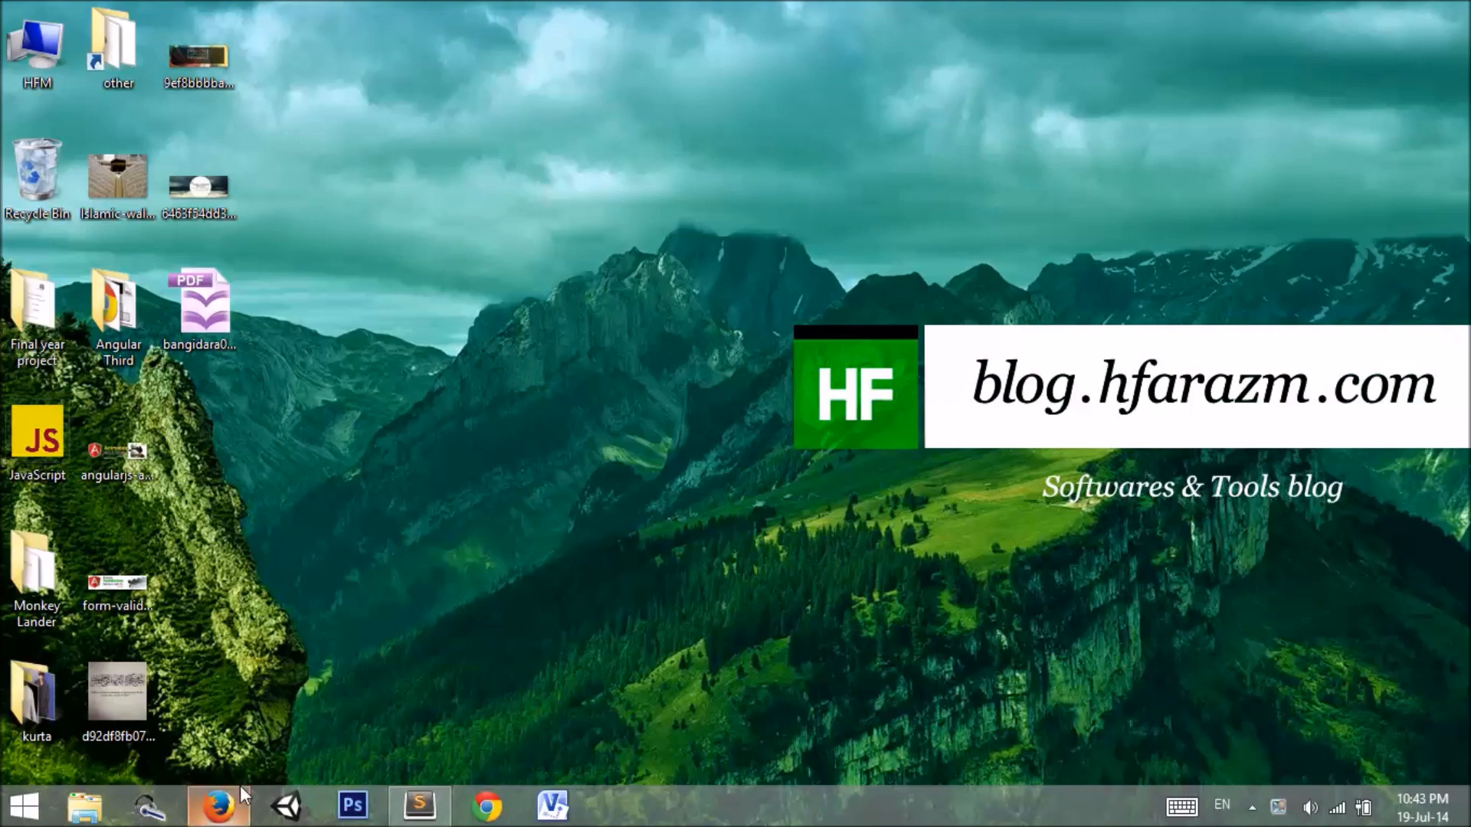
# Browse the guitar detail pages in Firefox and select part of the page address
pyautogui.click(218, 806)
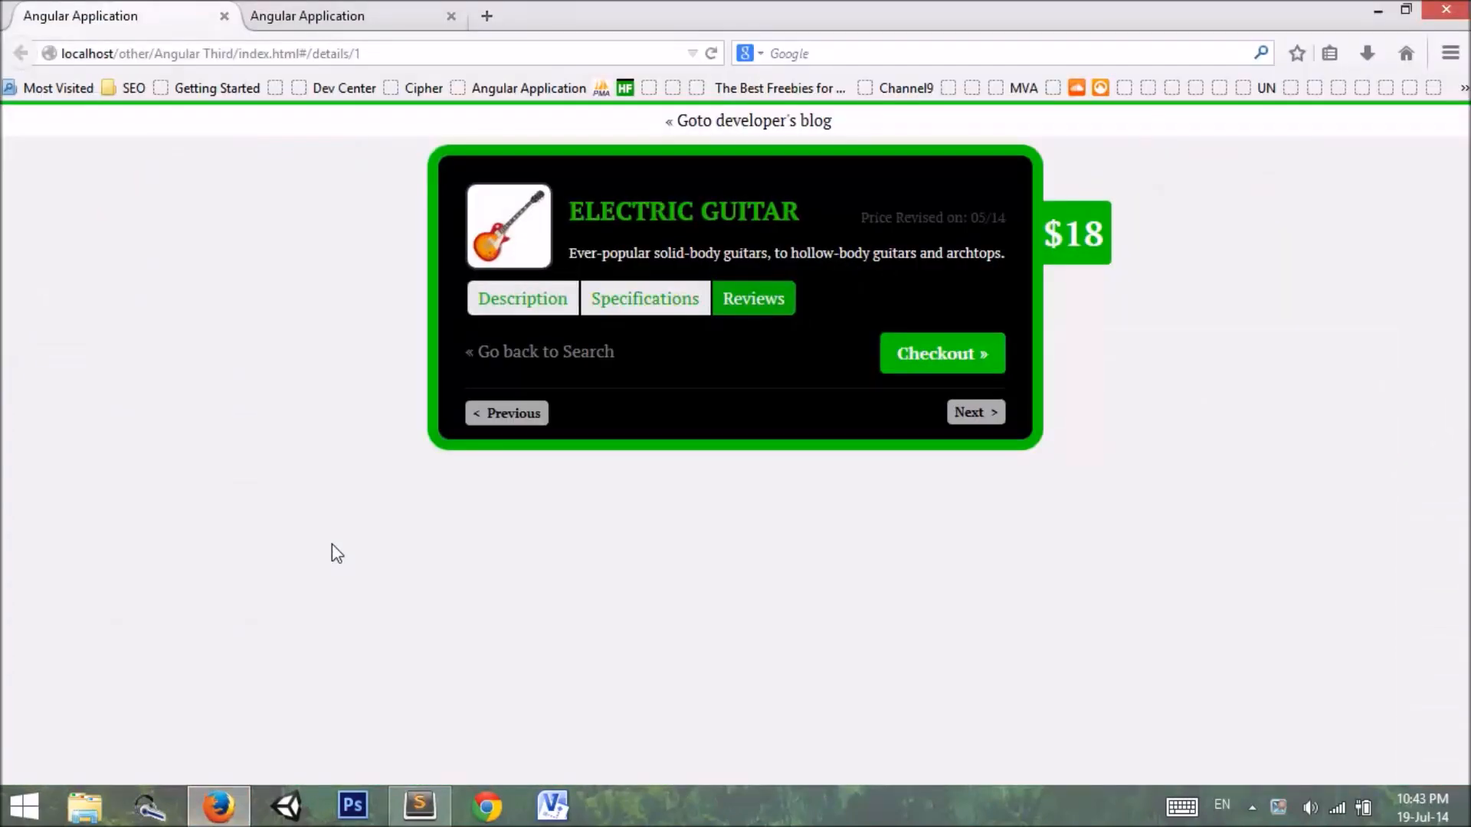
pyautogui.click(540, 350)
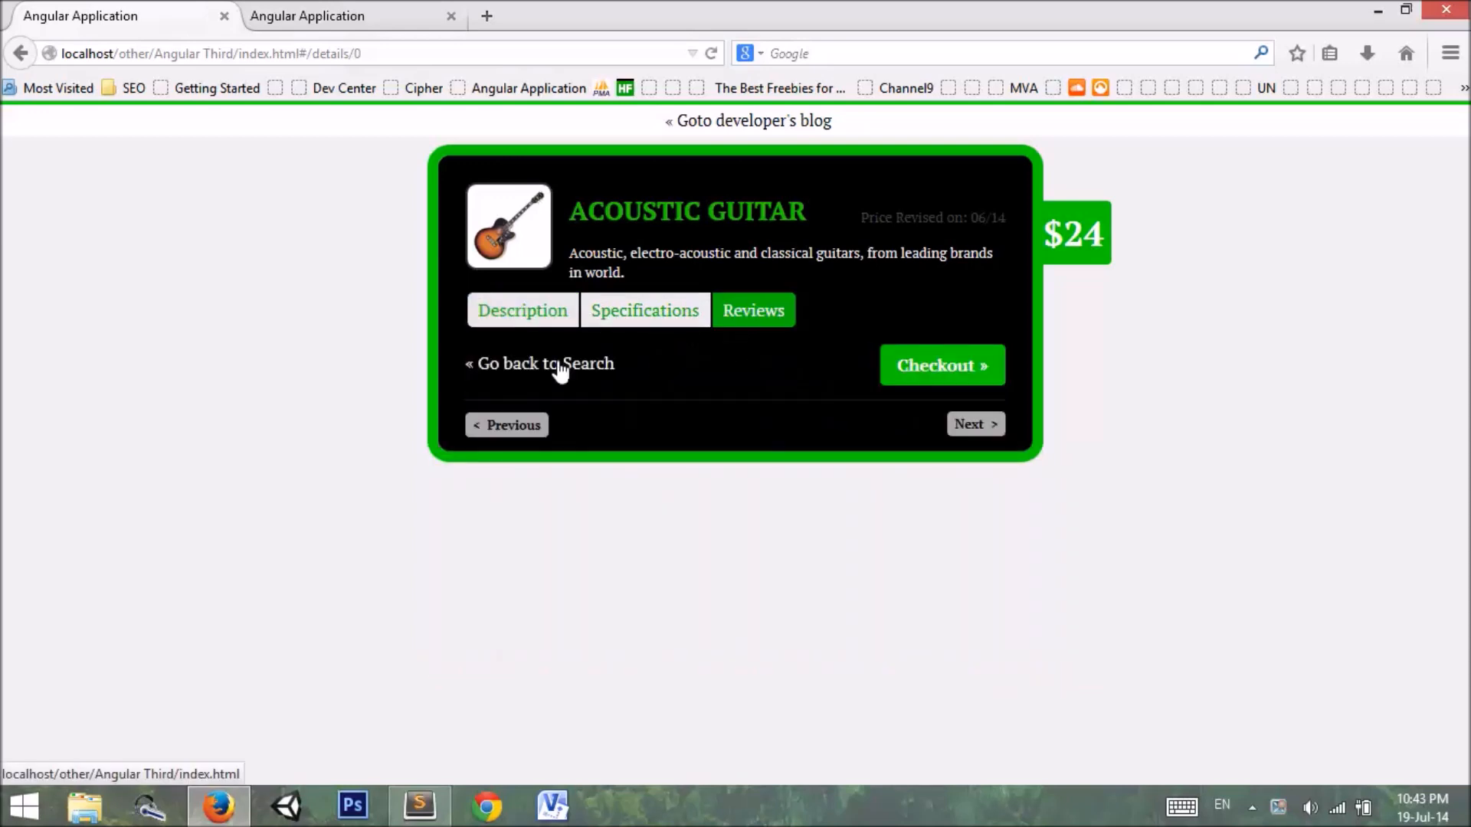
pyautogui.moveTo(711, 514)
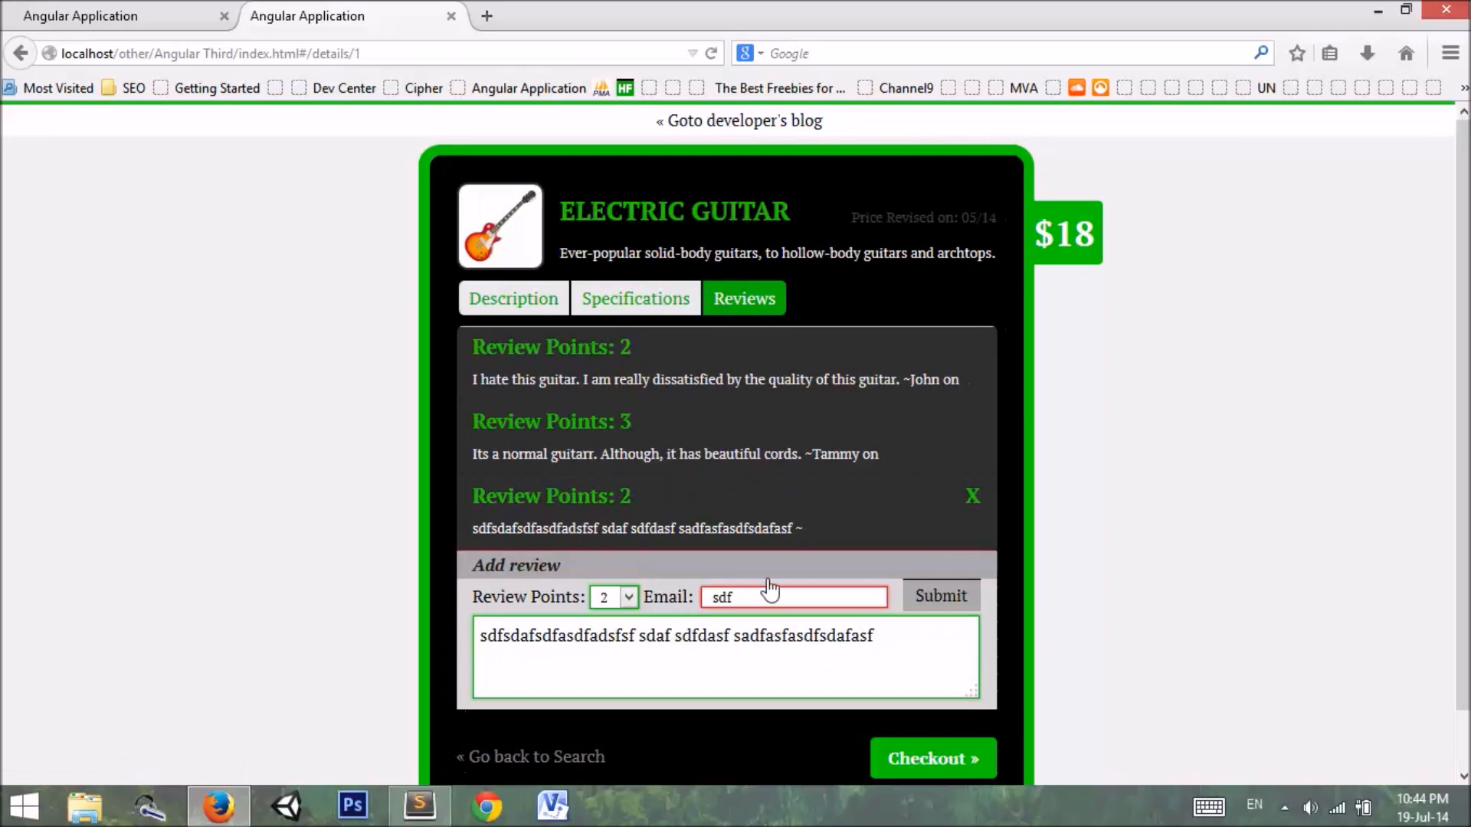
pyautogui.moveTo(416, 805)
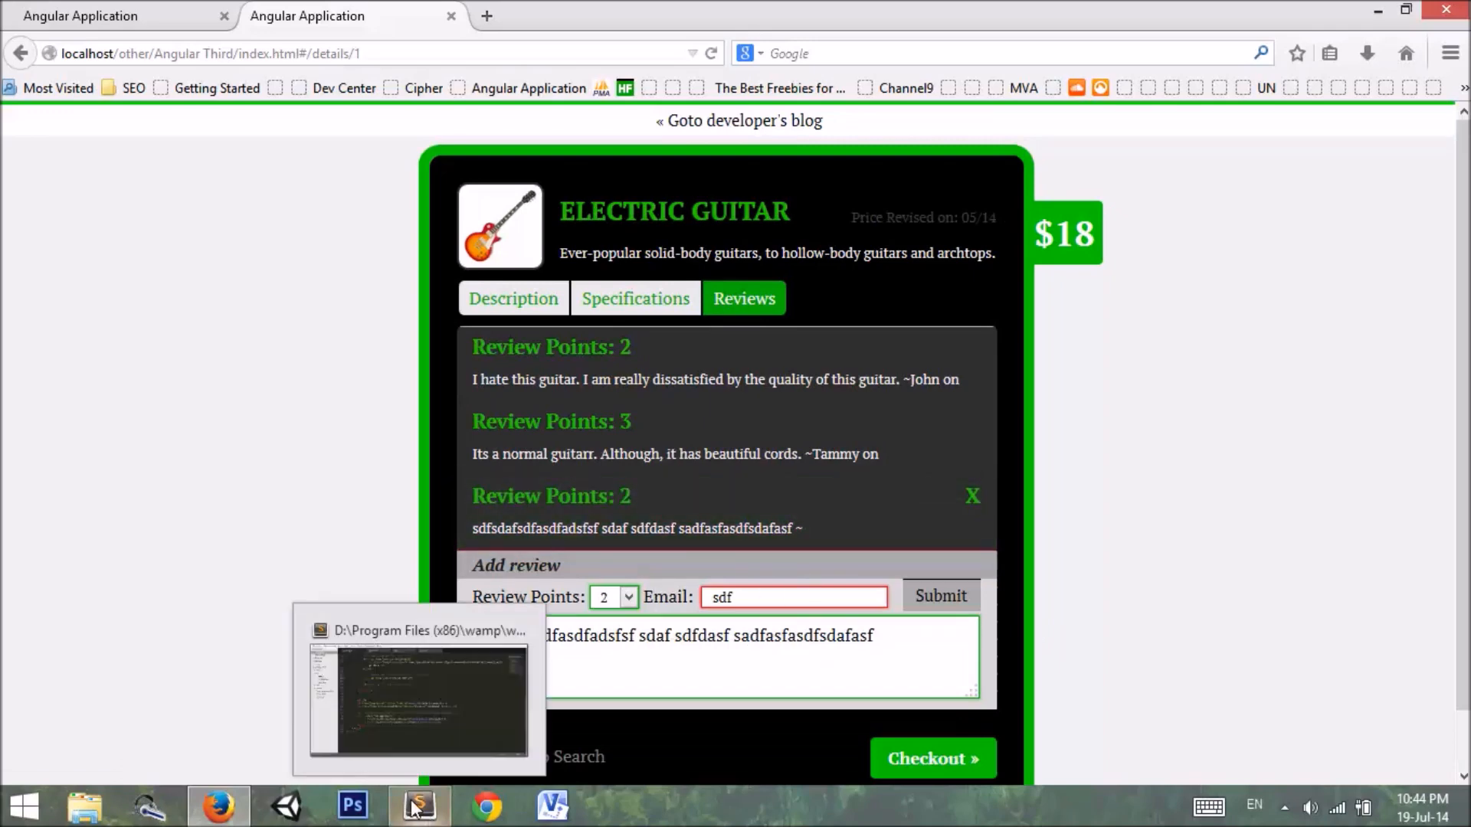
pyautogui.click(419, 806)
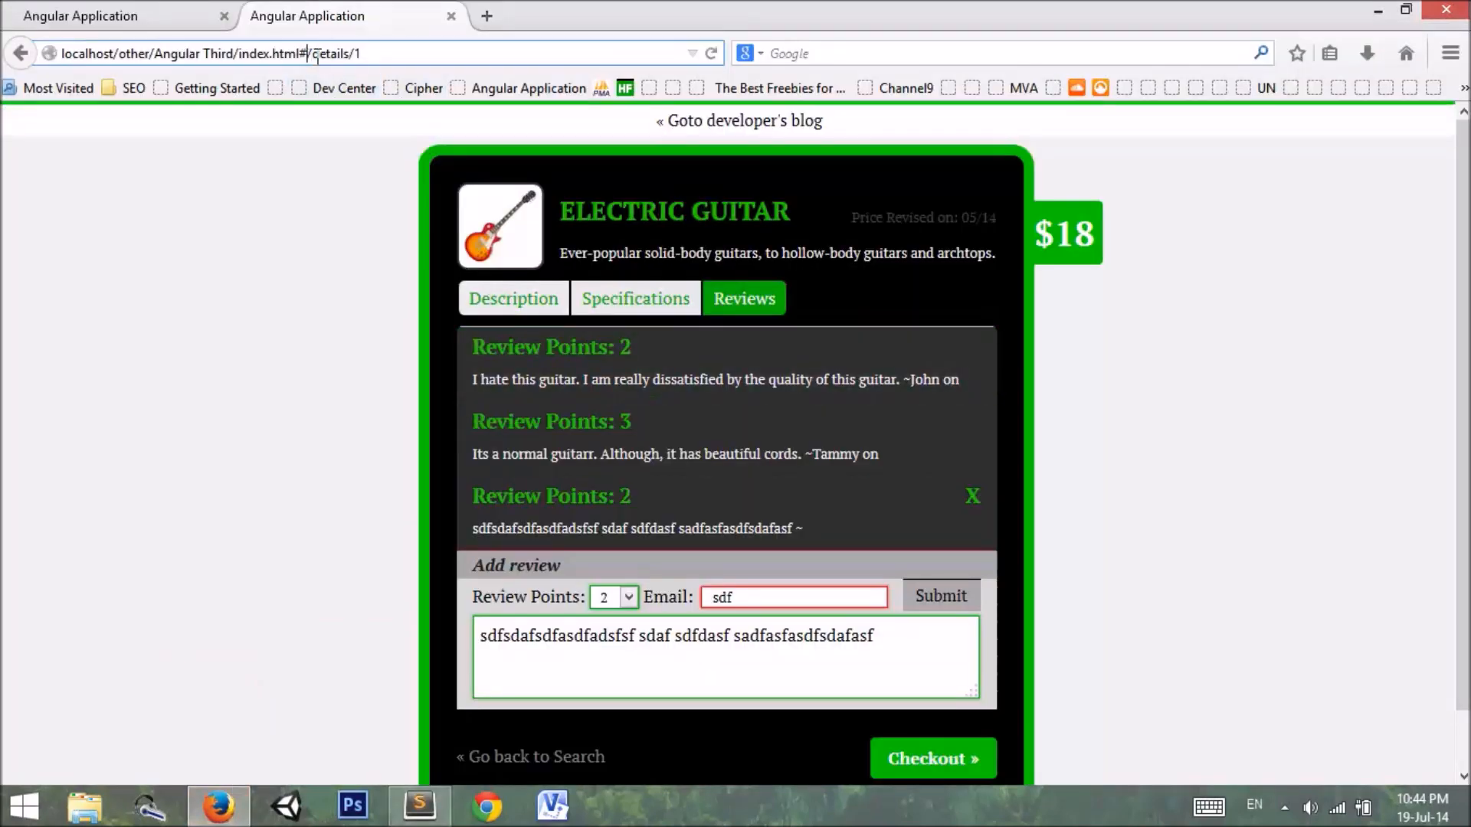
pyautogui.doubleClick(328, 54)
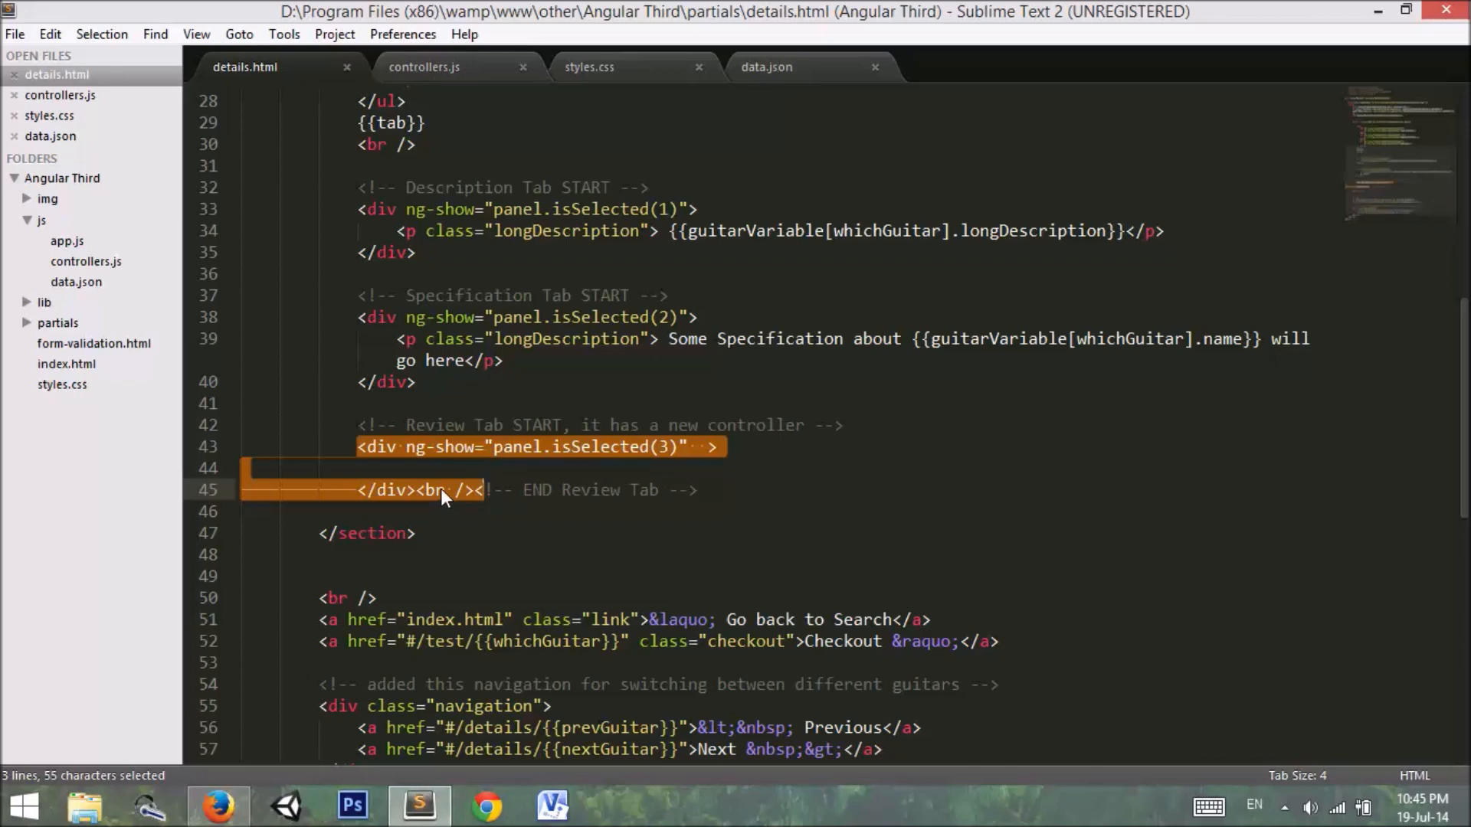
# Add class="reviewContainer" and ng-controller="ReviewController as reviewCtrl" to the Review tab div
pyautogui.click(504, 446)
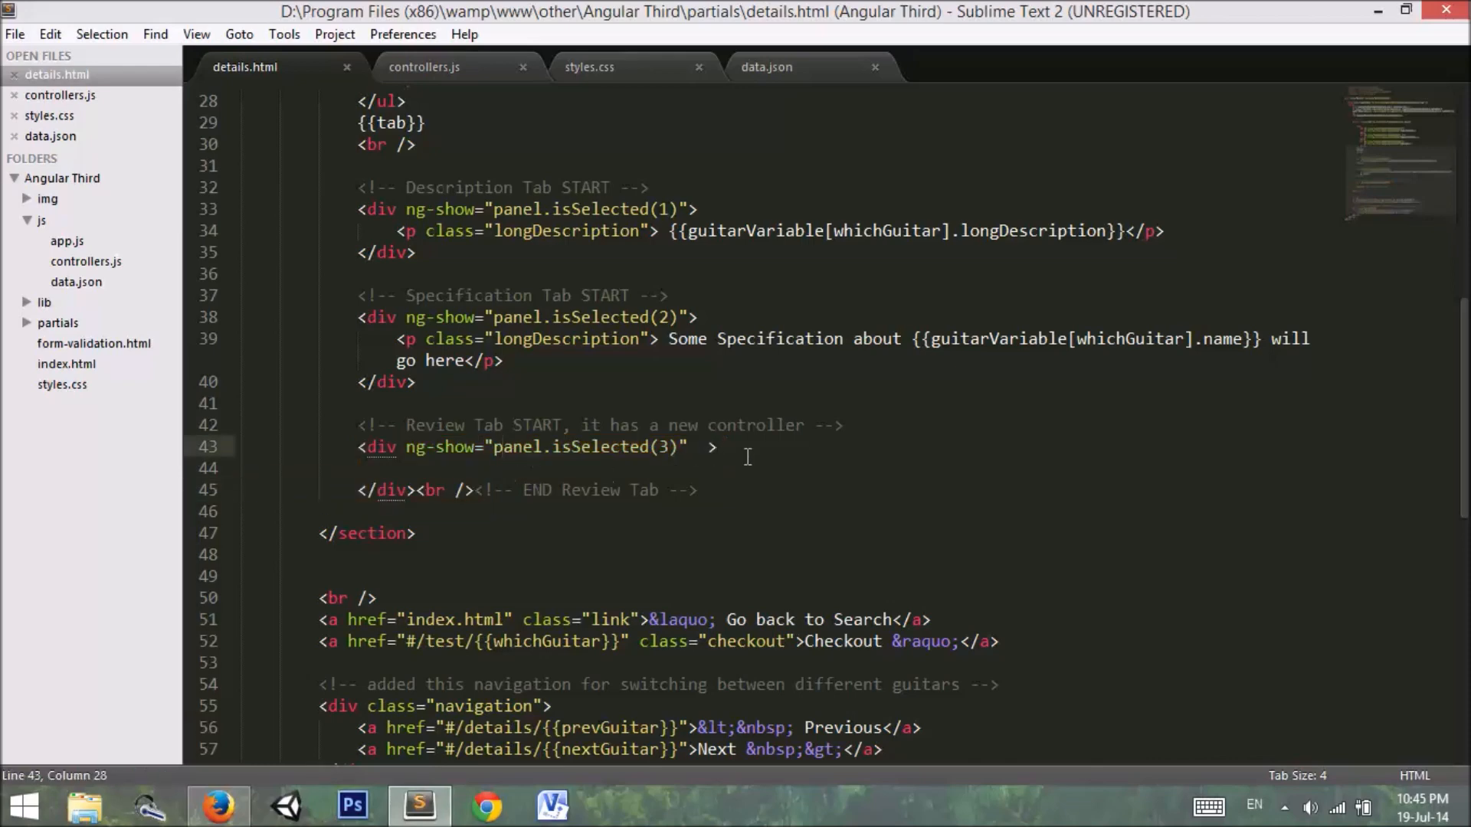
pyautogui.write('class="reviewContainer"')
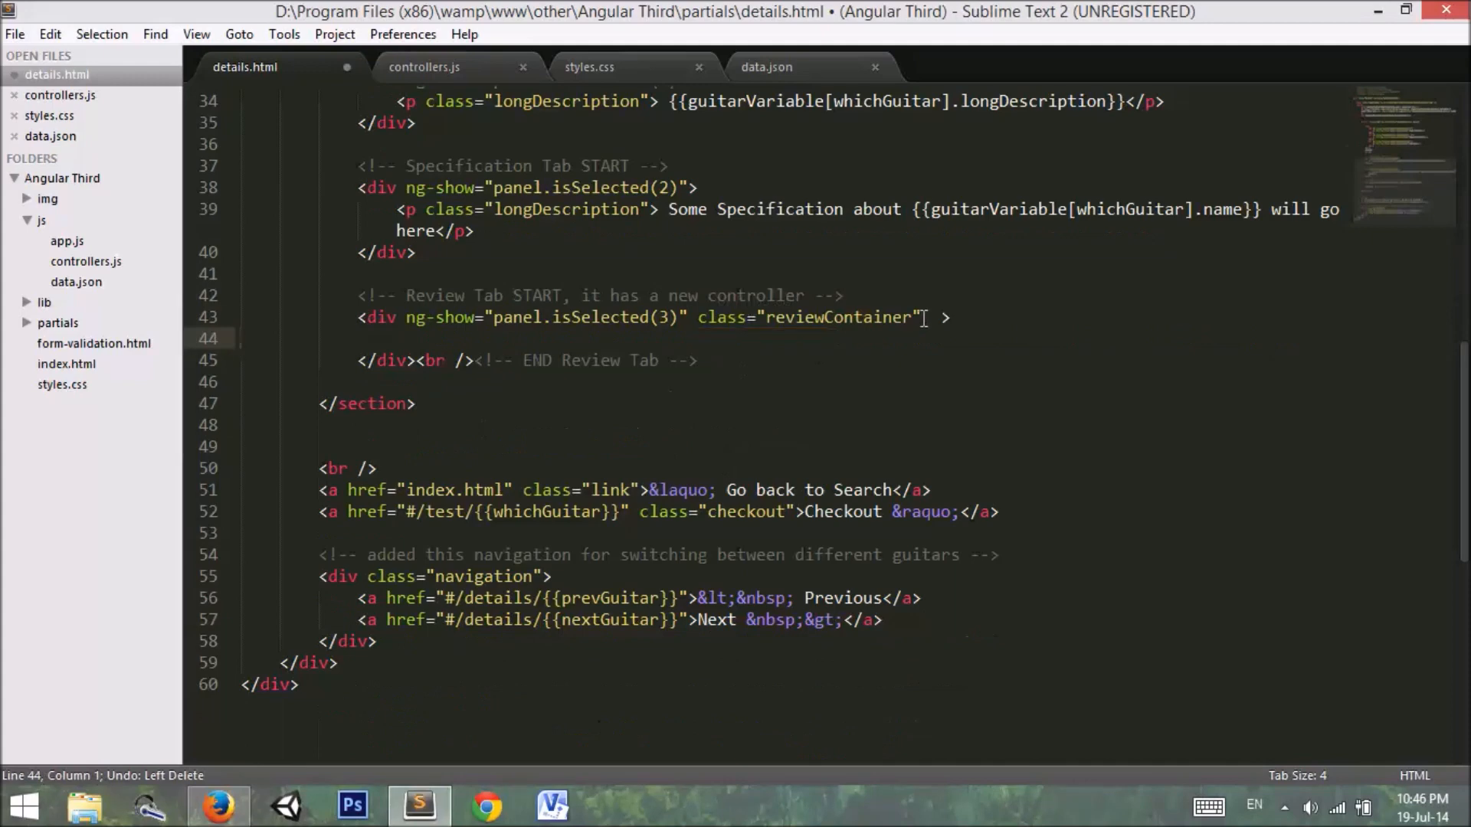
pyautogui.write('ng-controller="ReviewController as reviewCtrl"')
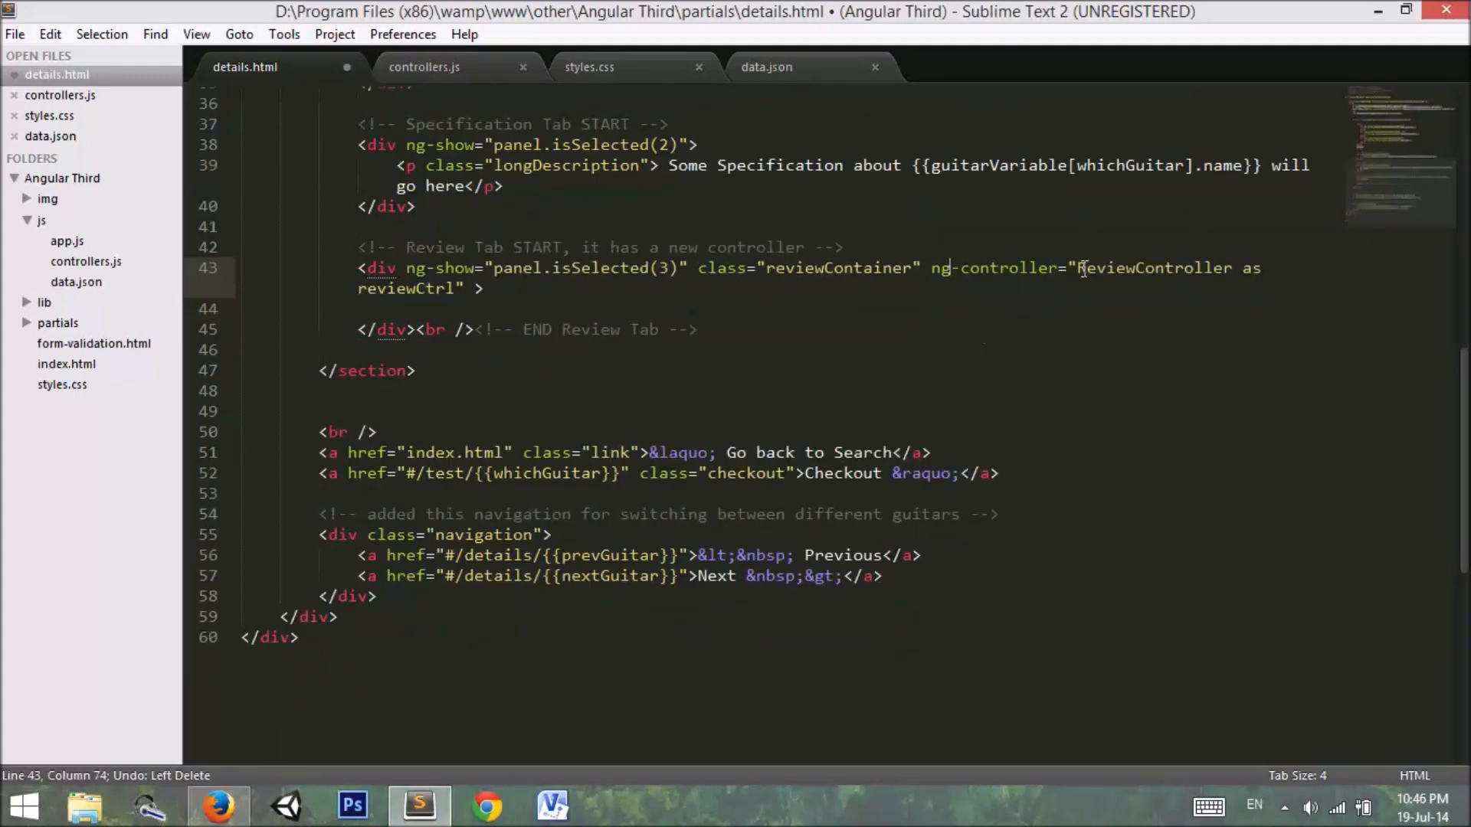
# Add the ng-repeat list of each guitar's reviews and open data.json
pyautogui.doubleClick(1153, 267)
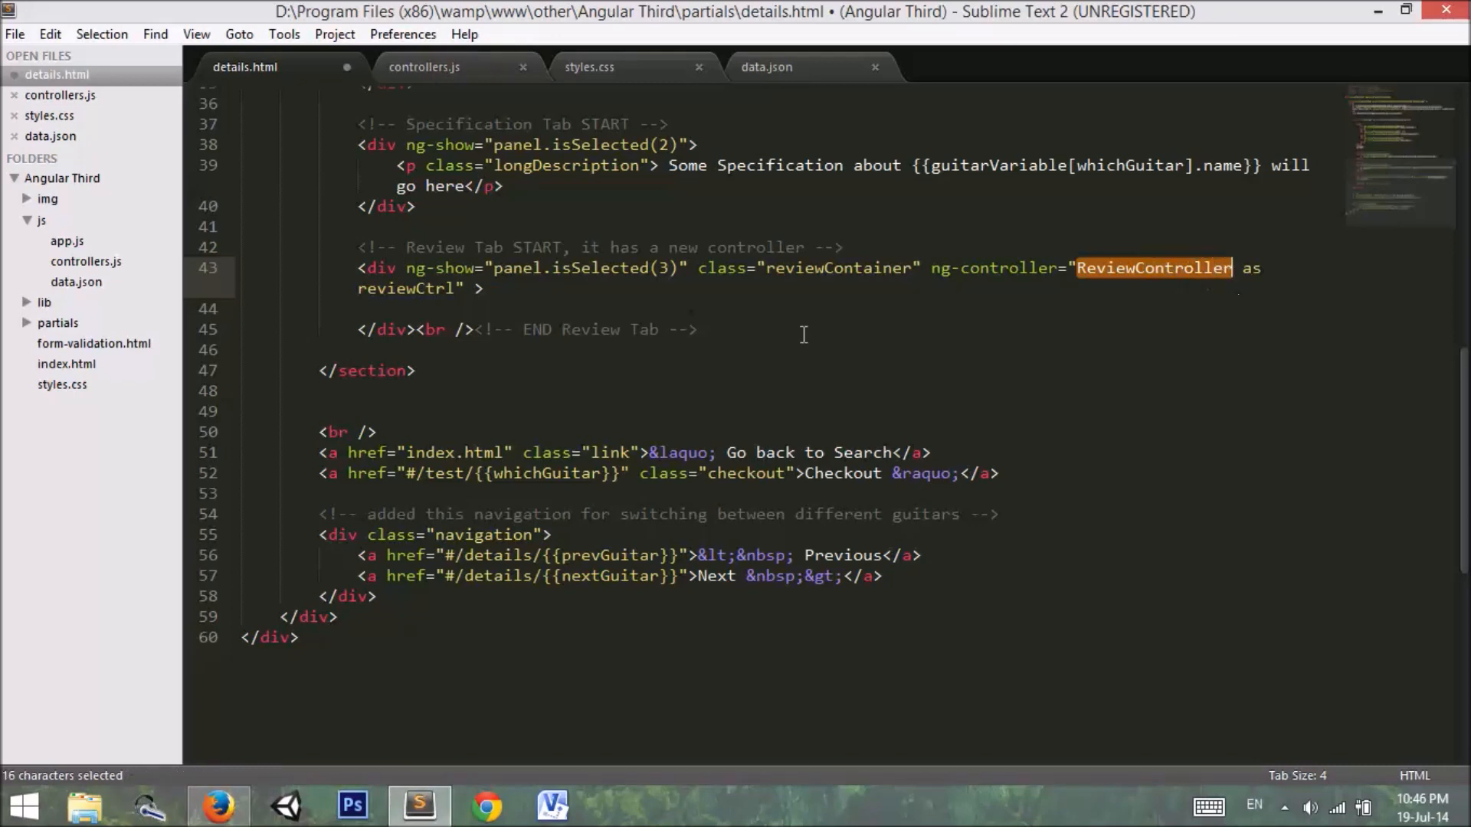
pyautogui.doubleClick(408, 288)
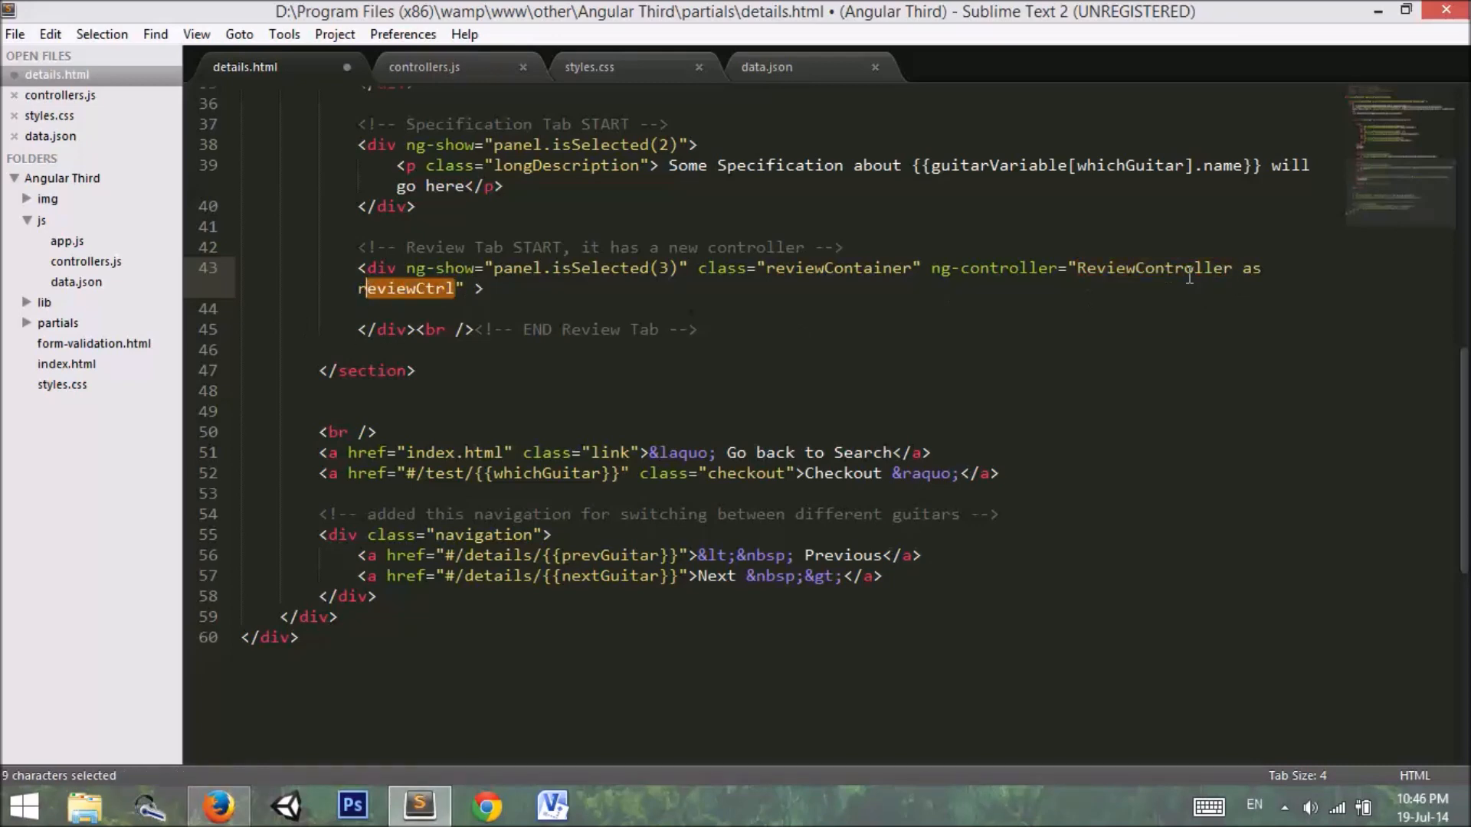
pyautogui.click(487, 316)
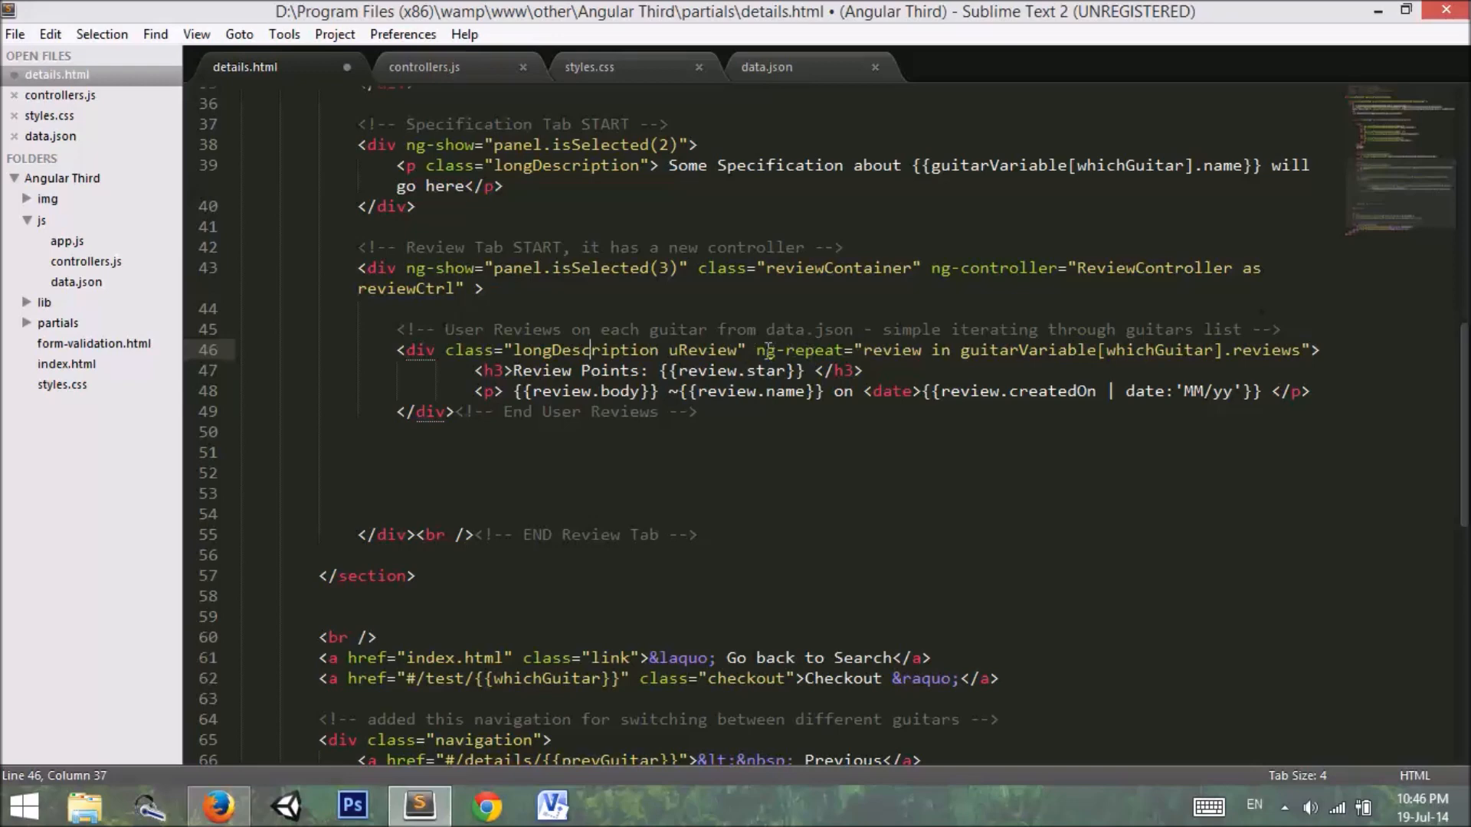
pyautogui.doubleClick(803, 350)
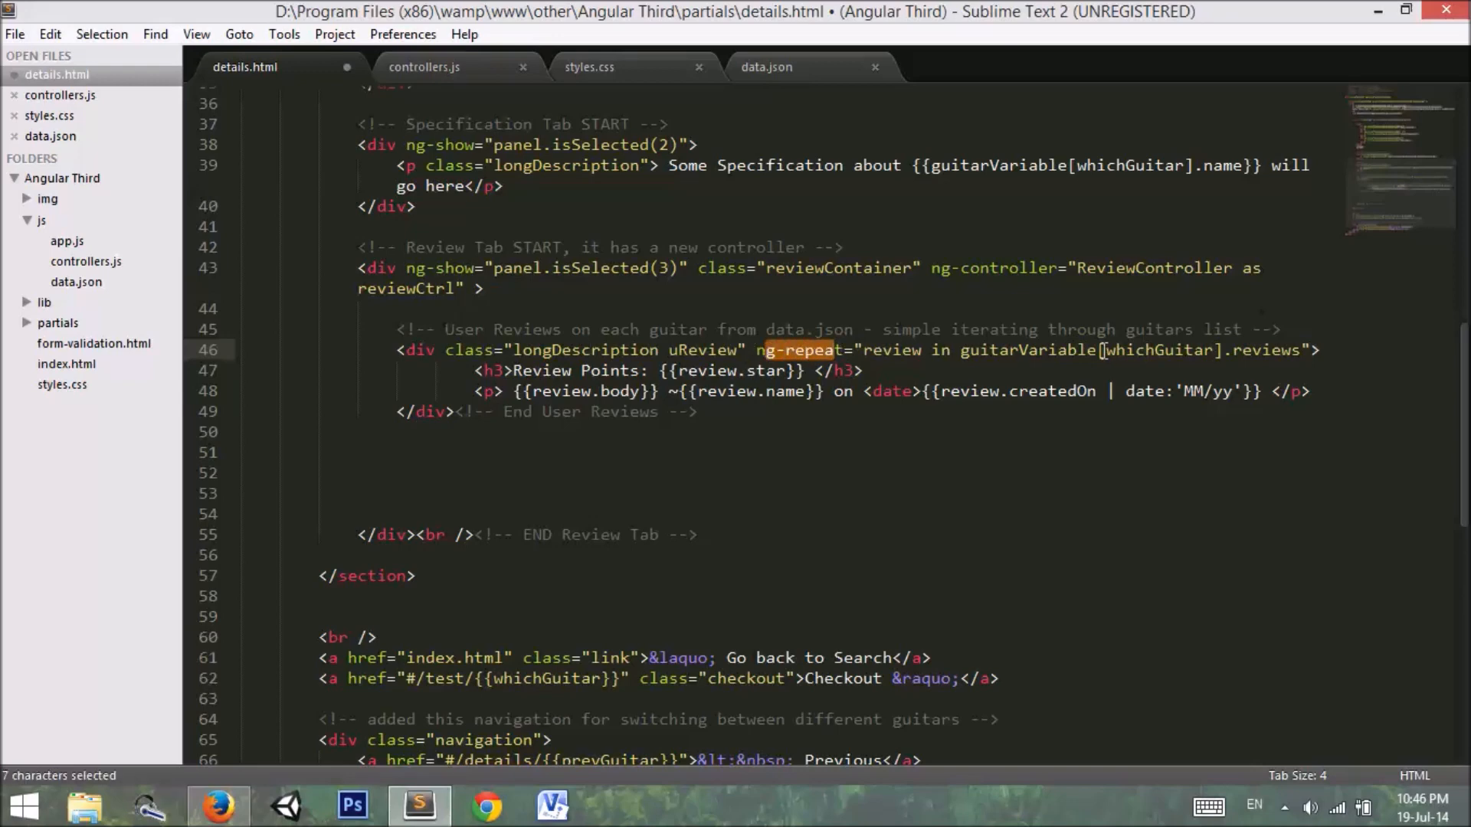
pyautogui.click(766, 67)
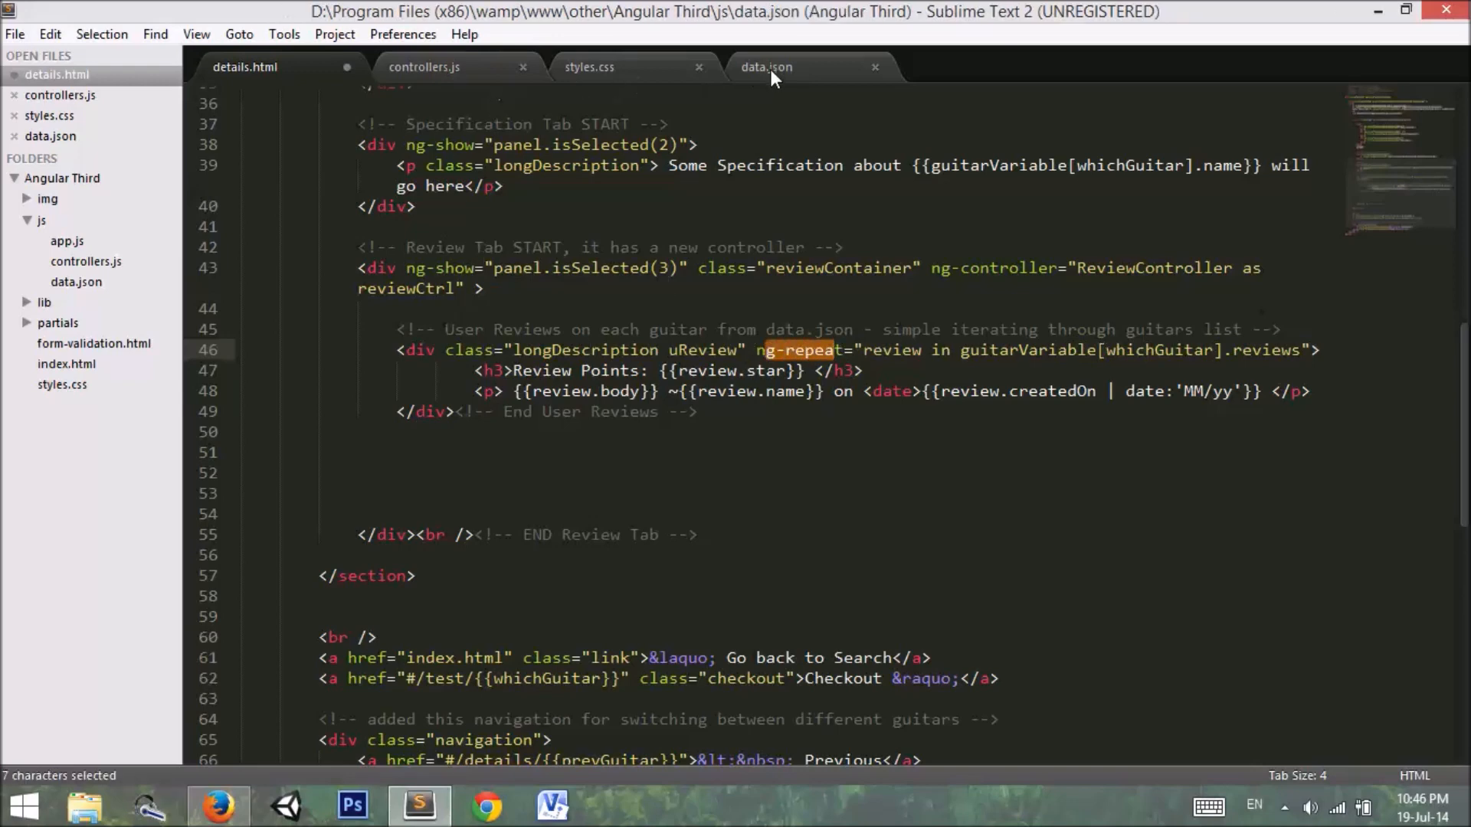
# Inspect the guitars' review entries and star field in data.json, then go back to details.html
pyautogui.click(766, 67)
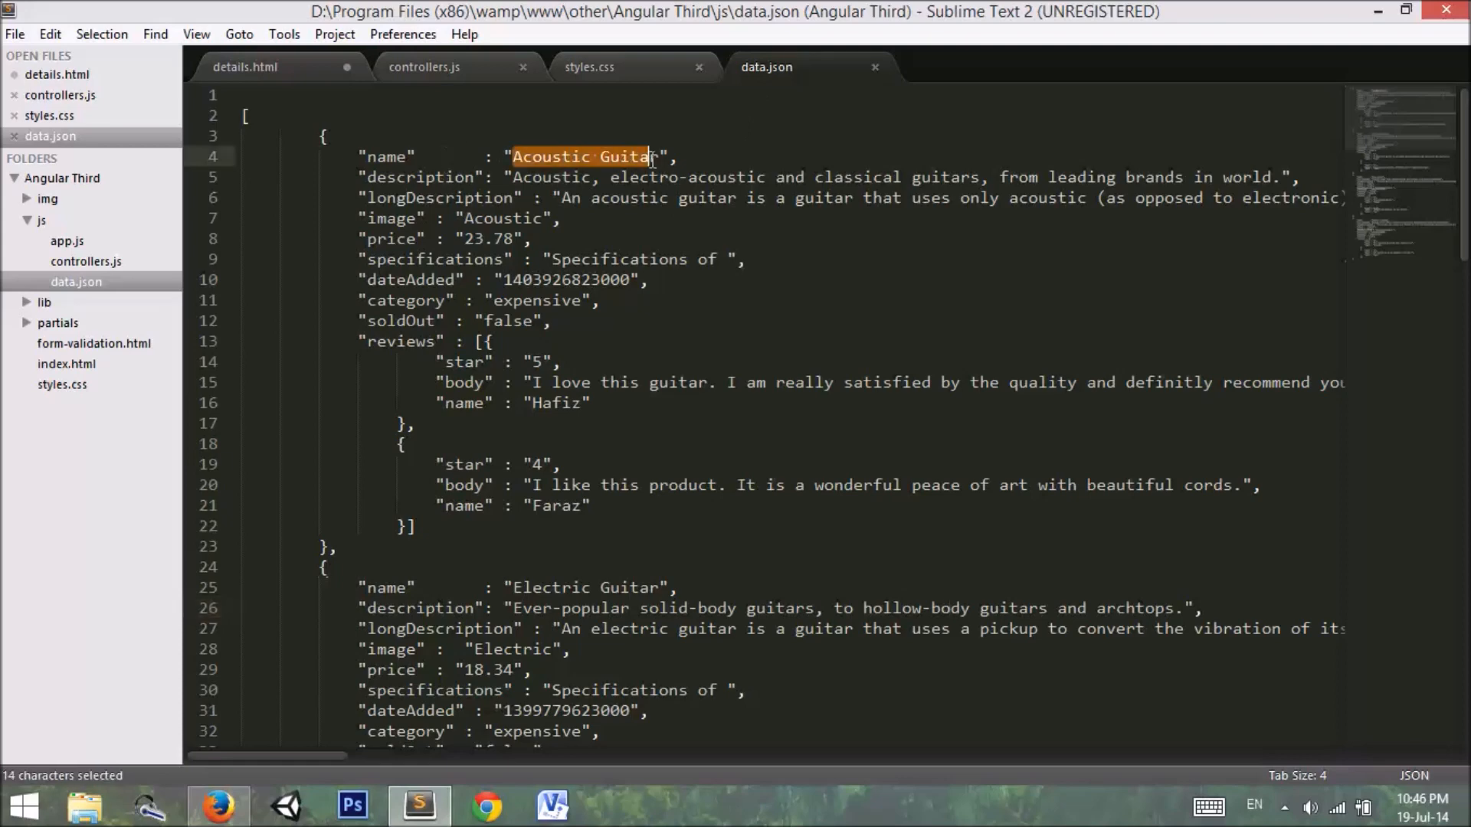
pyautogui.doubleClick(542, 587)
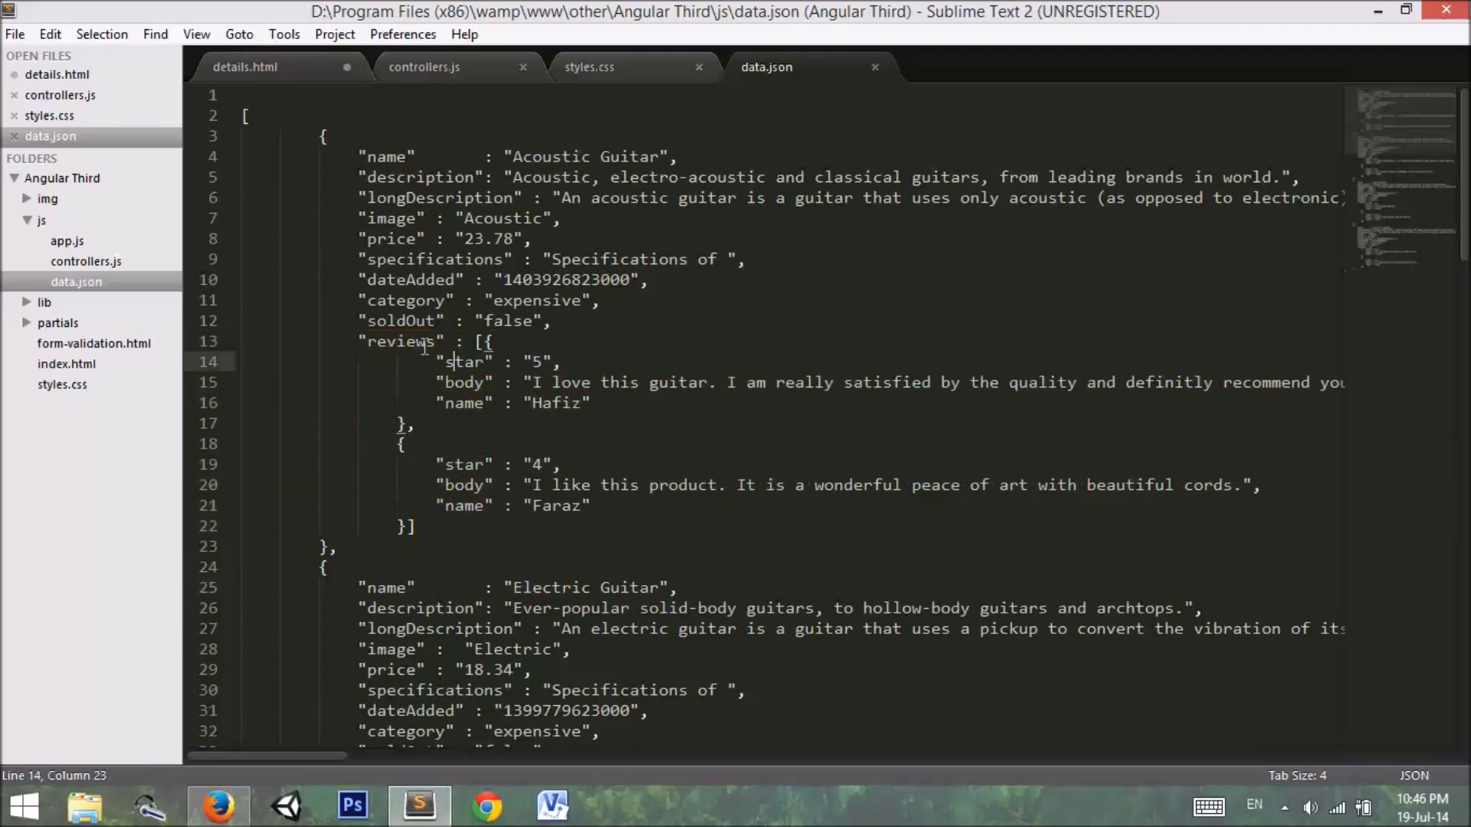
pyautogui.doubleClick(401, 342)
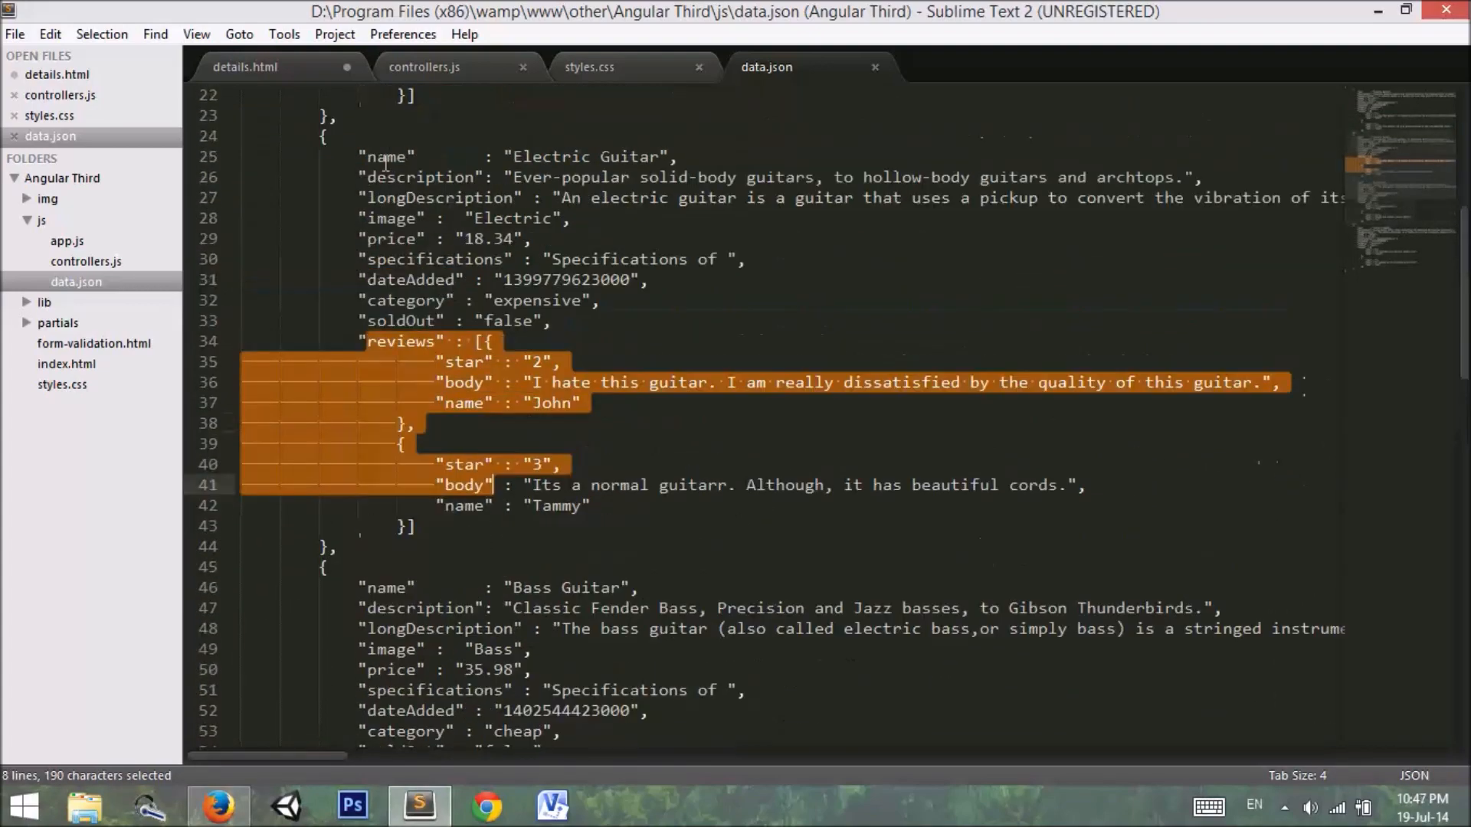
pyautogui.click(246, 67)
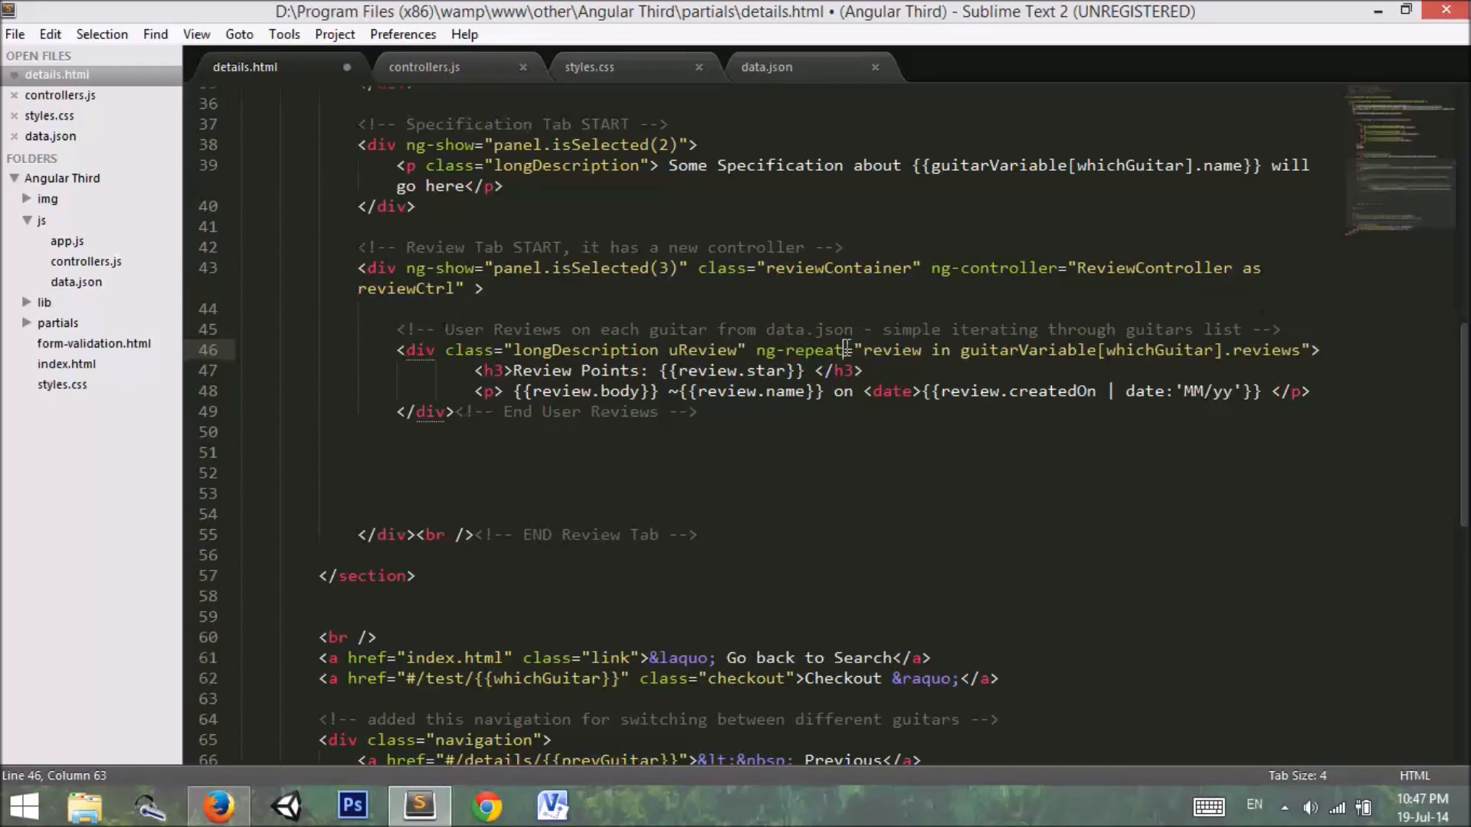
pyautogui.moveTo(889, 350)
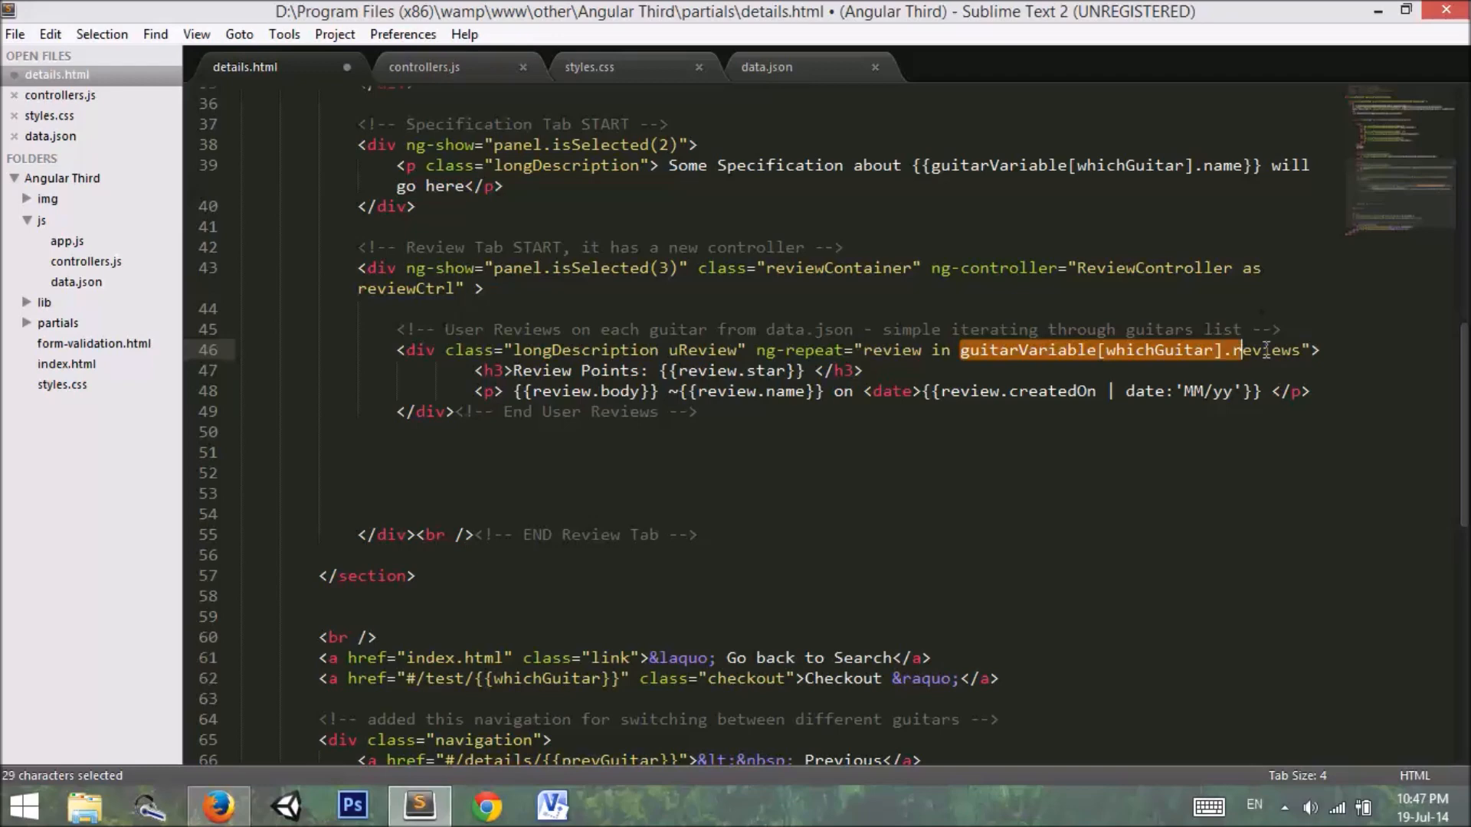
pyautogui.click(918, 350)
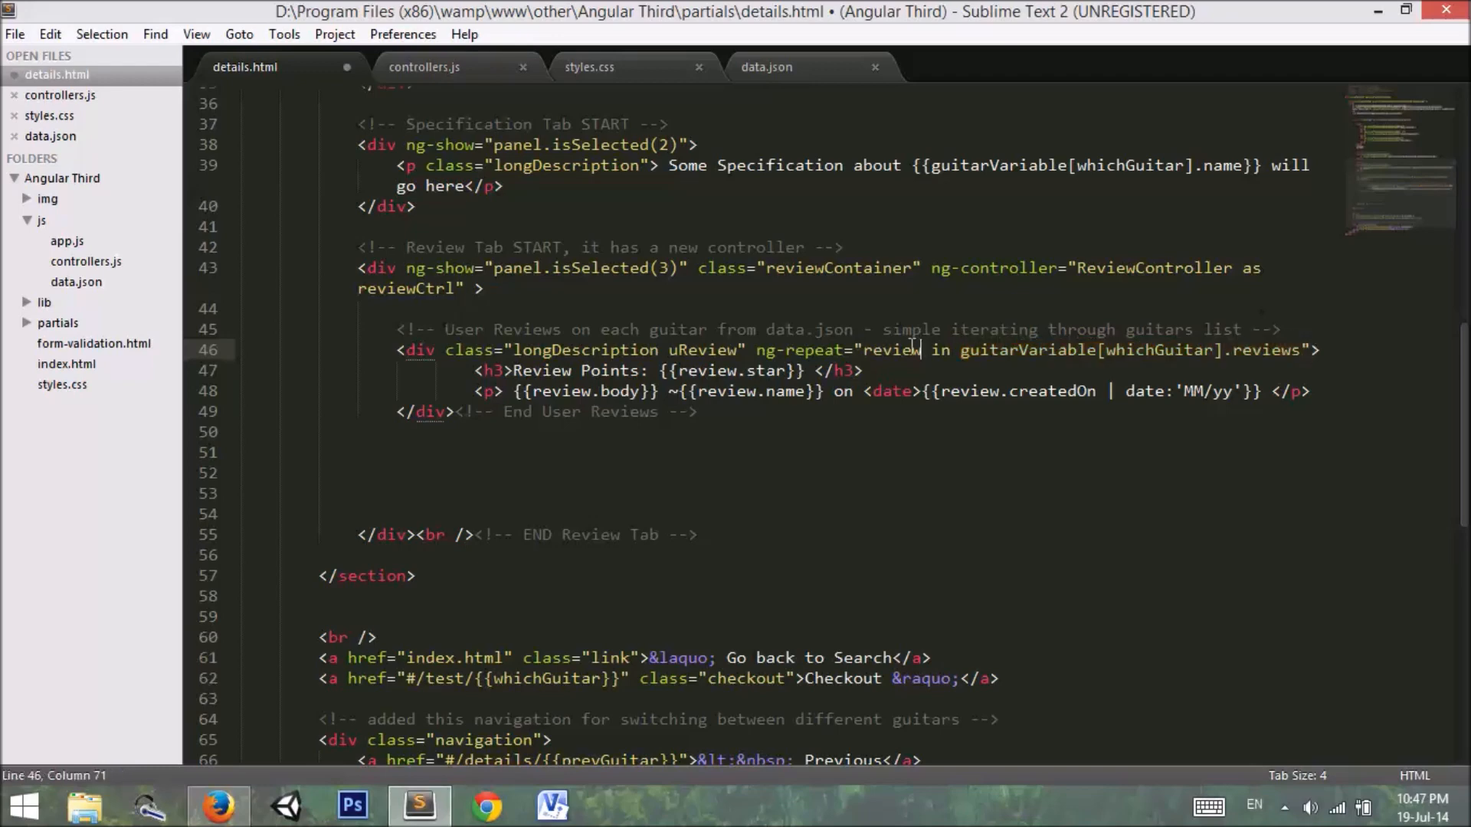
pyautogui.doubleClick(730, 370)
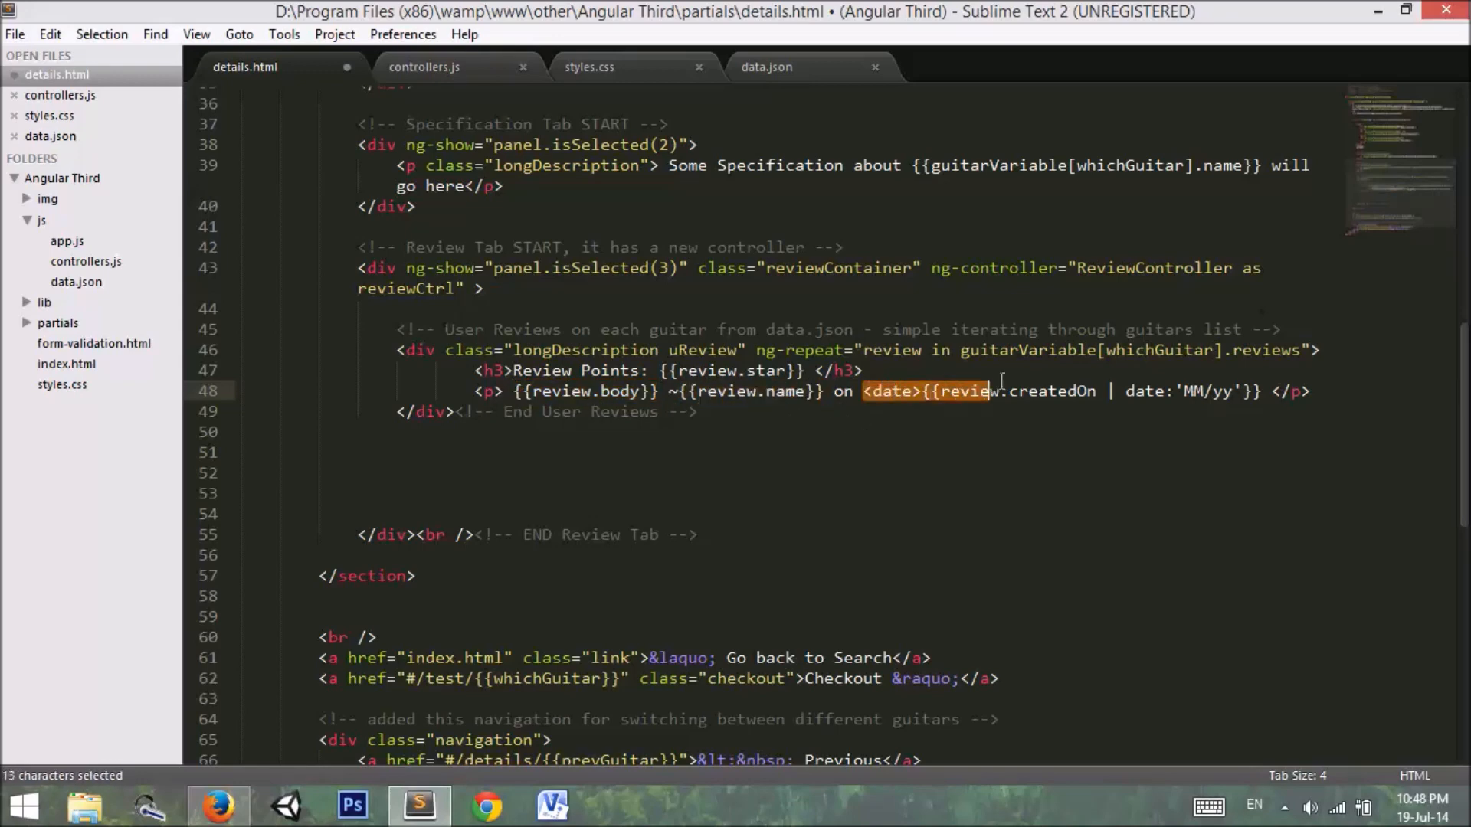
pyautogui.moveTo(990, 391); pyautogui.dragTo(1311, 392)
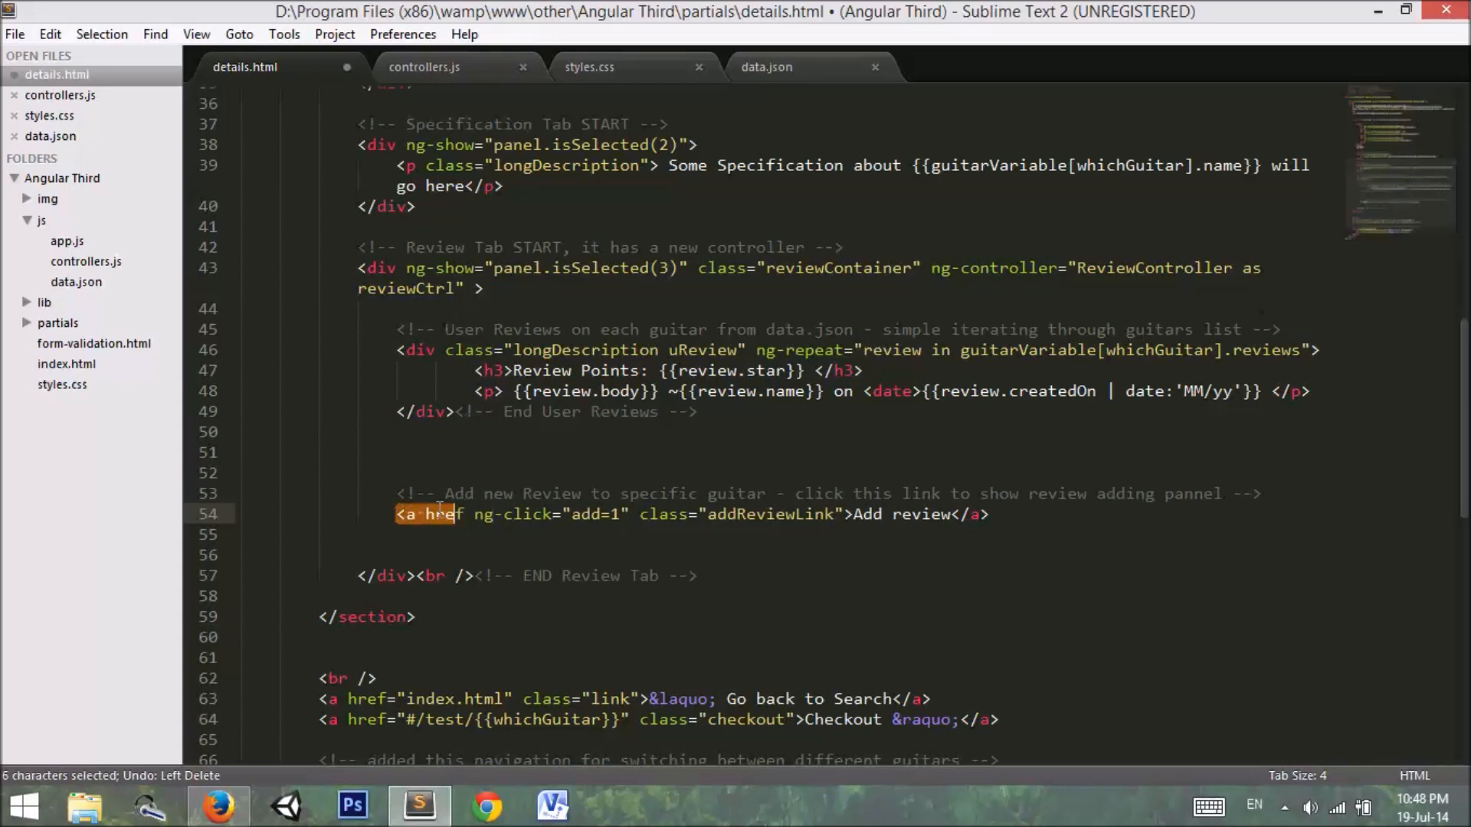
# Add the 'Add review' link setting add=1 and an ng-show preview of reviewCtrl.review fields
pyautogui.click(473, 514)
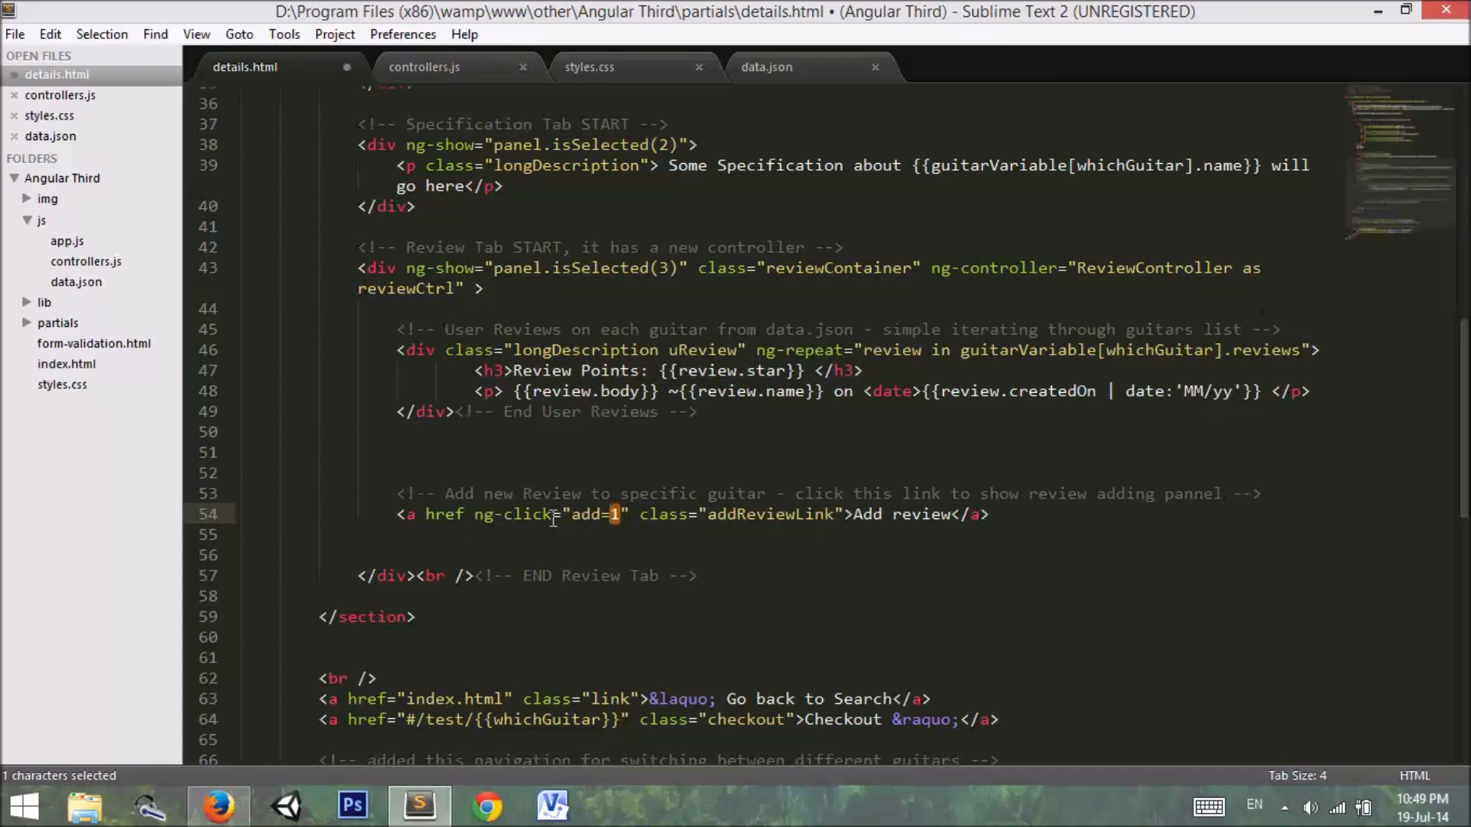
pyautogui.doubleClick(585, 514)
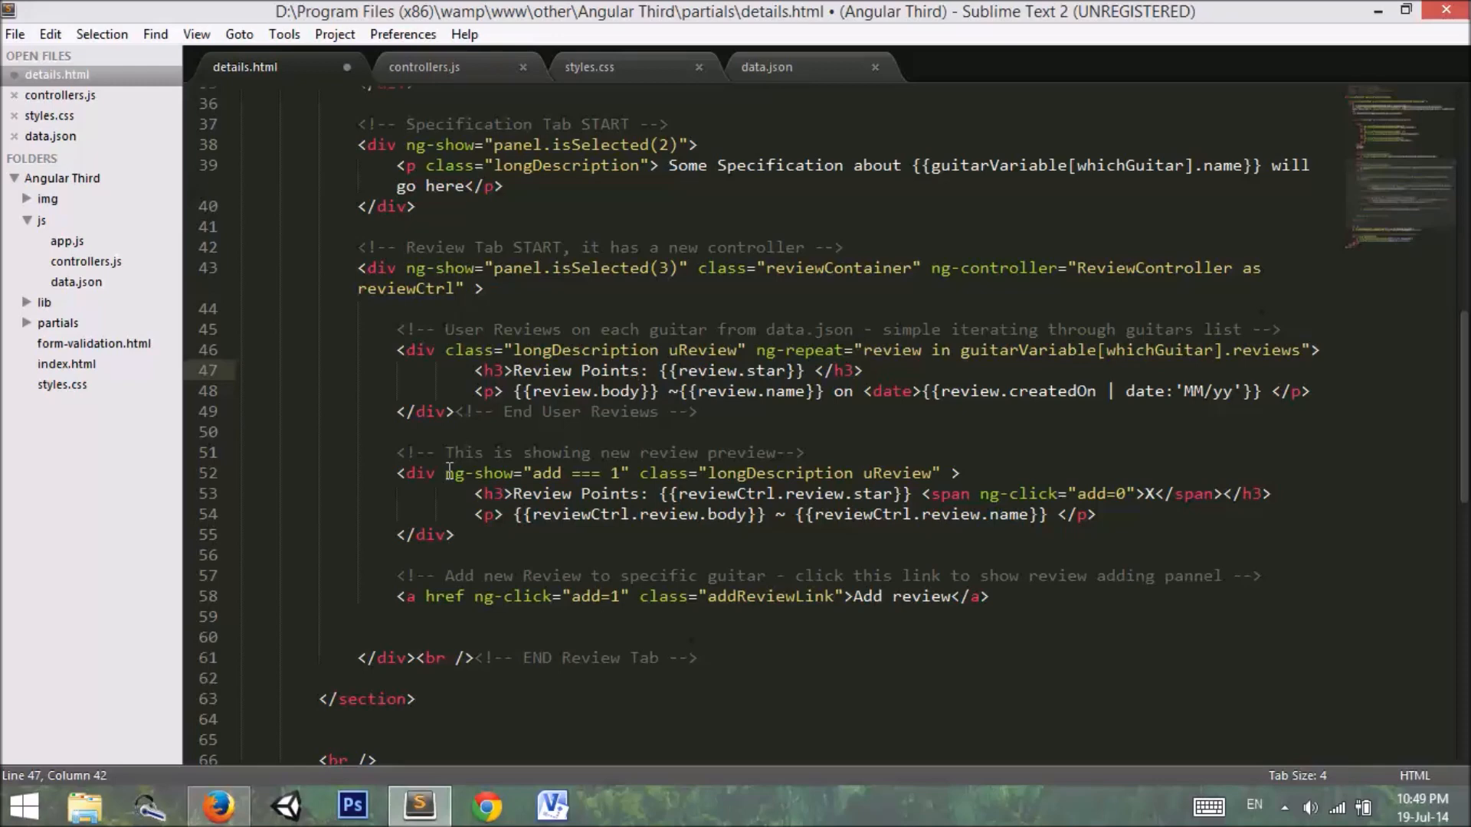
pyautogui.doubleClick(473, 473)
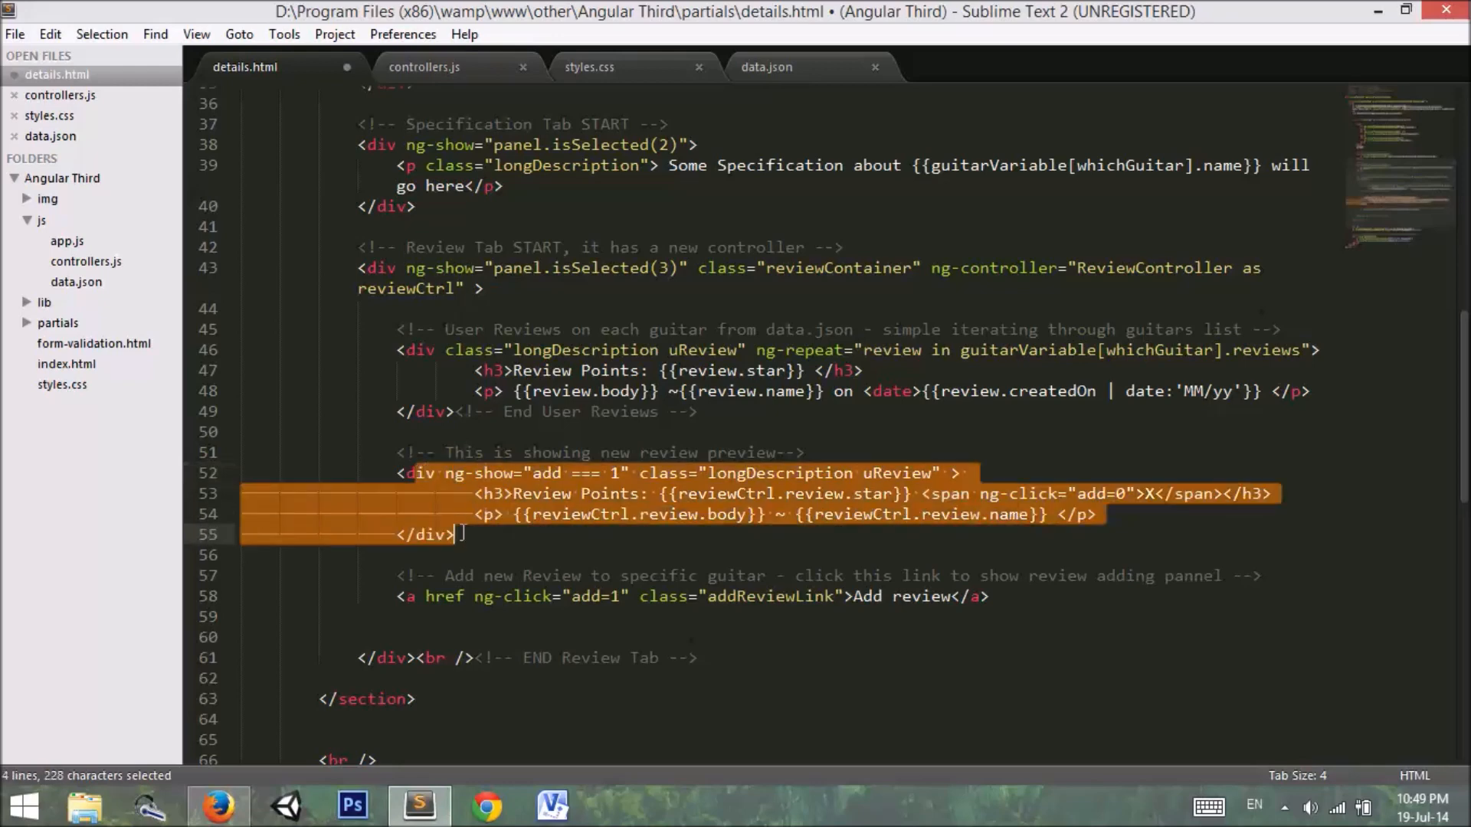
pyautogui.click(687, 514)
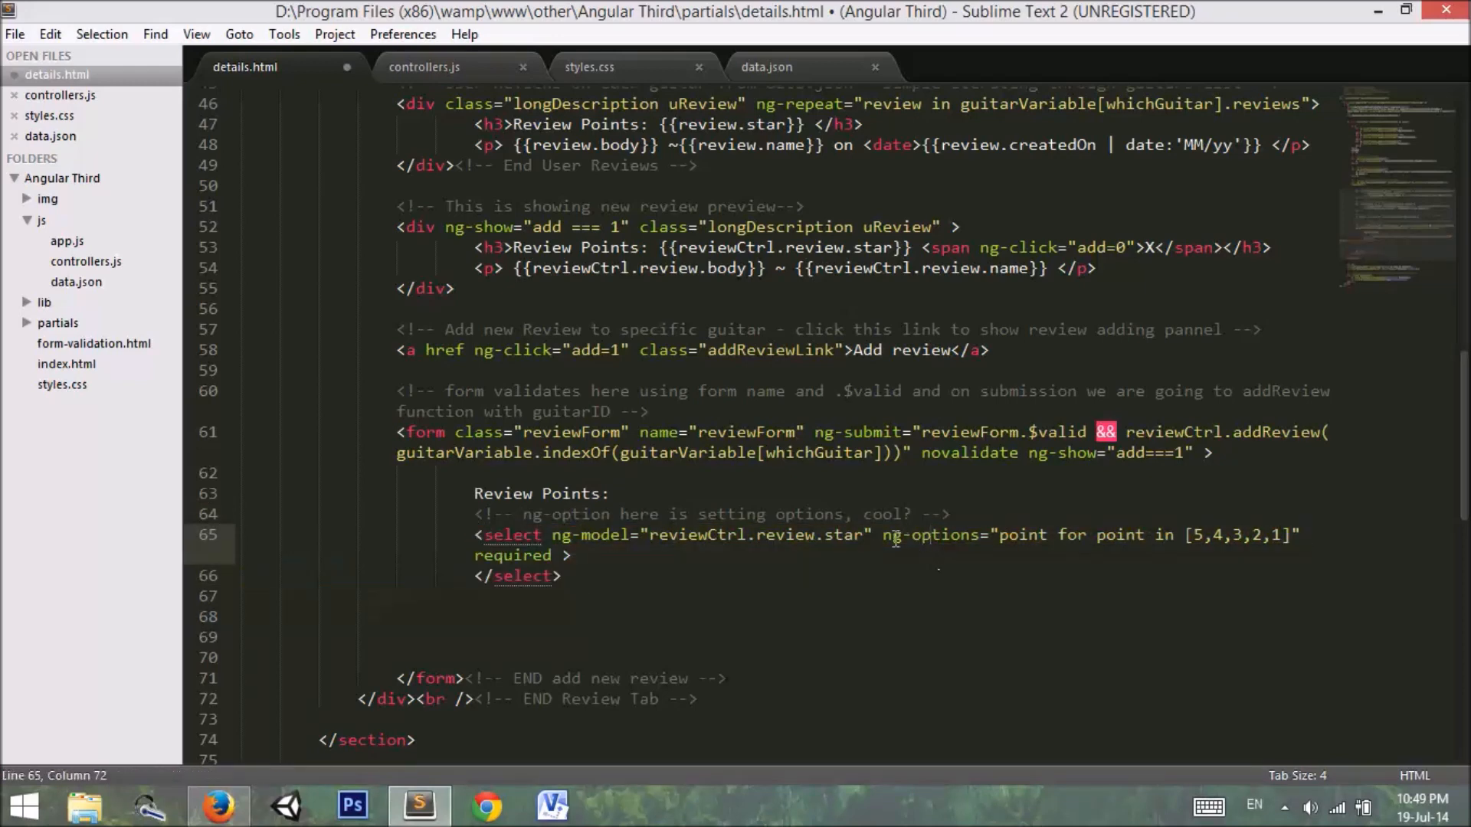
# Correct the misspelled ng-option attribute to ng-options
pyautogui.doubleClick(930, 535)
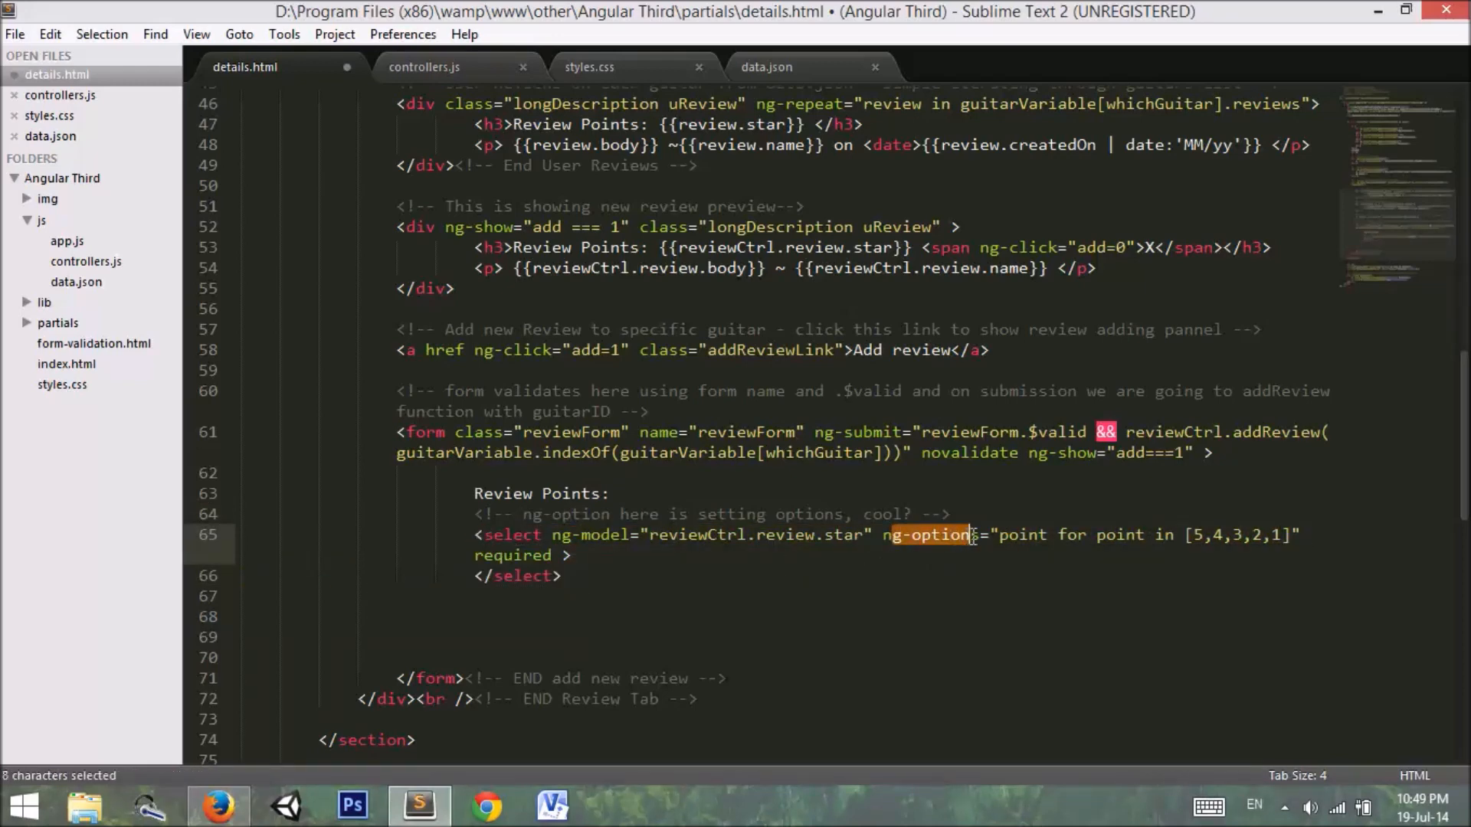
pyautogui.write('s')
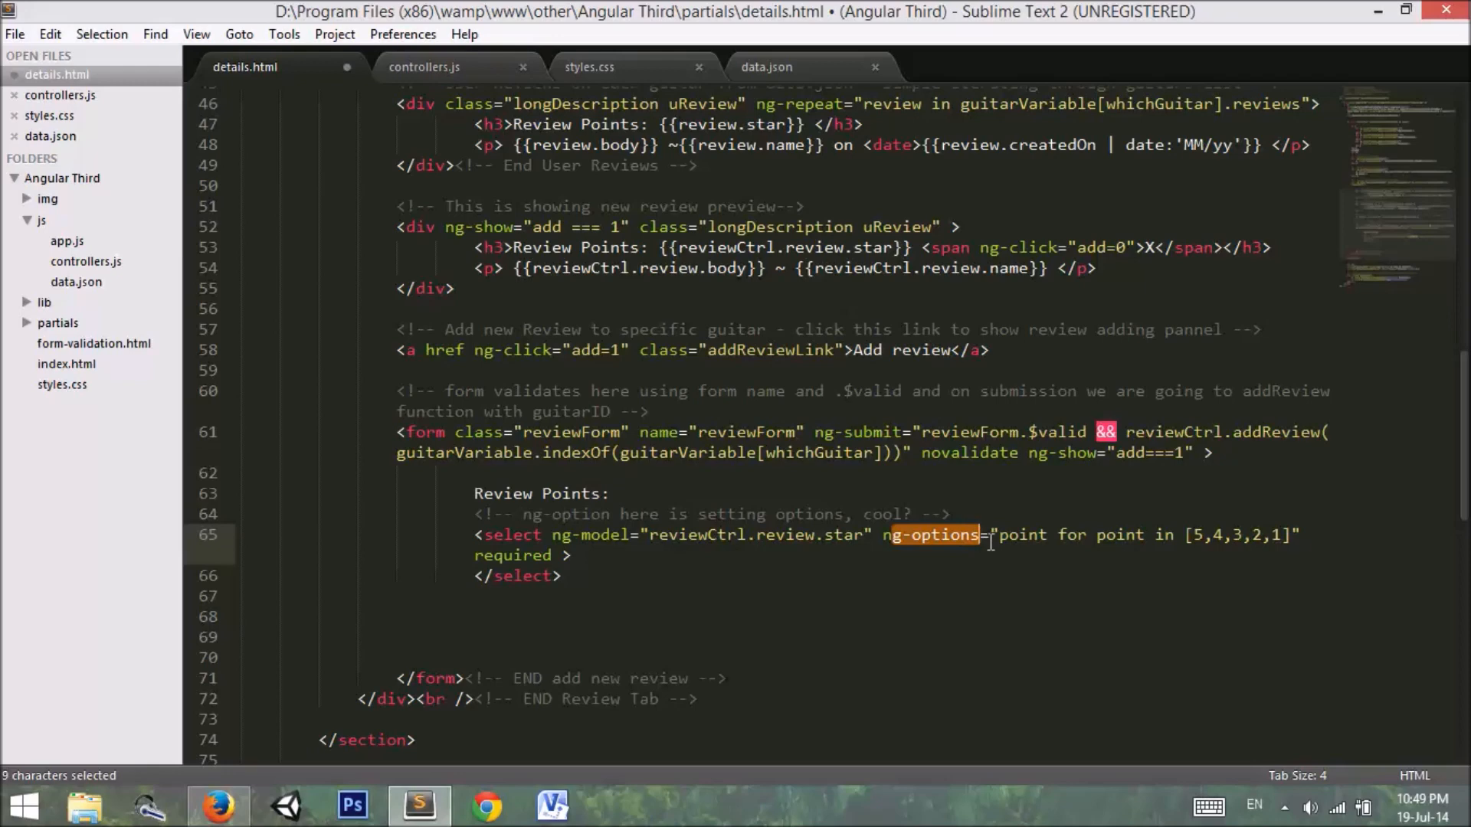
pyautogui.click(1008, 535)
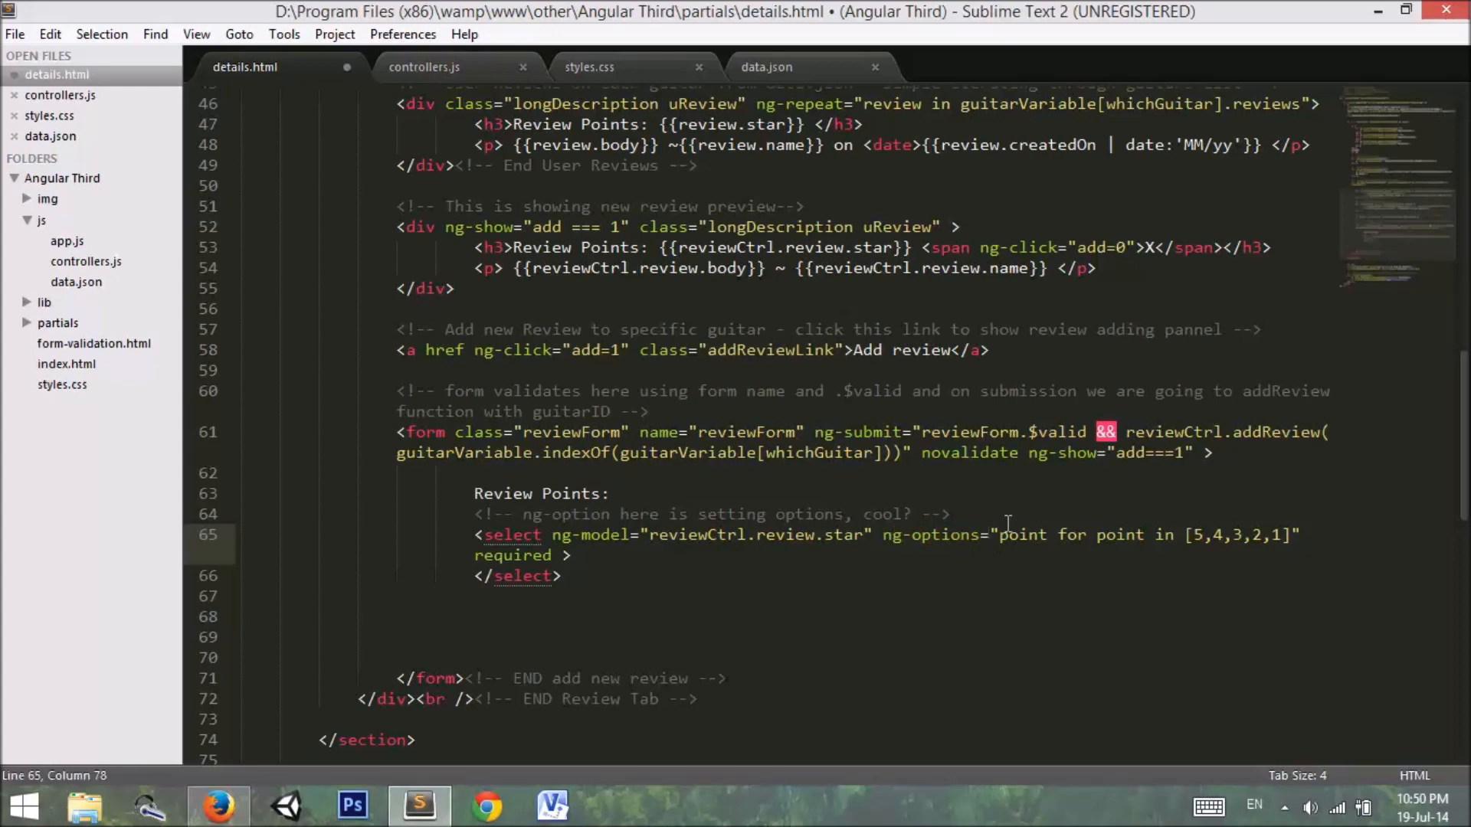
# Add a <button type="submit">Submit</button> and point out reviewForm and reviewCtrl
pyautogui.moveTo(1004, 535); pyautogui.dragTo(1191, 535)
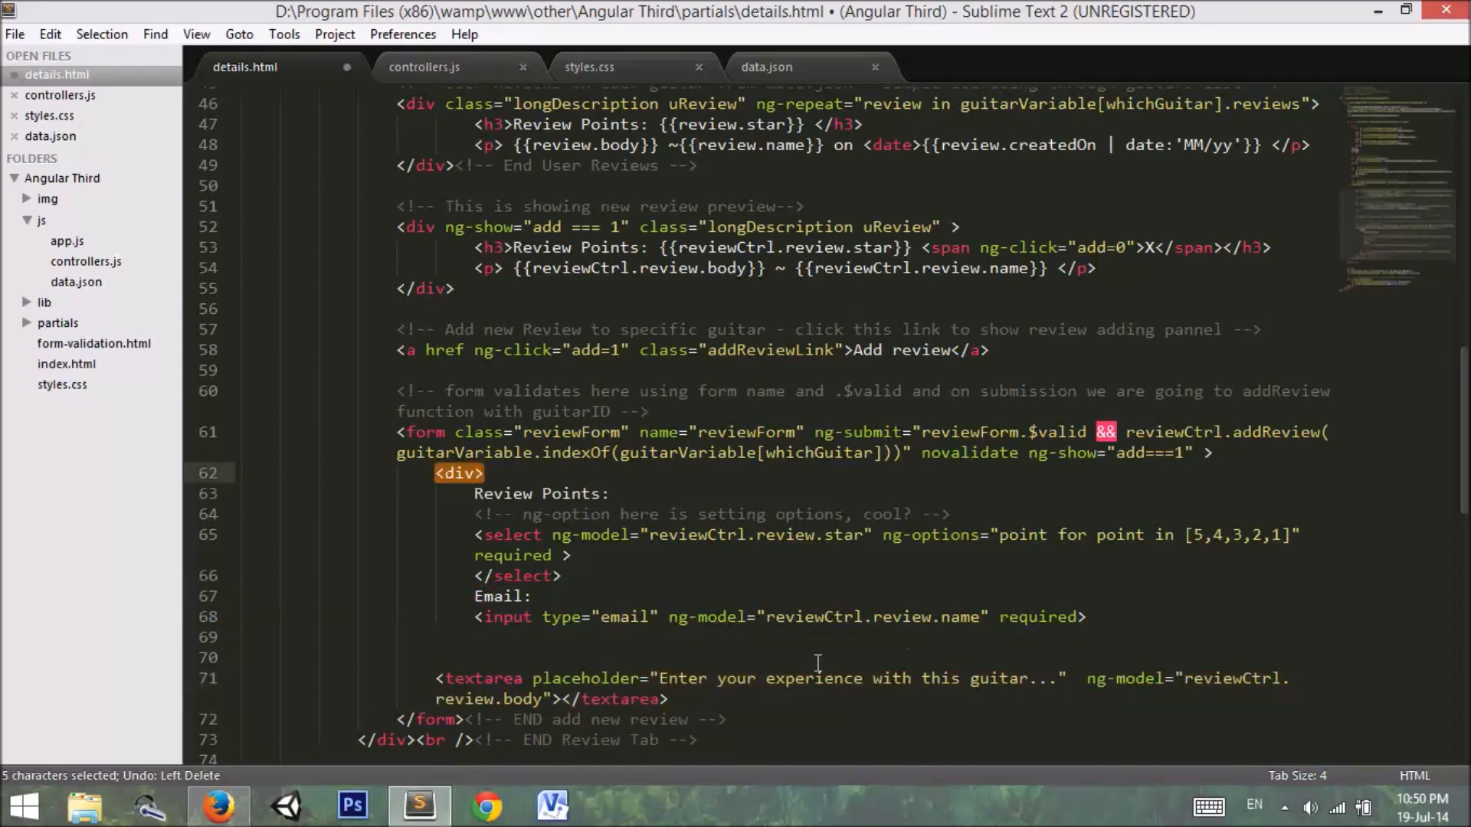
pyautogui.write('<button type="submit">Submit</button>')
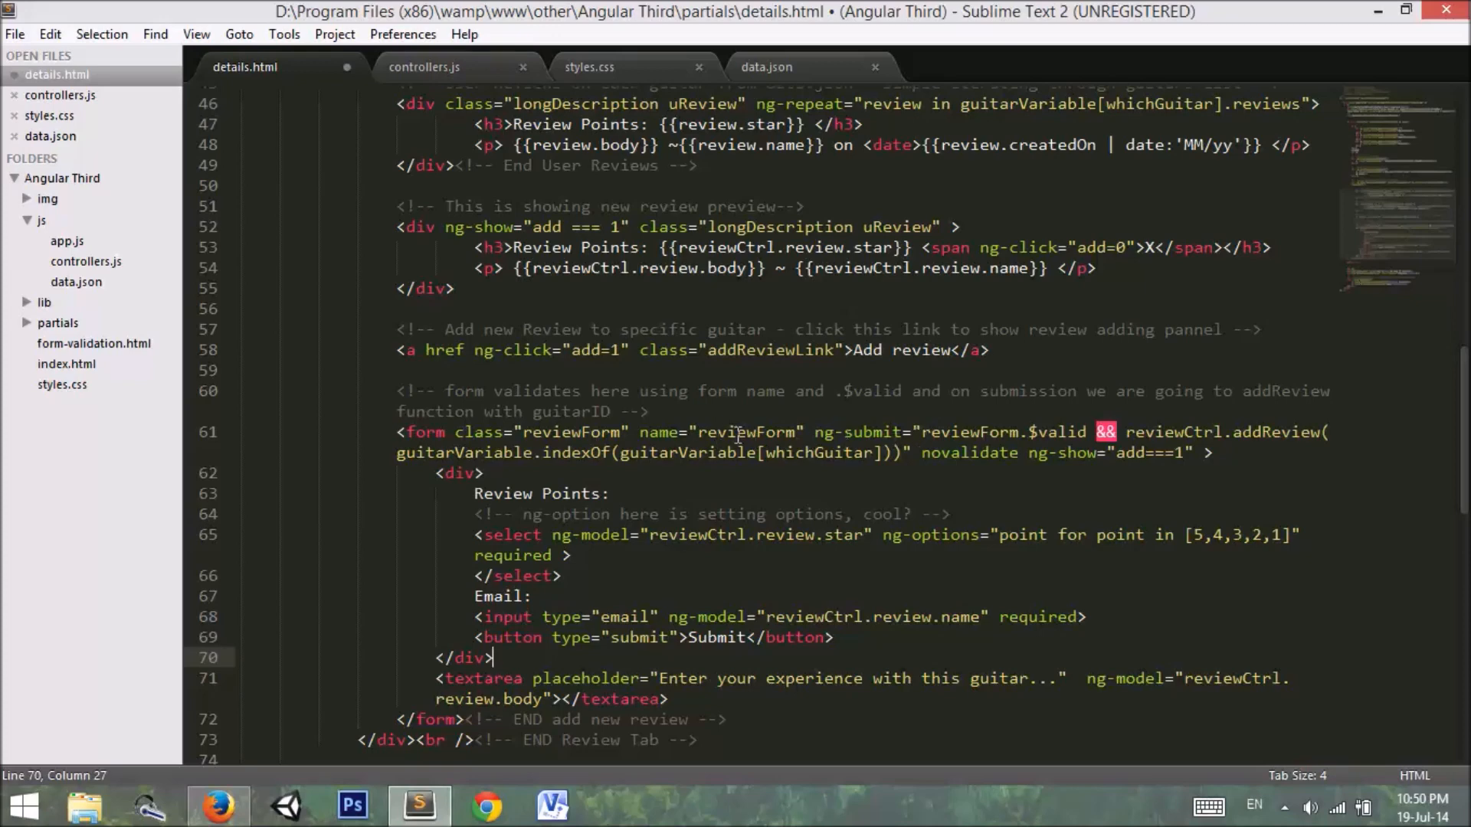
pyautogui.doubleClick(718, 432)
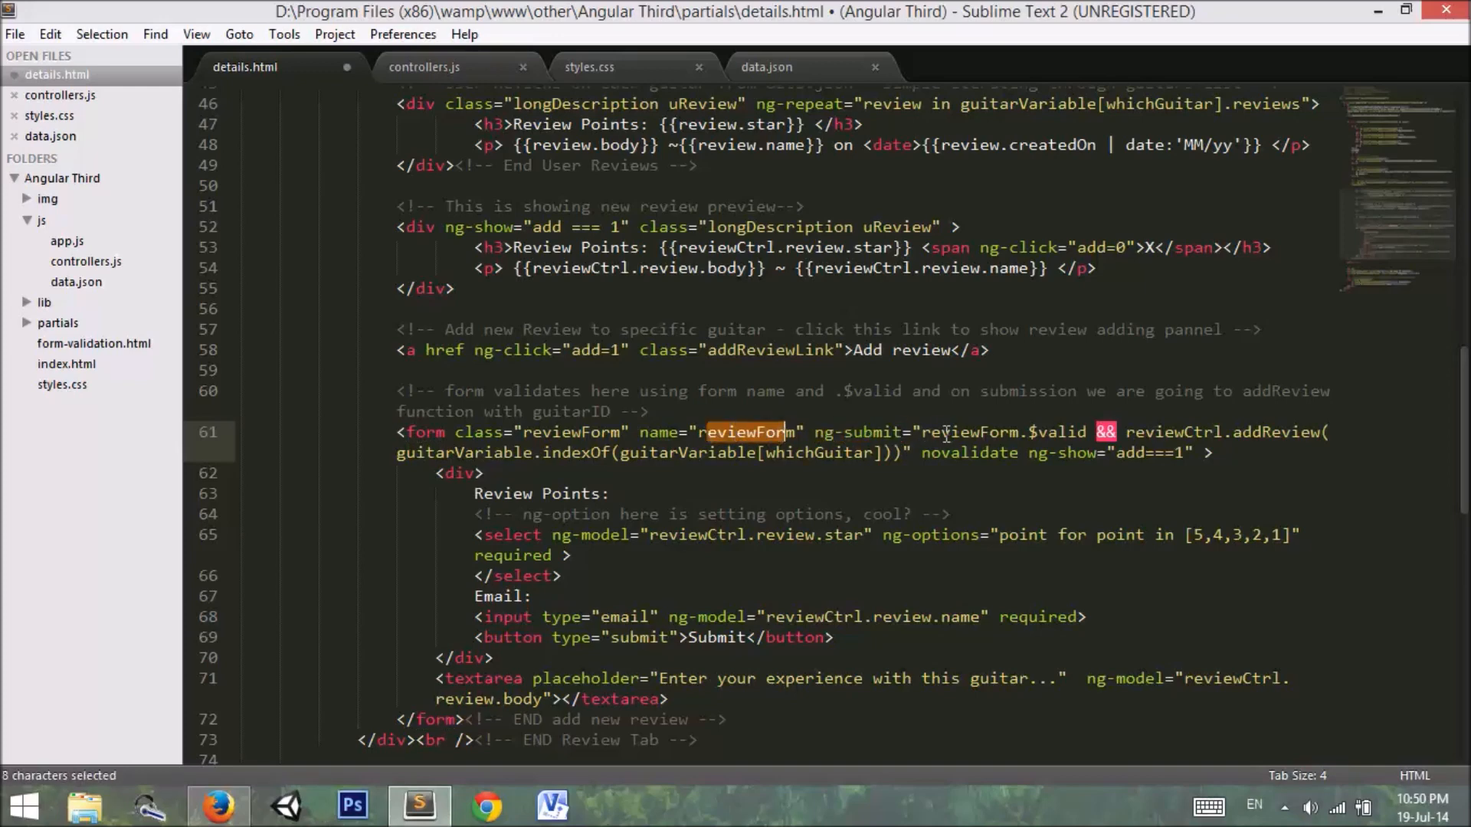
pyautogui.doubleClick(1004, 432)
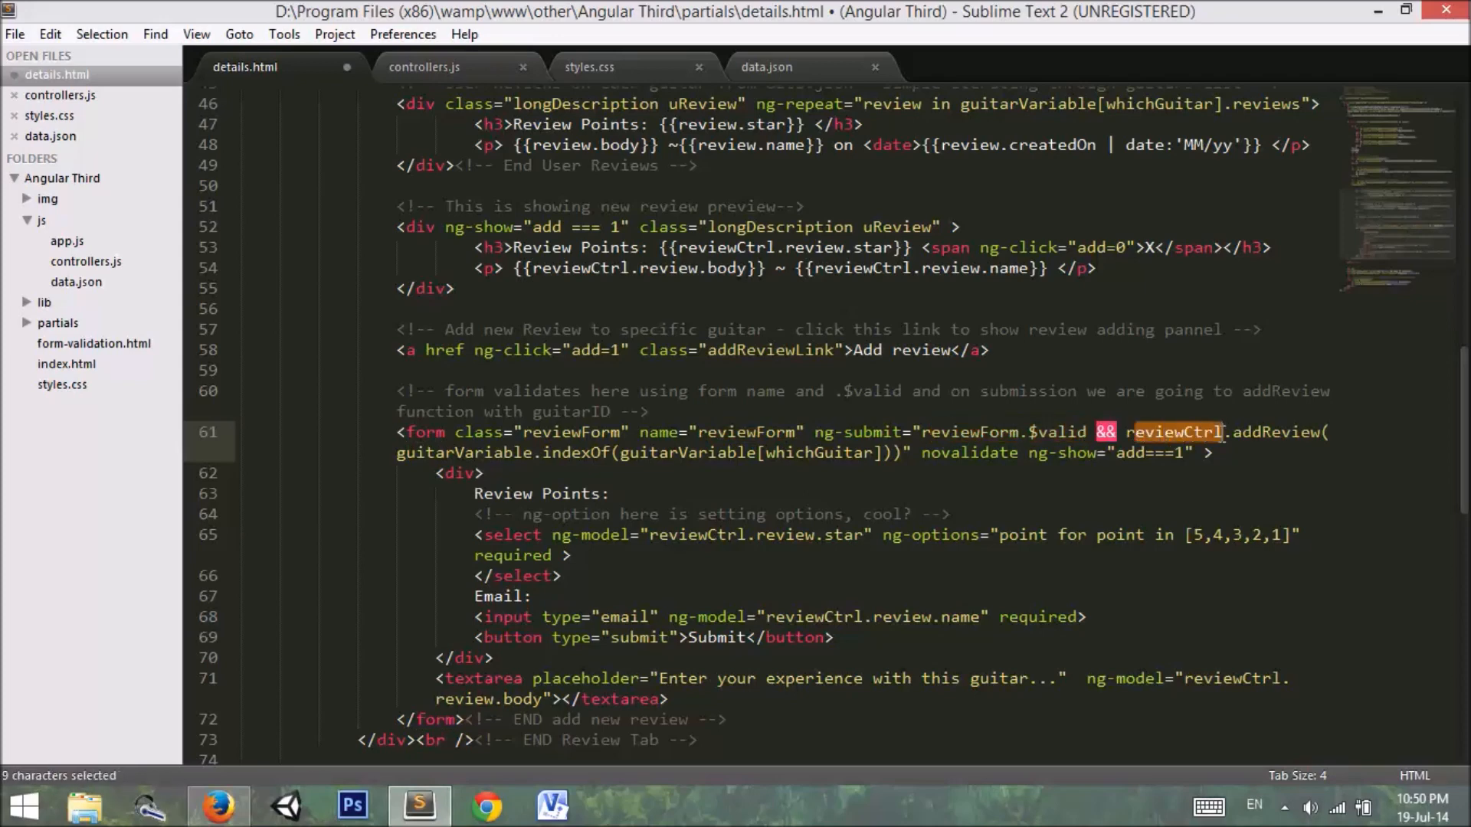
pyautogui.moveTo(1459, 398)
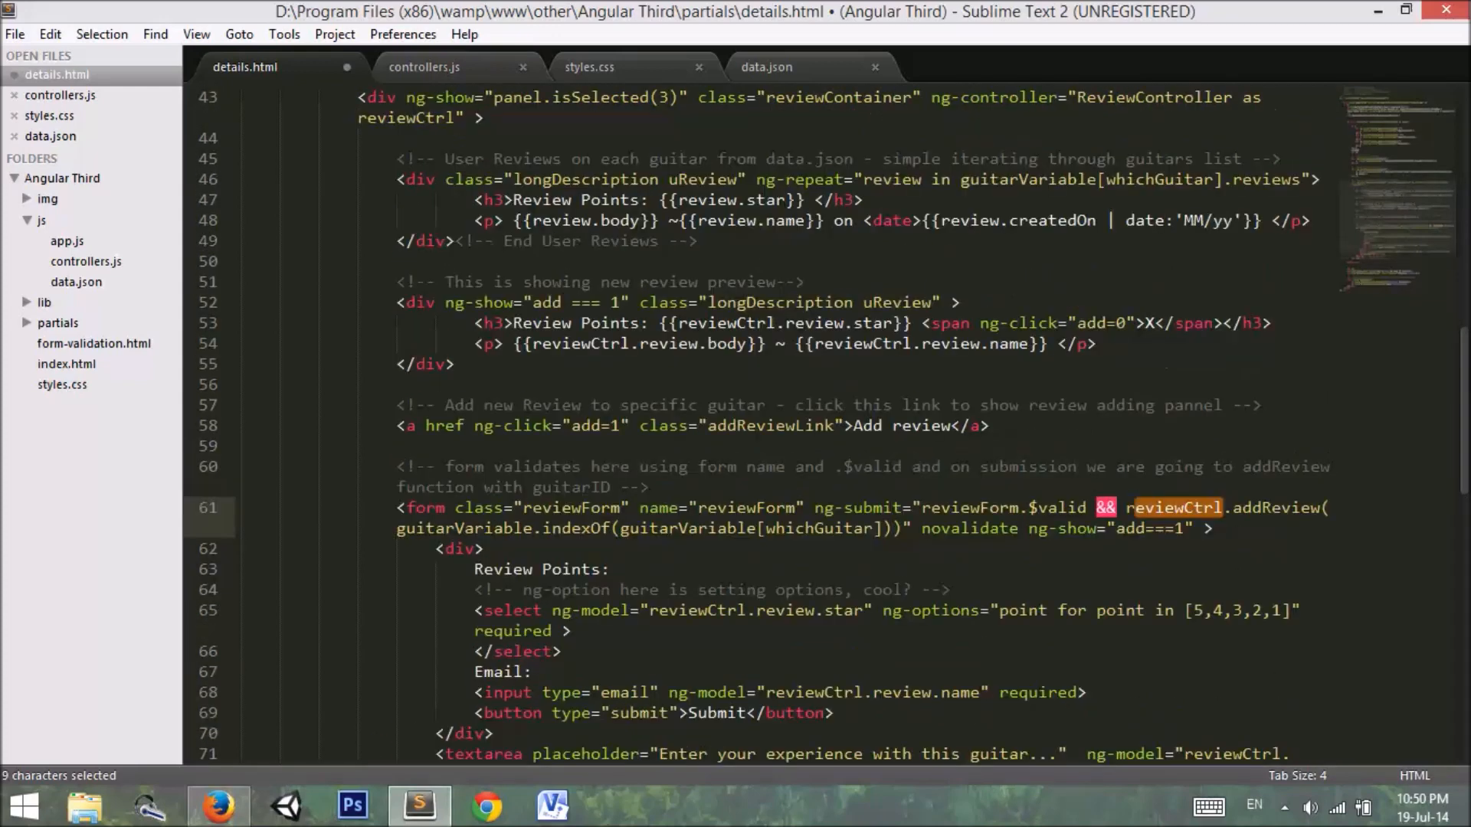
pyautogui.scroll(-3)
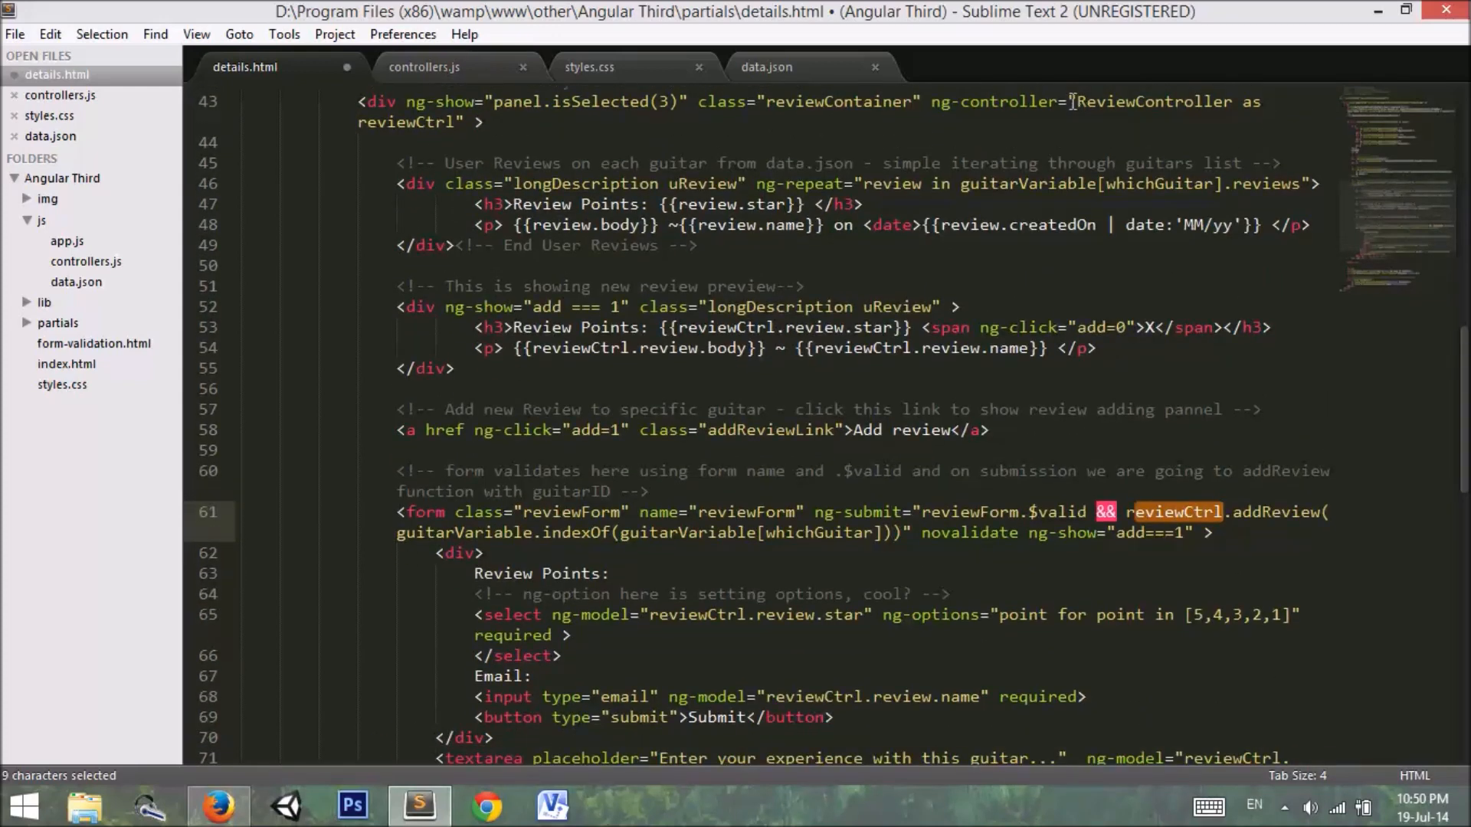
pyautogui.doubleClick(429, 121)
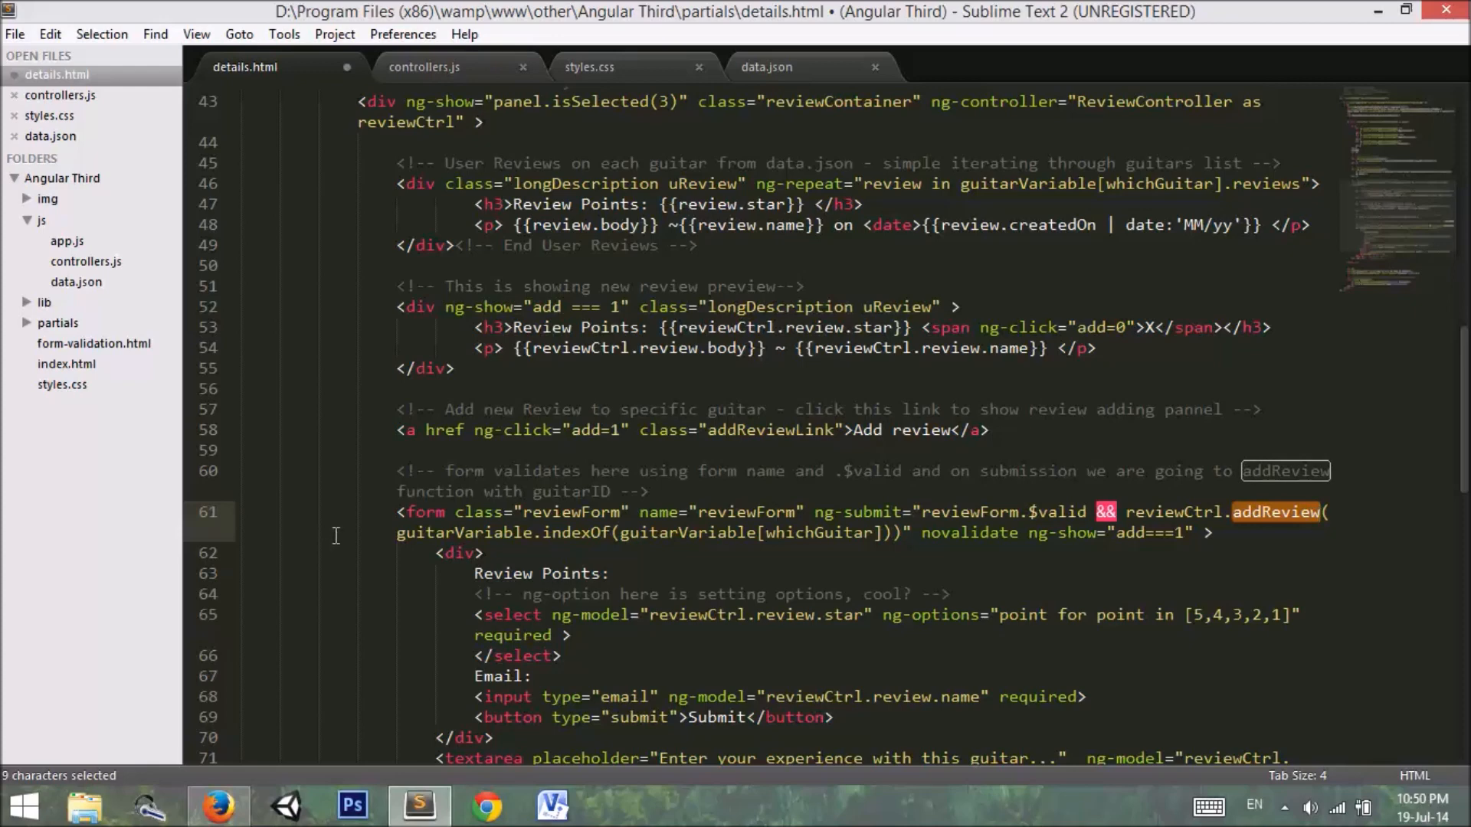
pyautogui.moveTo(575, 516)
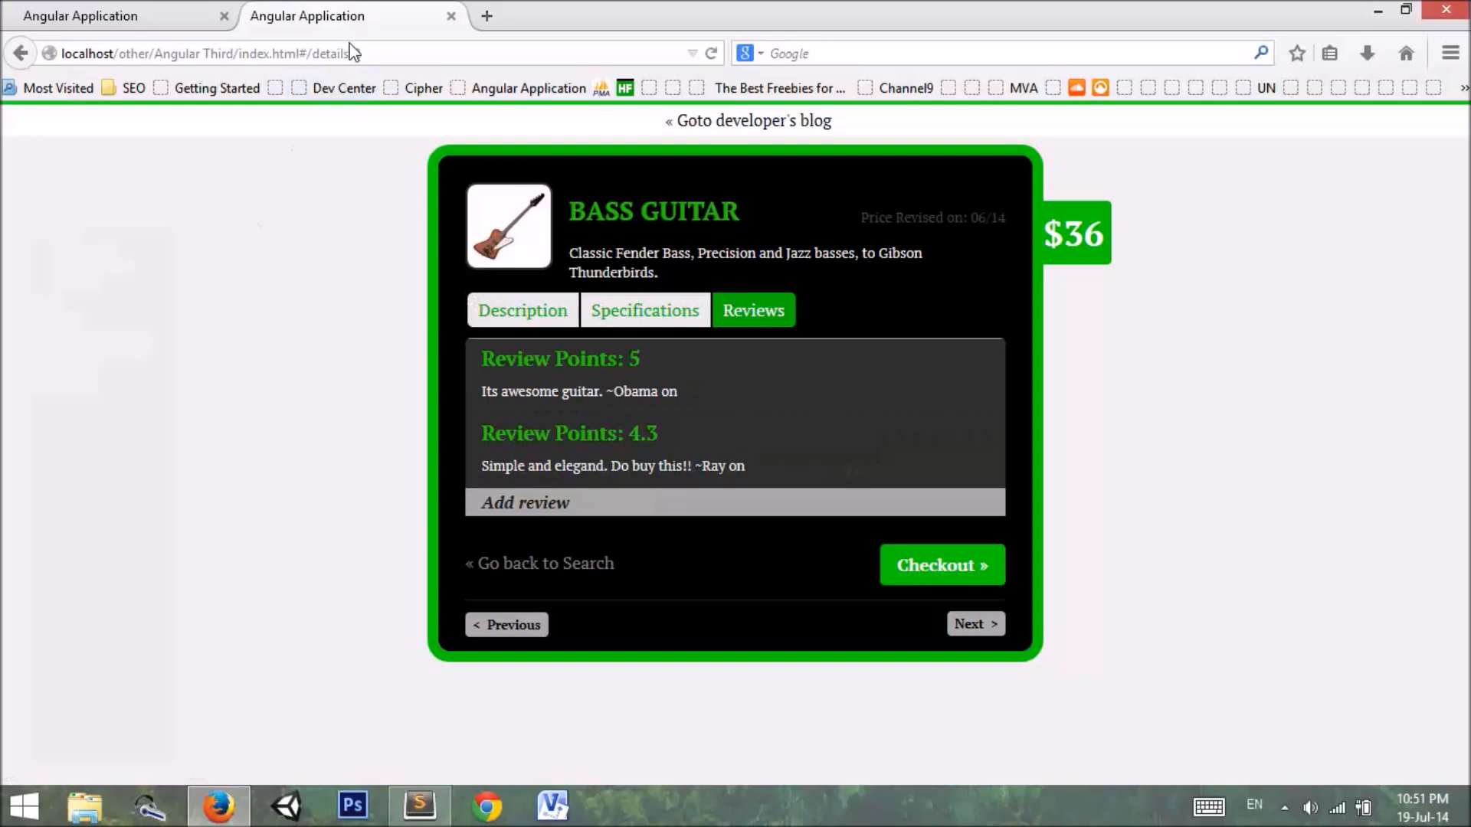
# Reload the Bass Guitar details page showing reviews rated 5 and 4.3
pyautogui.click(360, 53)
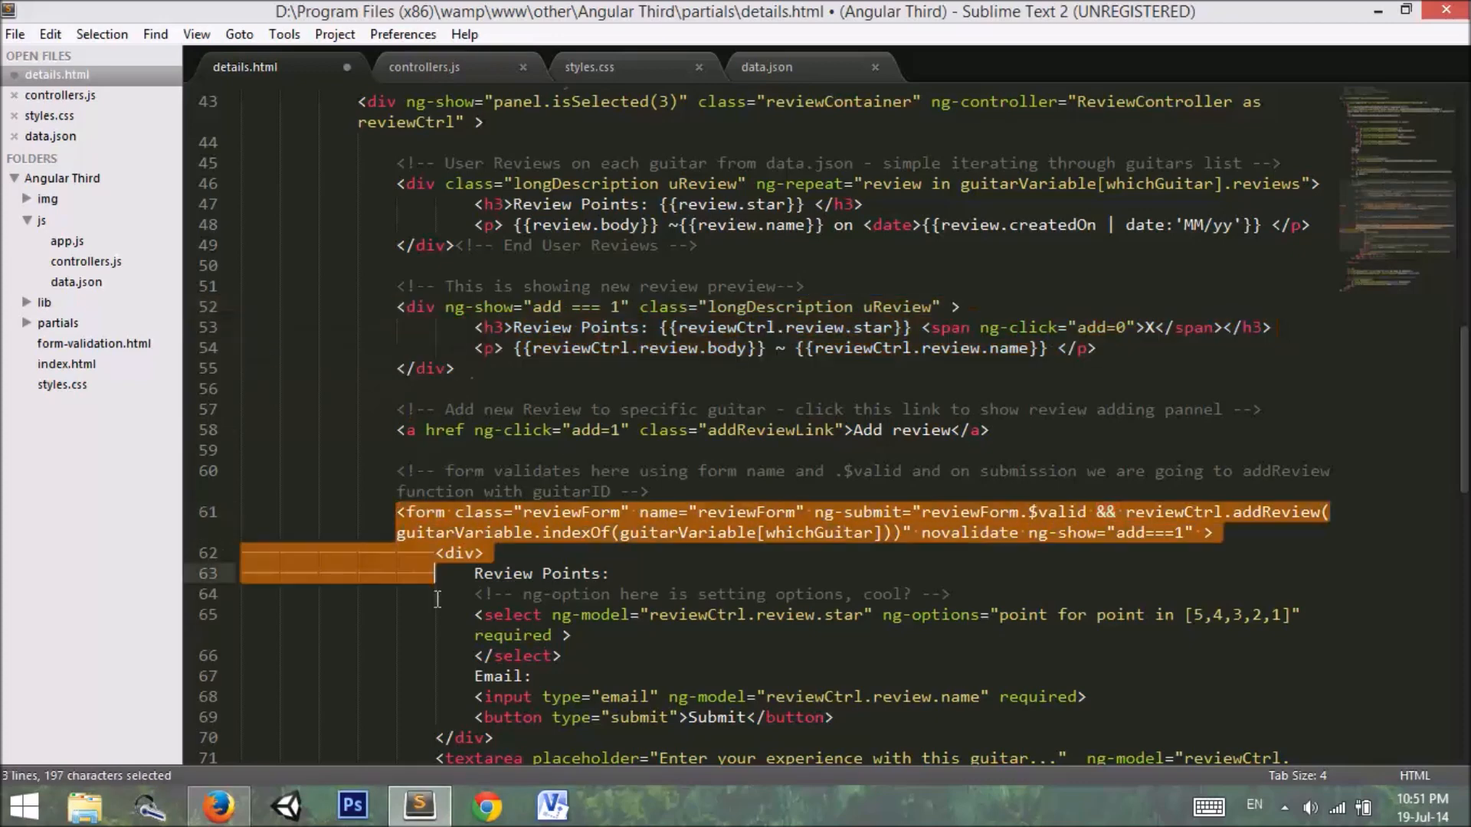
pyautogui.click(218, 806)
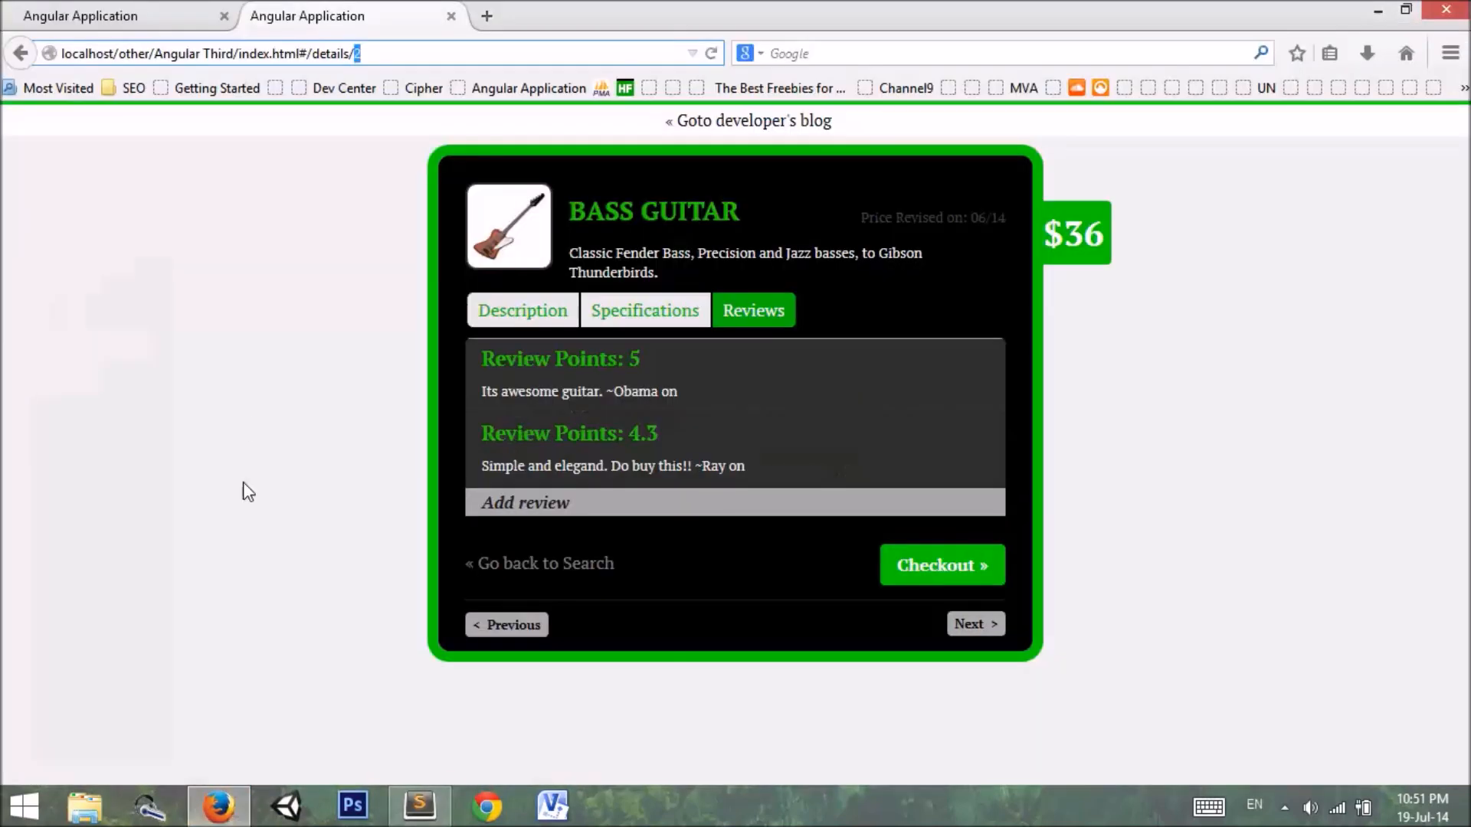
pyautogui.moveTo(577, 514)
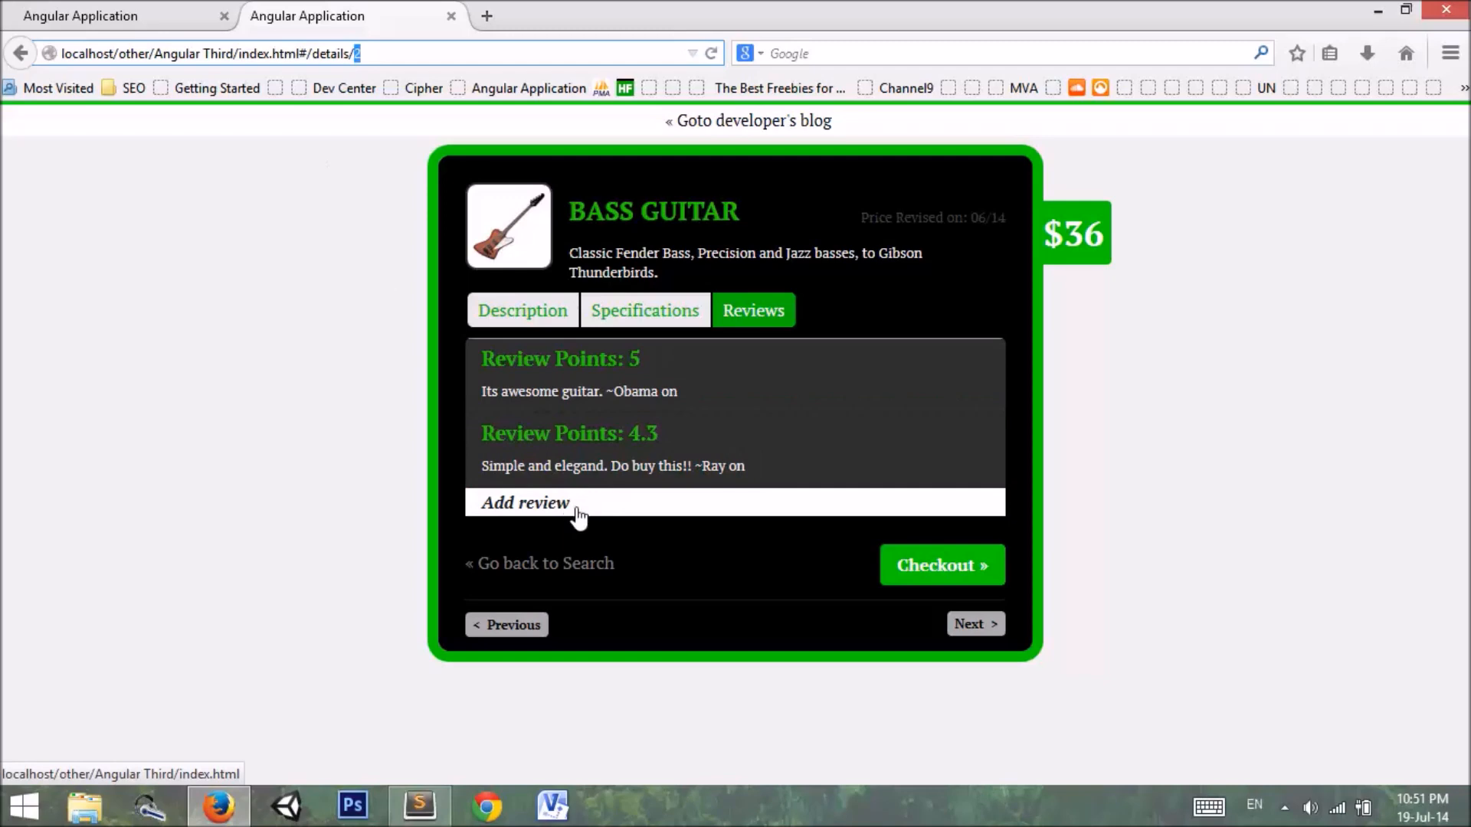
# Open Add review, pick 4 points, and type 'sdafdaf@s' and 's' into the form
pyautogui.click(526, 502)
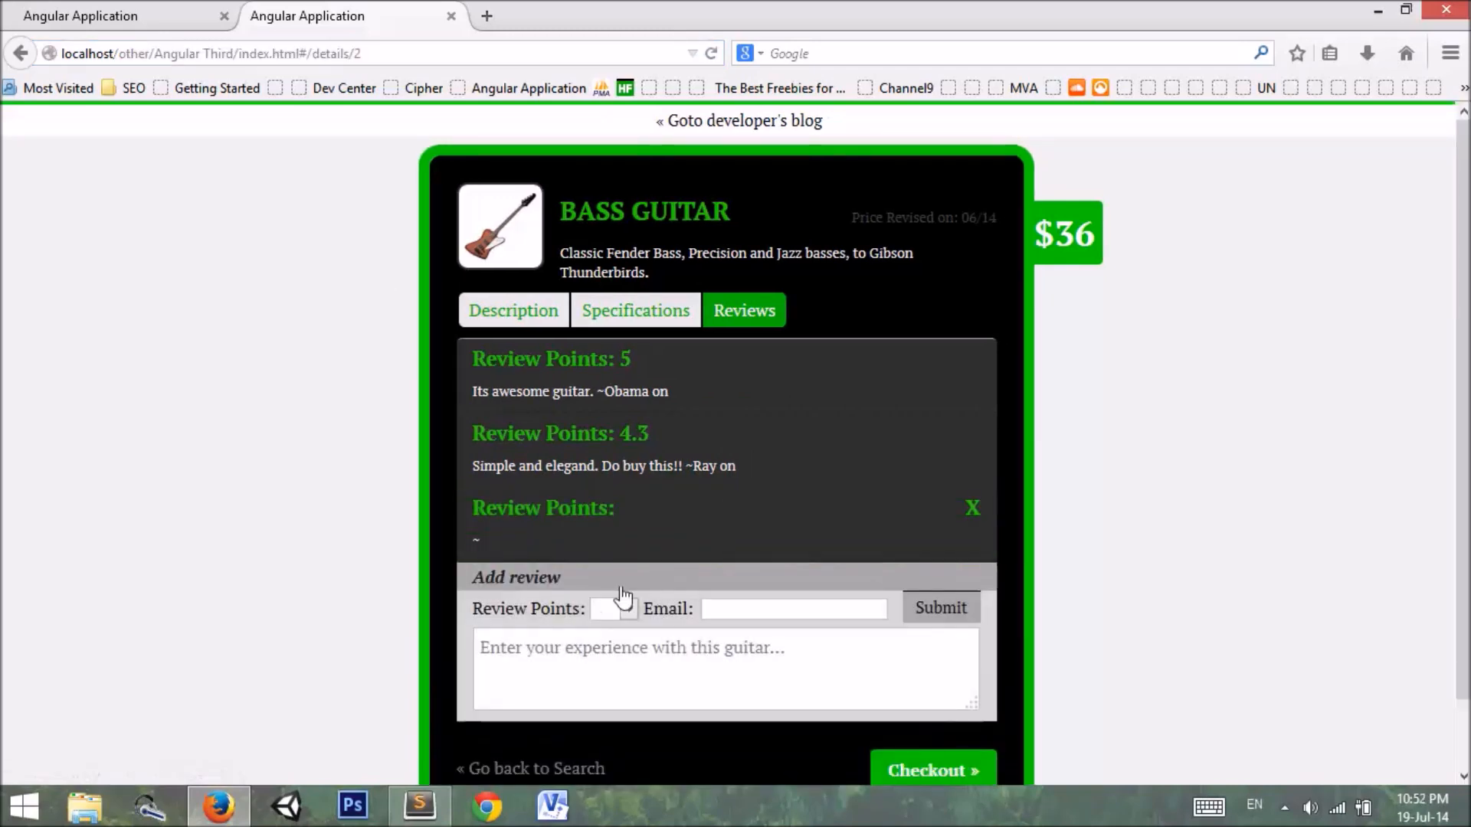
pyautogui.click(613, 607)
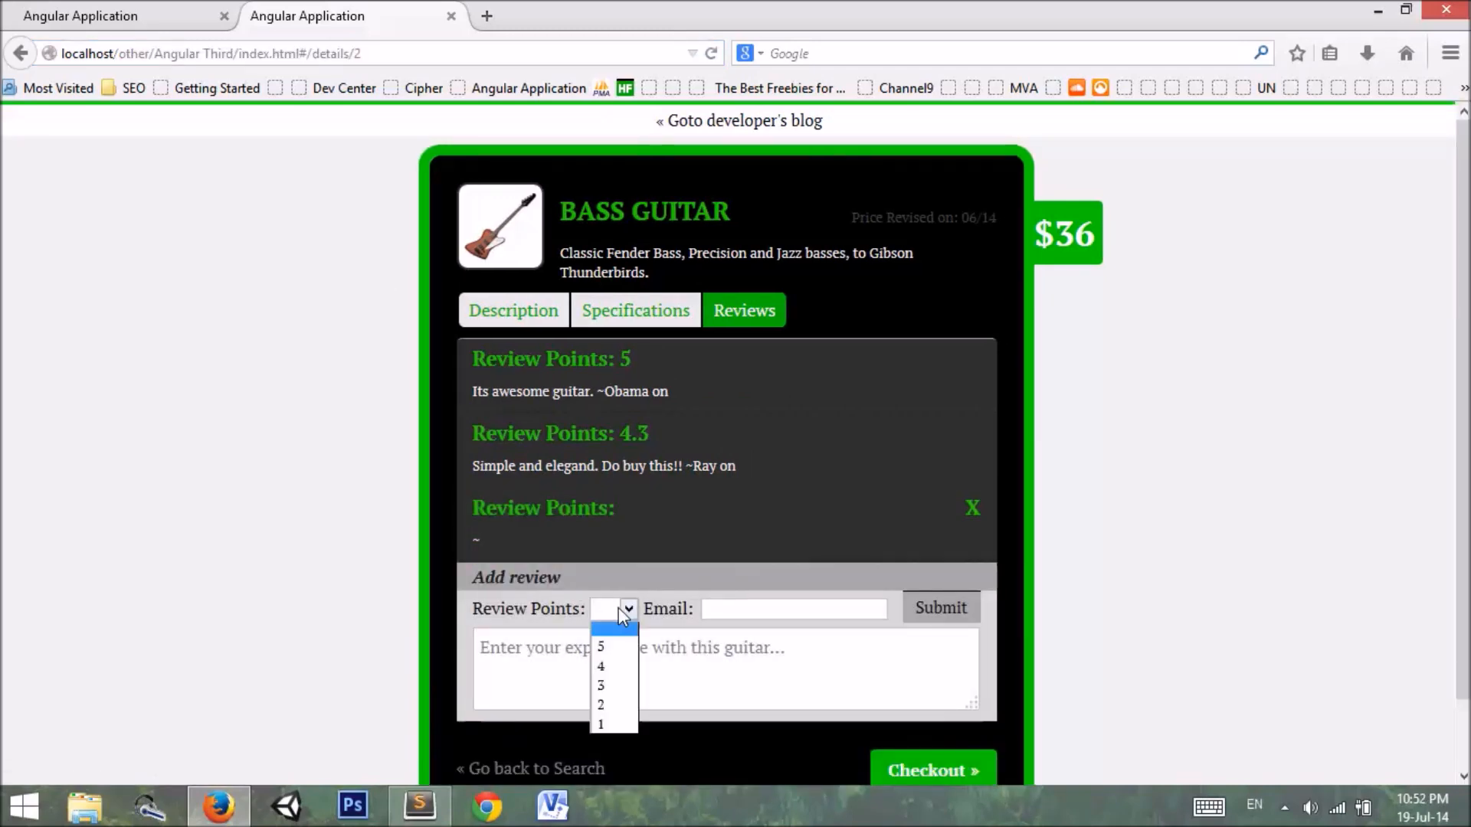
pyautogui.click(600, 665)
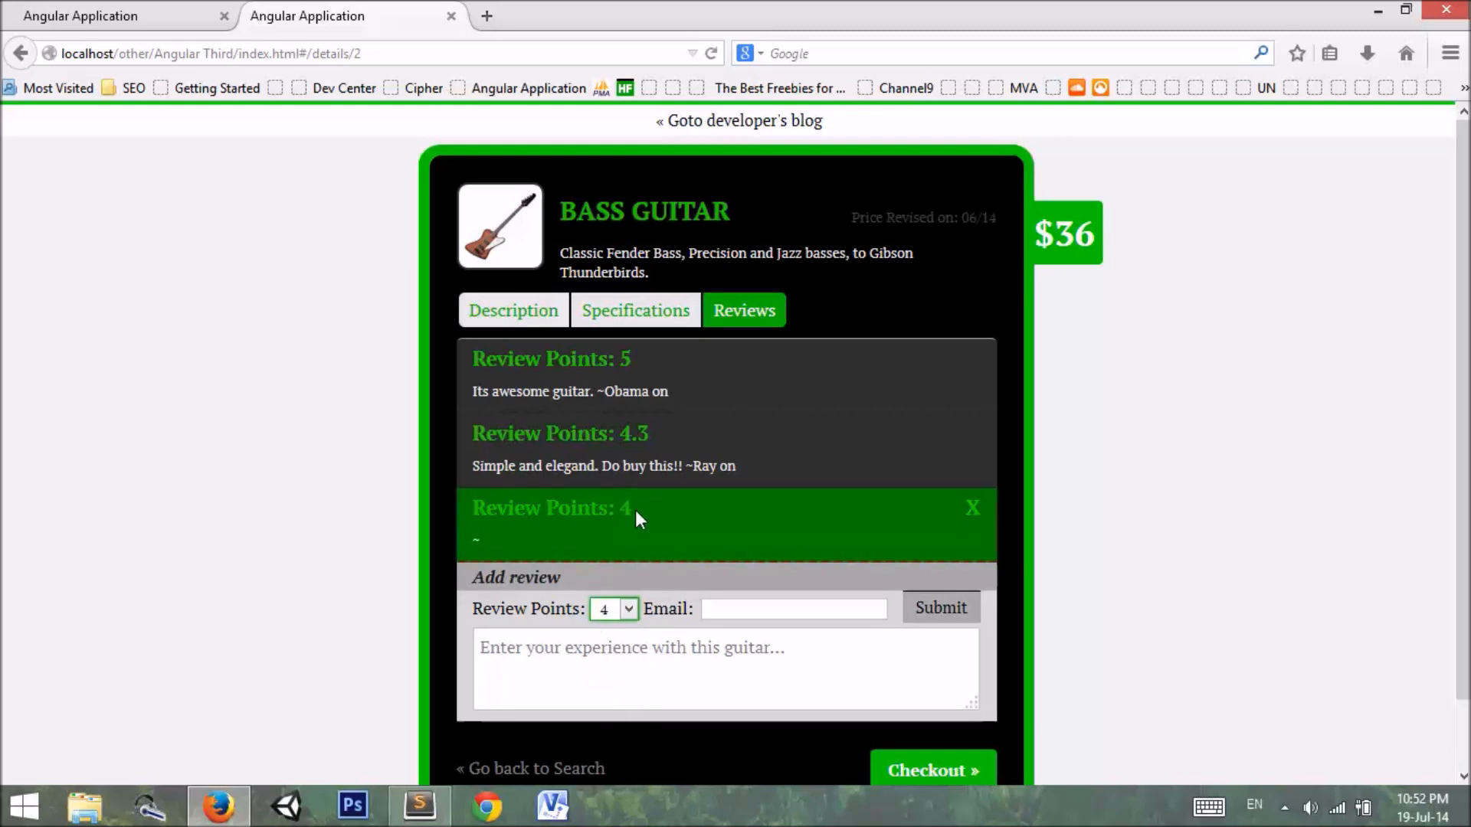
pyautogui.write('sdafdaf')
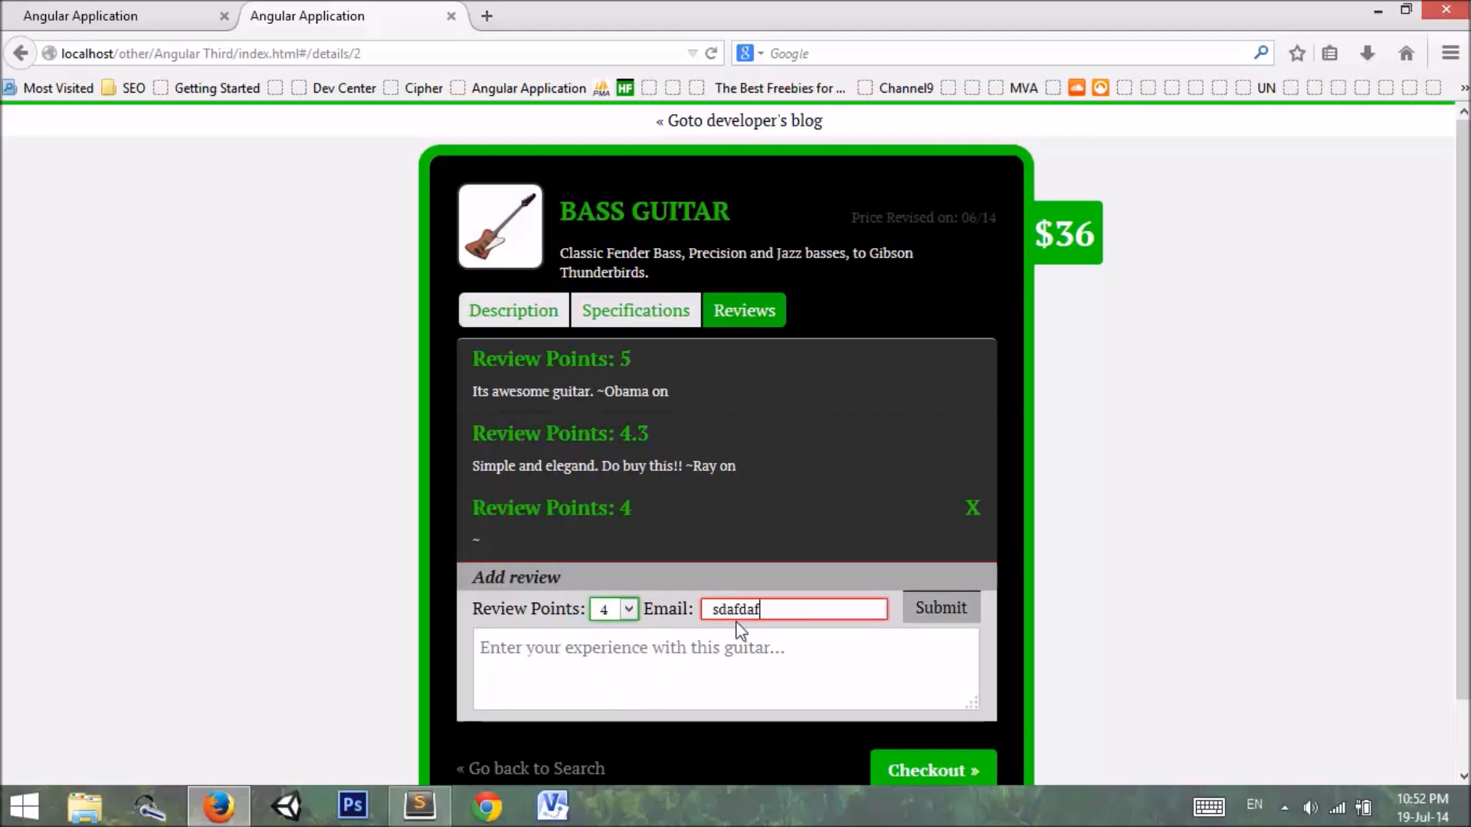
pyautogui.write('@s')
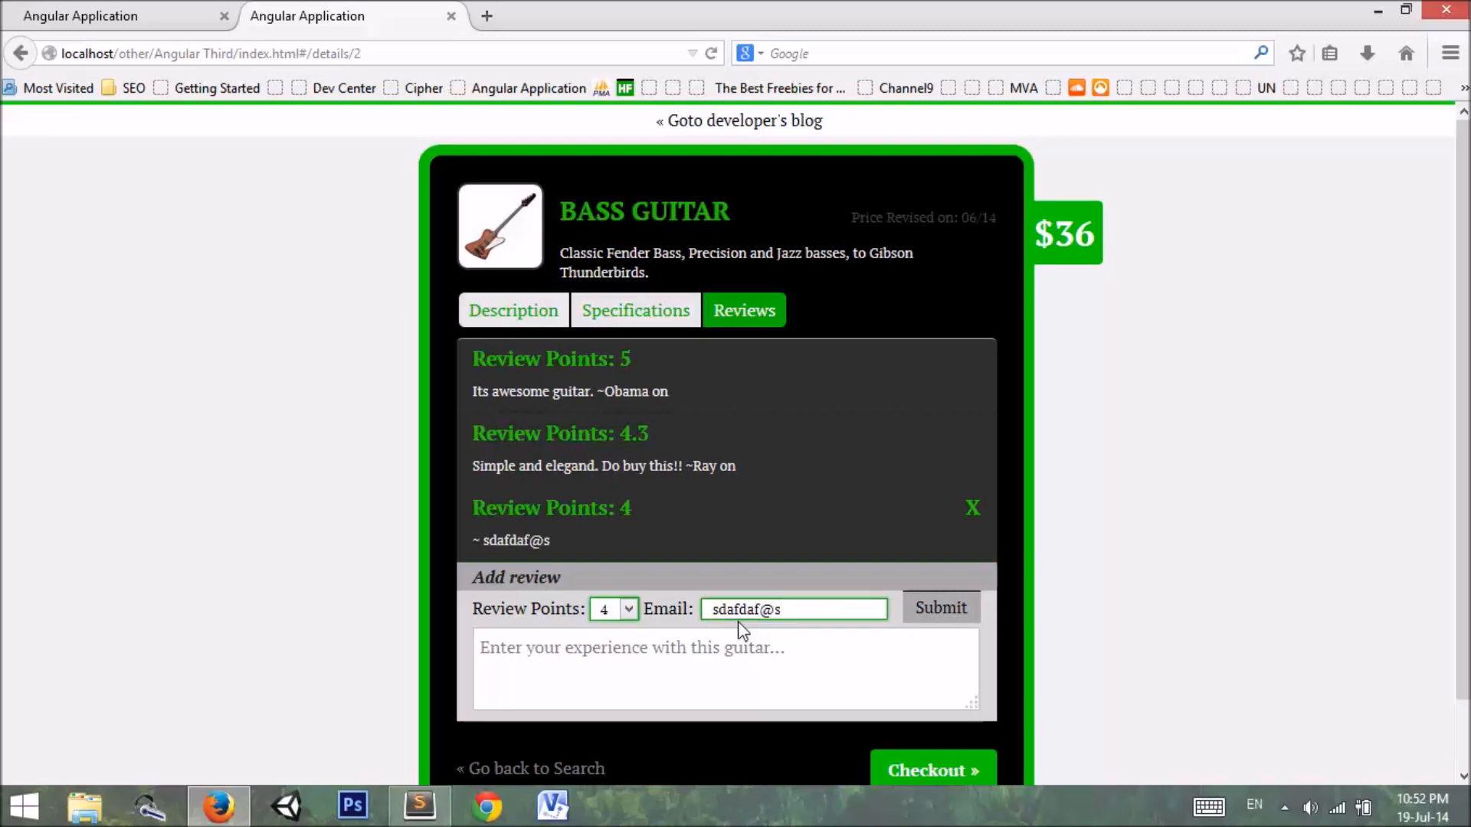
pyautogui.write('s')
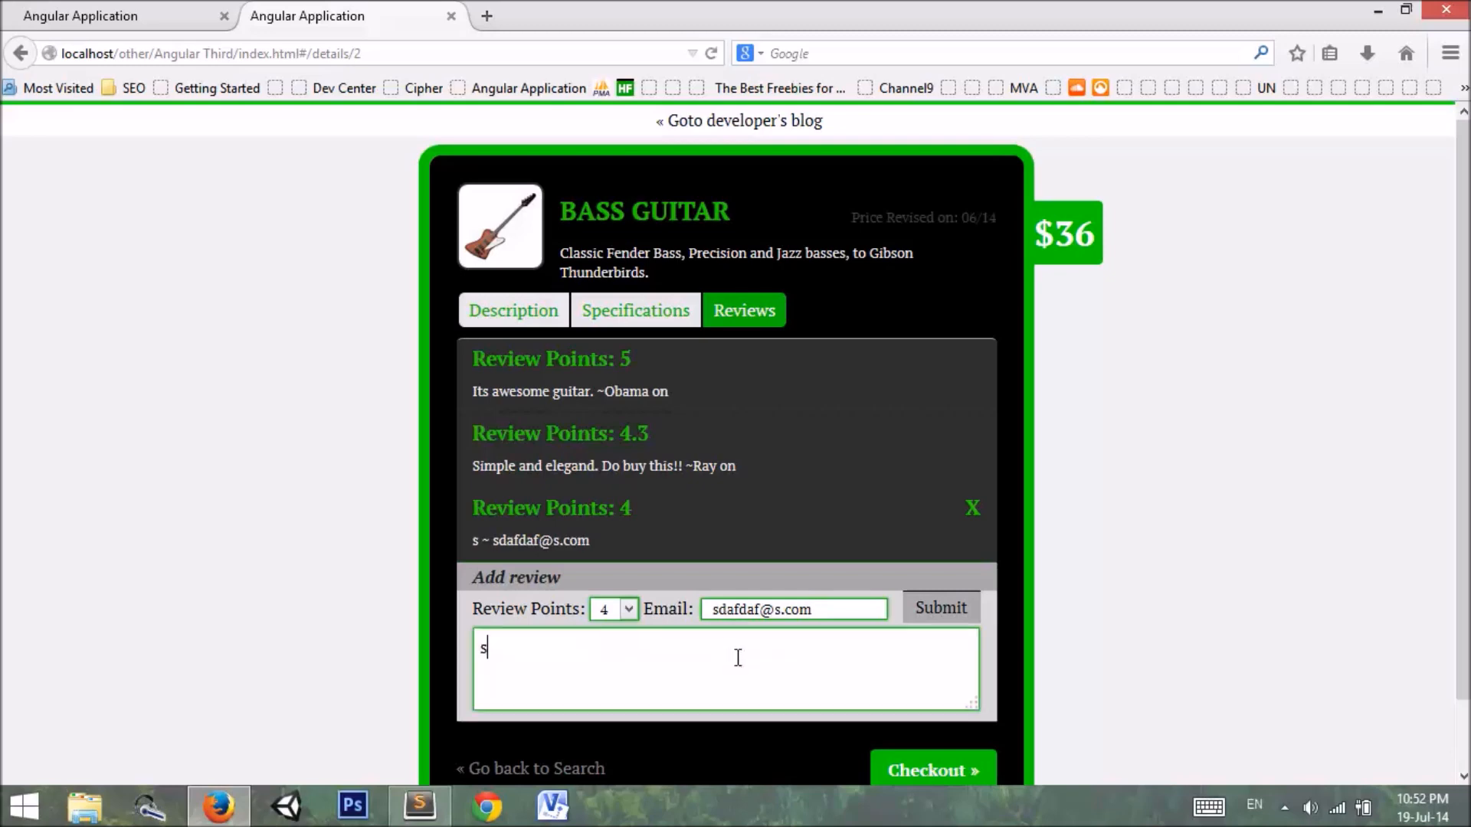
pyautogui.click(419, 805)
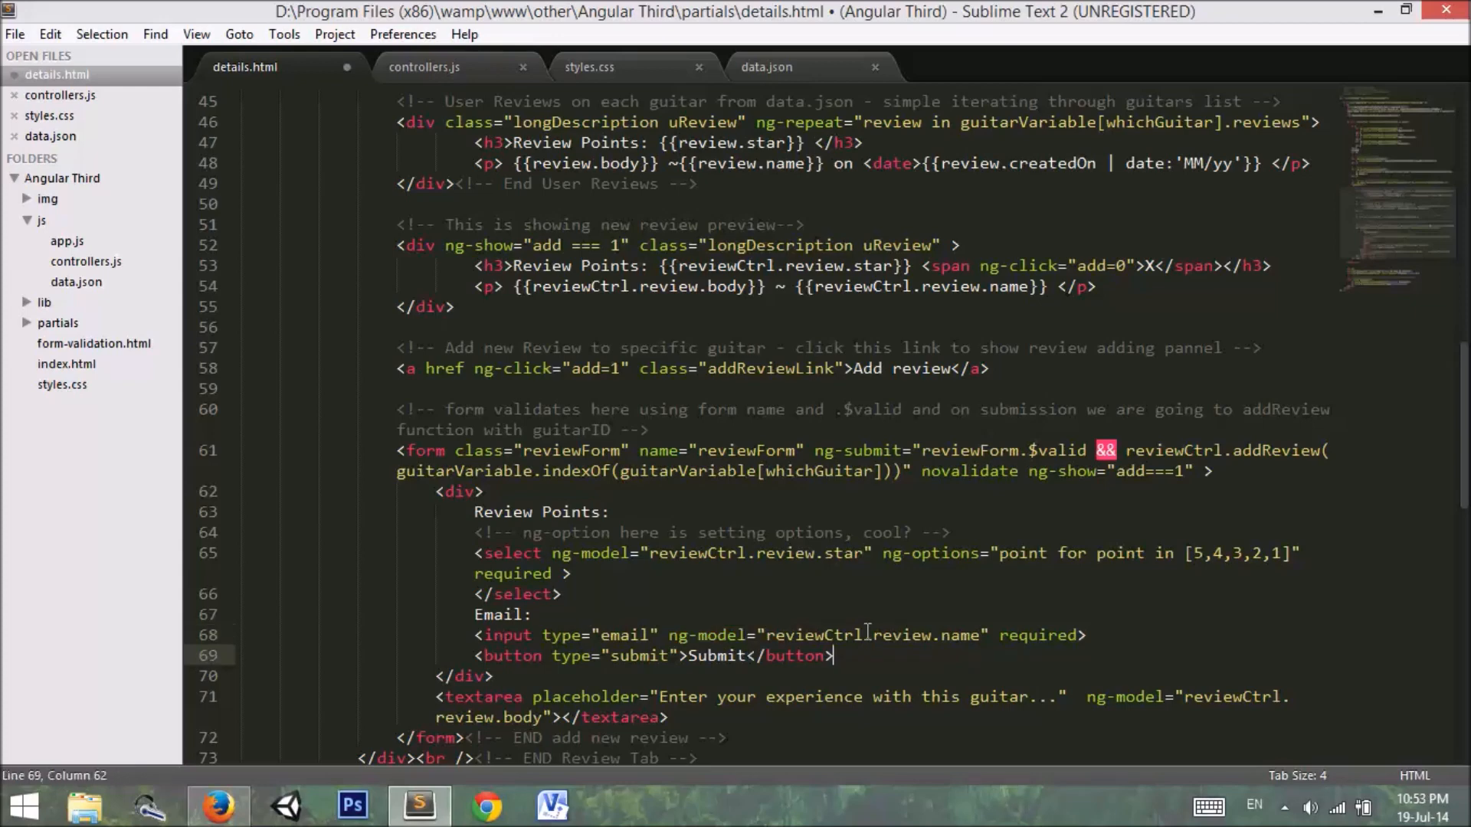
# Point out the email input's model binding and ReviewController, then view controllers.js
pyautogui.doubleClick(814, 635)
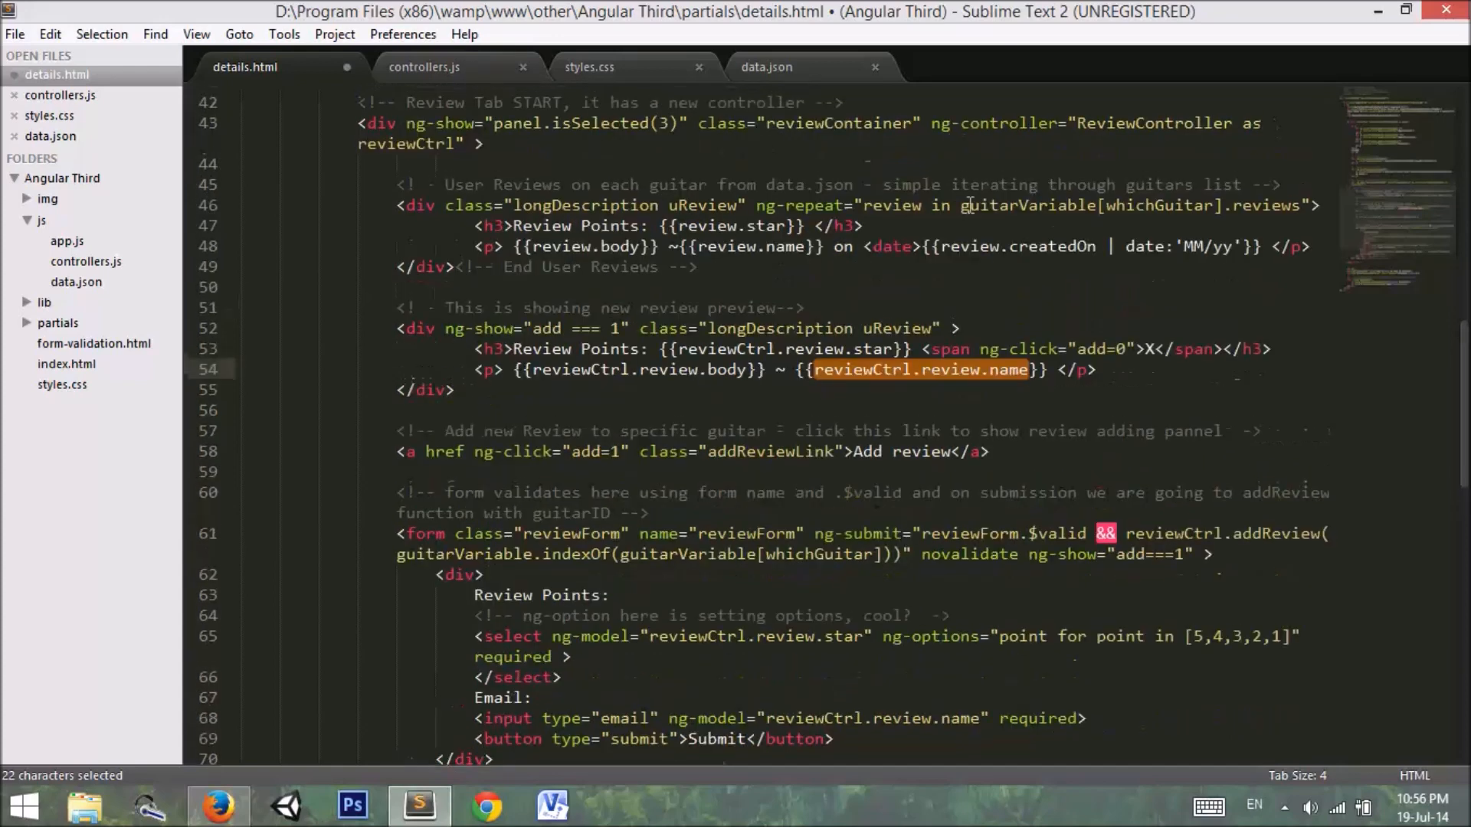
pyautogui.click(1079, 122)
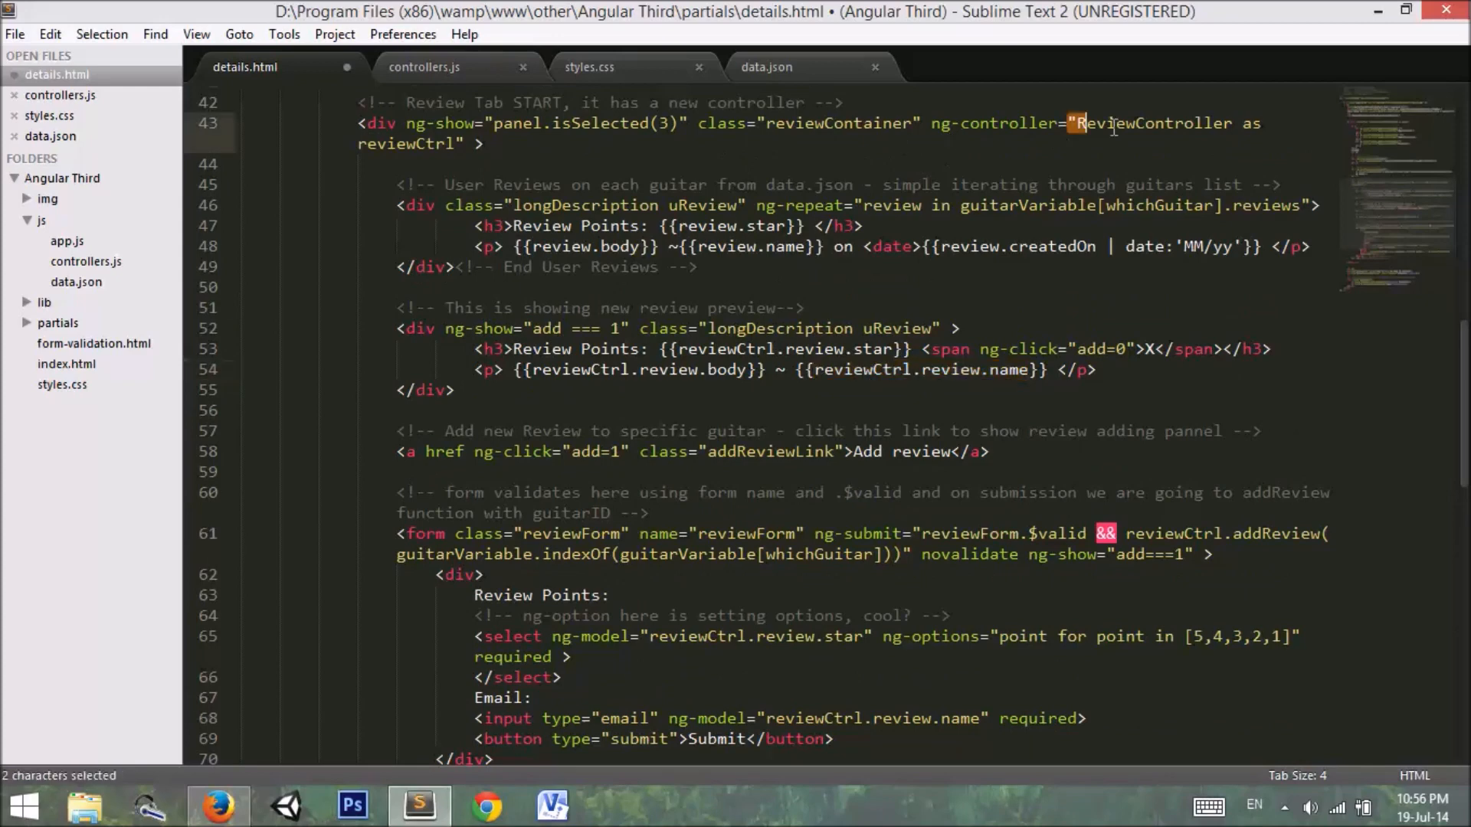
pyautogui.click(423, 67)
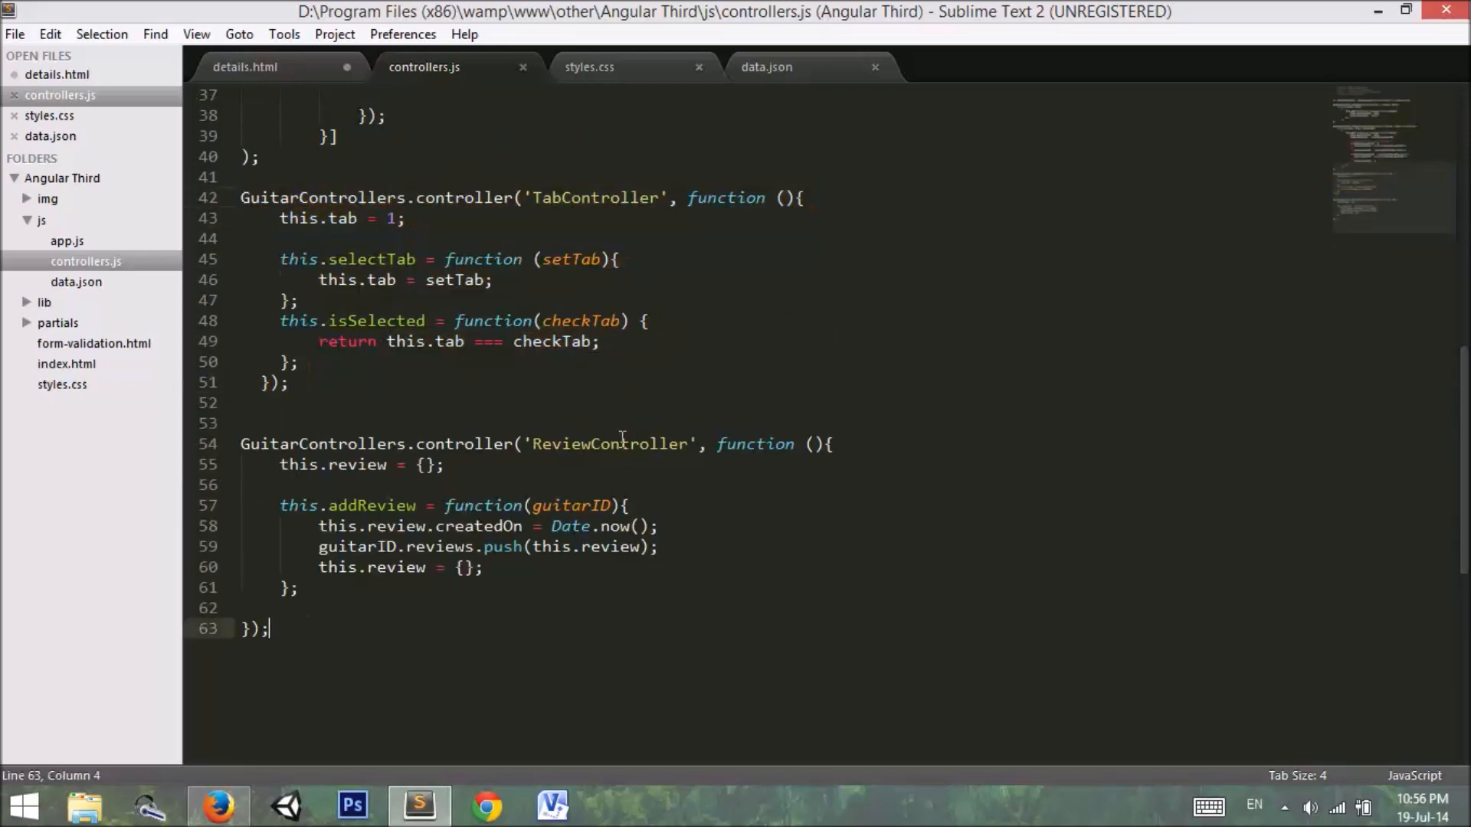
pyautogui.doubleClick(610, 443)
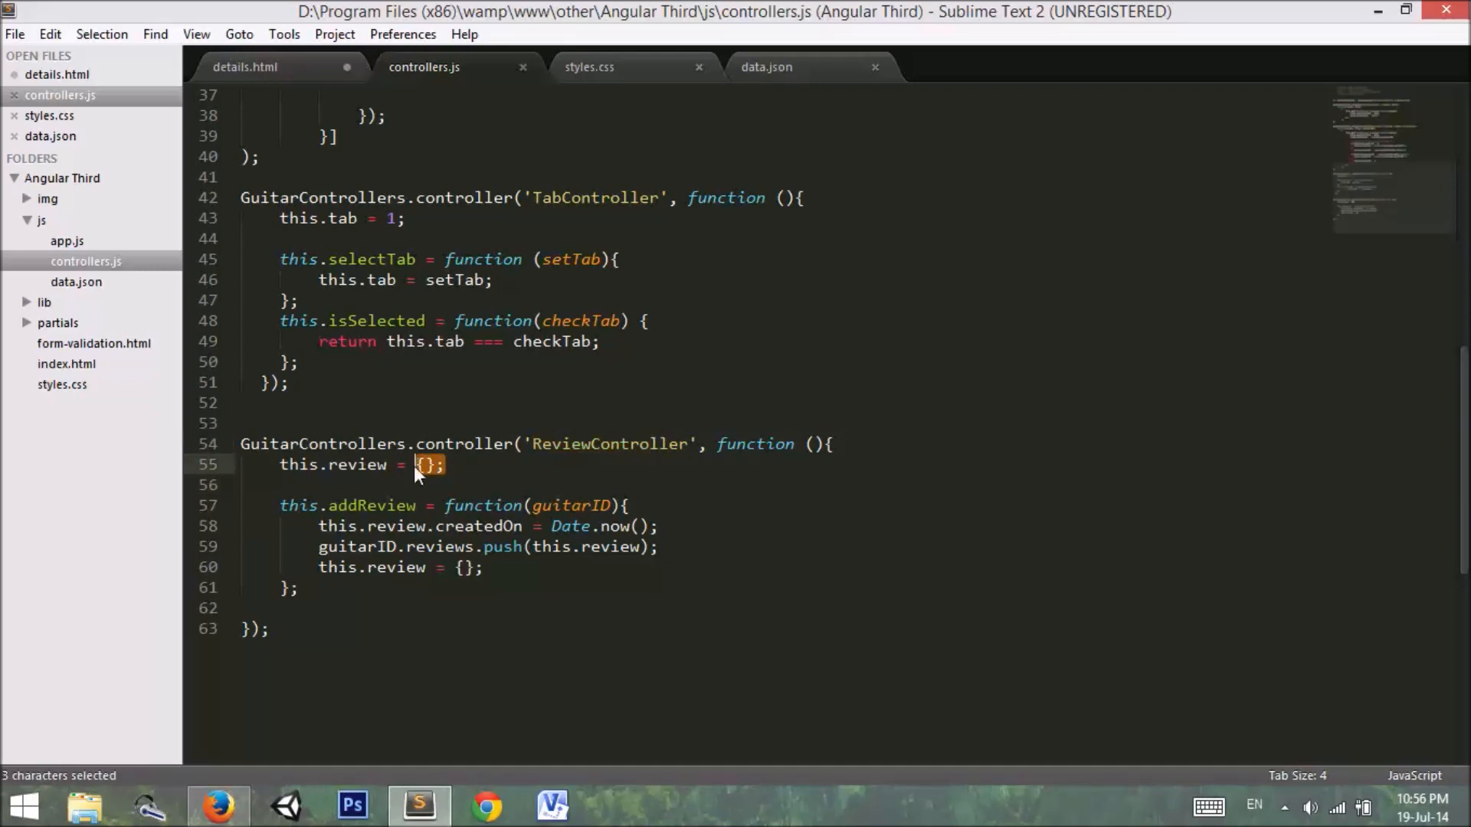
pyautogui.click(276, 464)
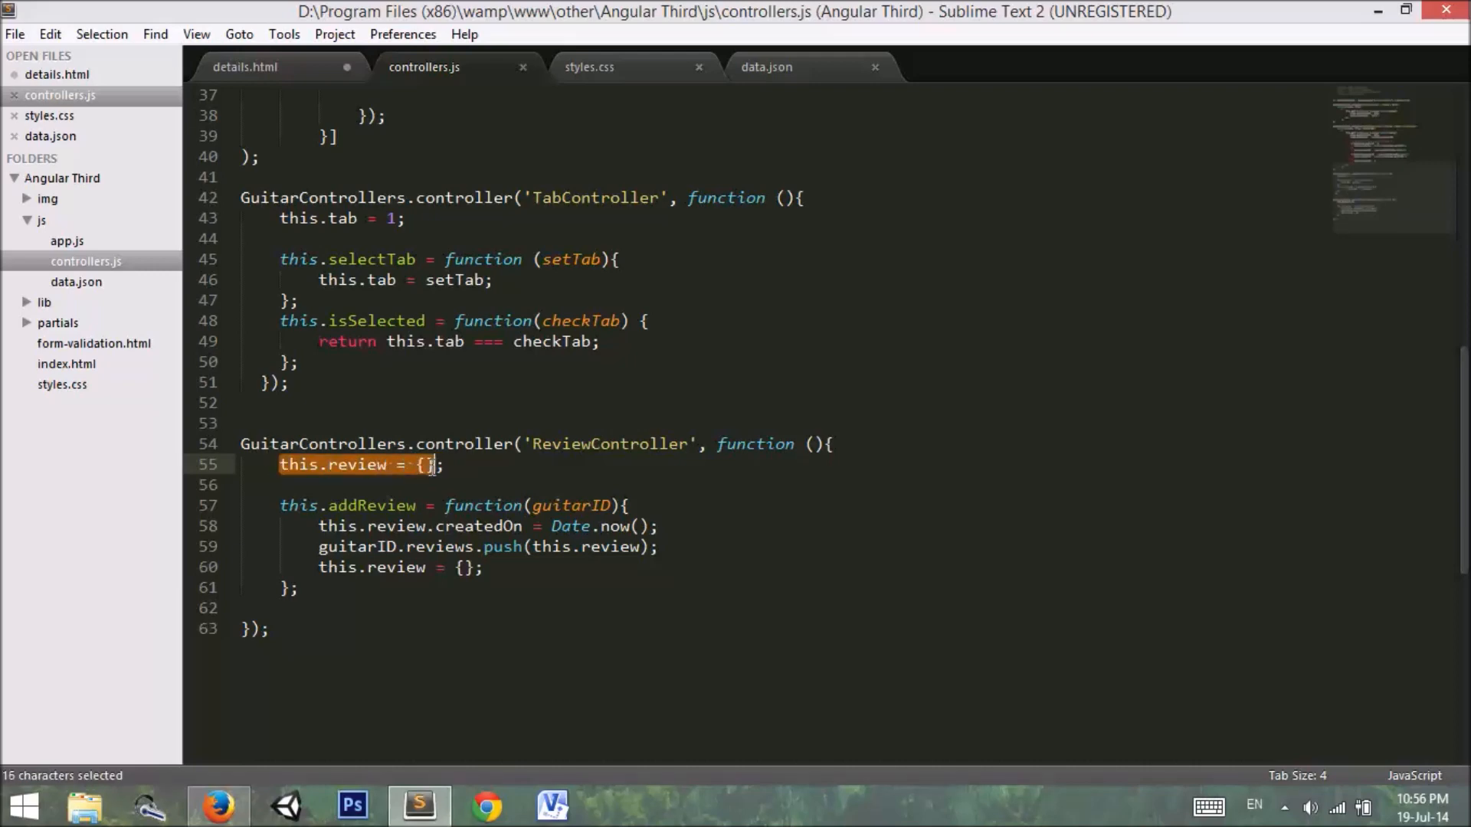
pyautogui.moveTo(434, 476)
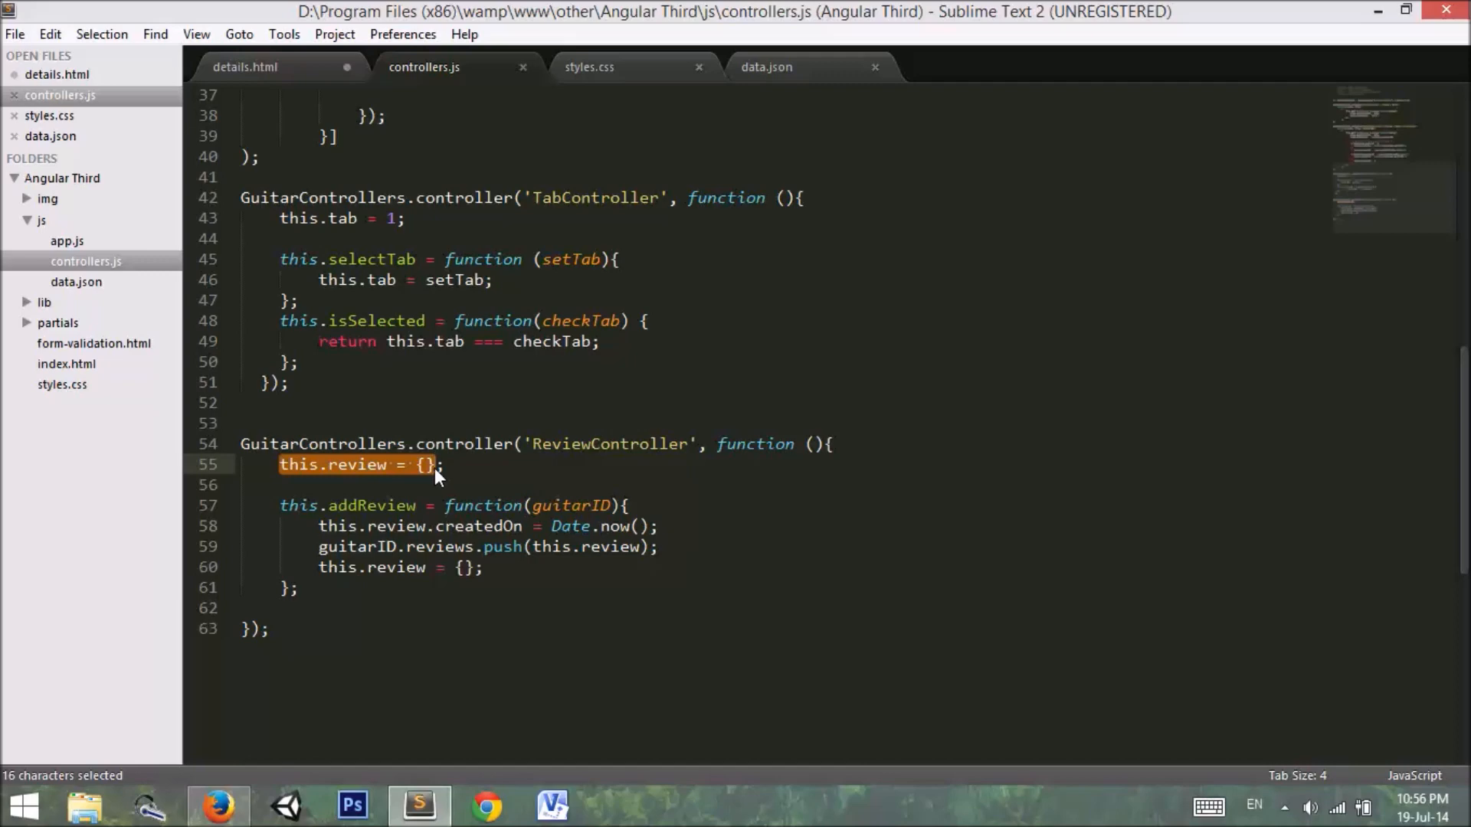
pyautogui.click(334, 507)
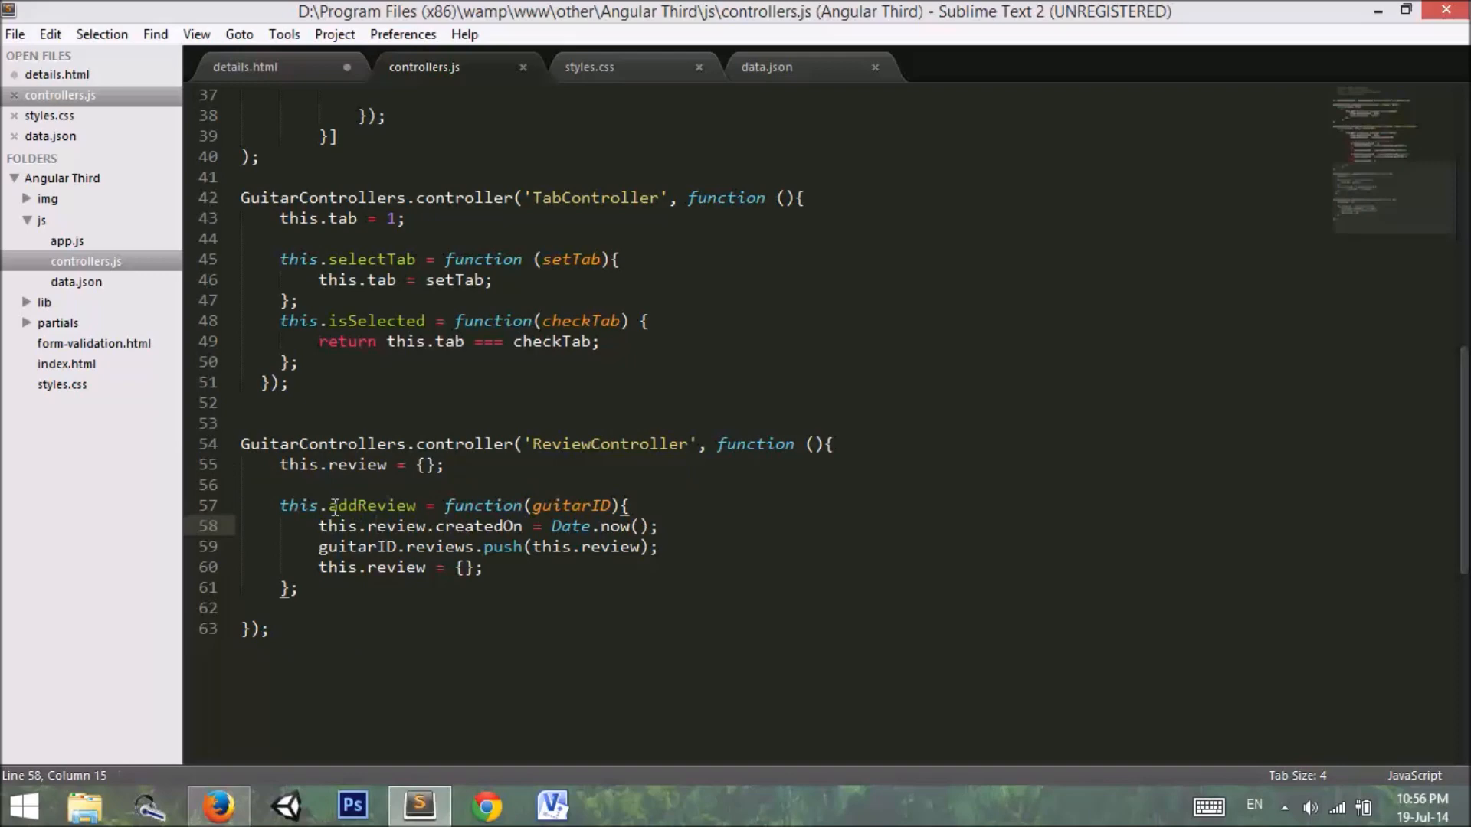
pyautogui.doubleClick(371, 505)
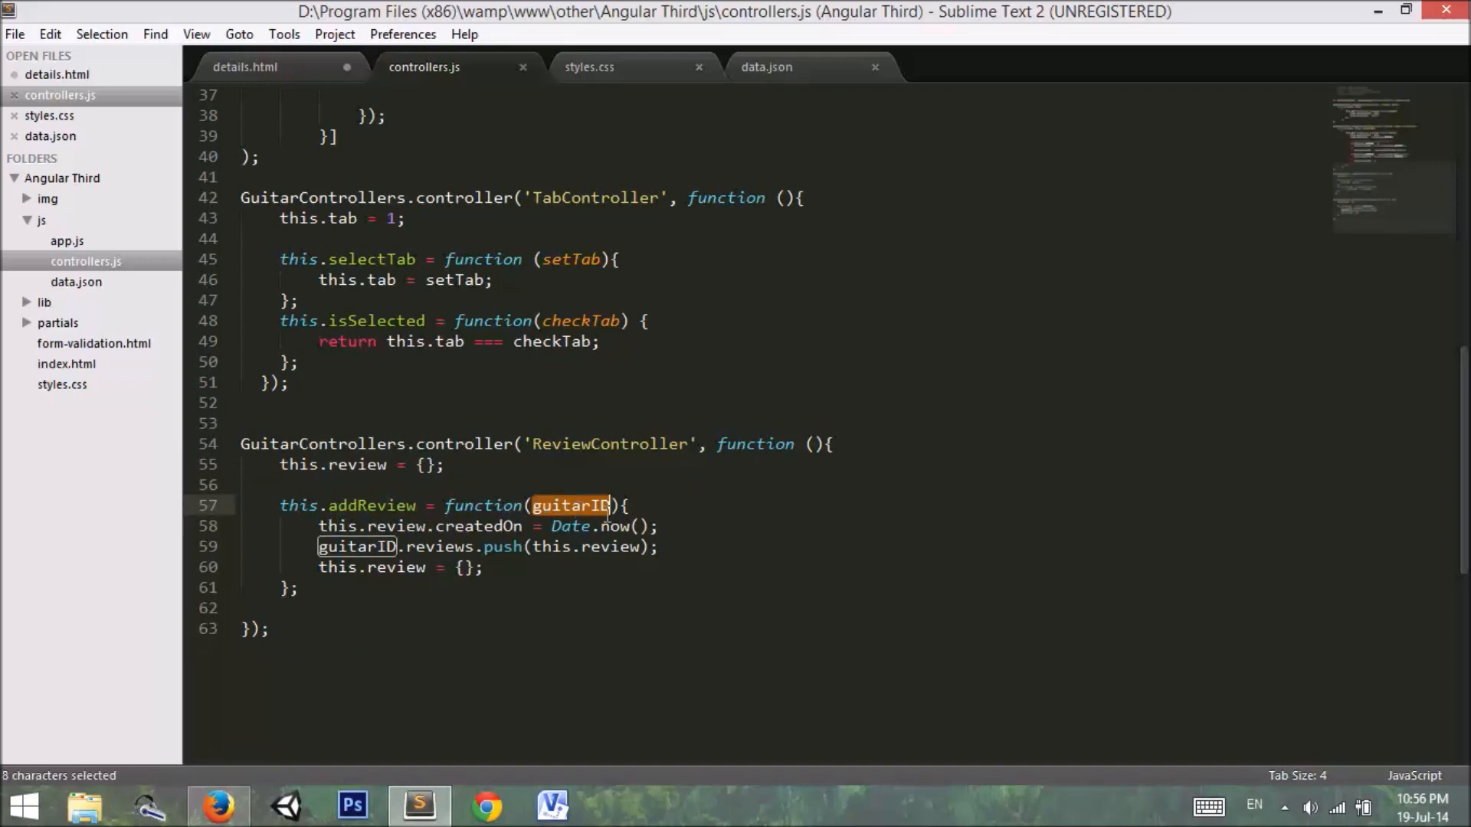
pyautogui.click(245, 67)
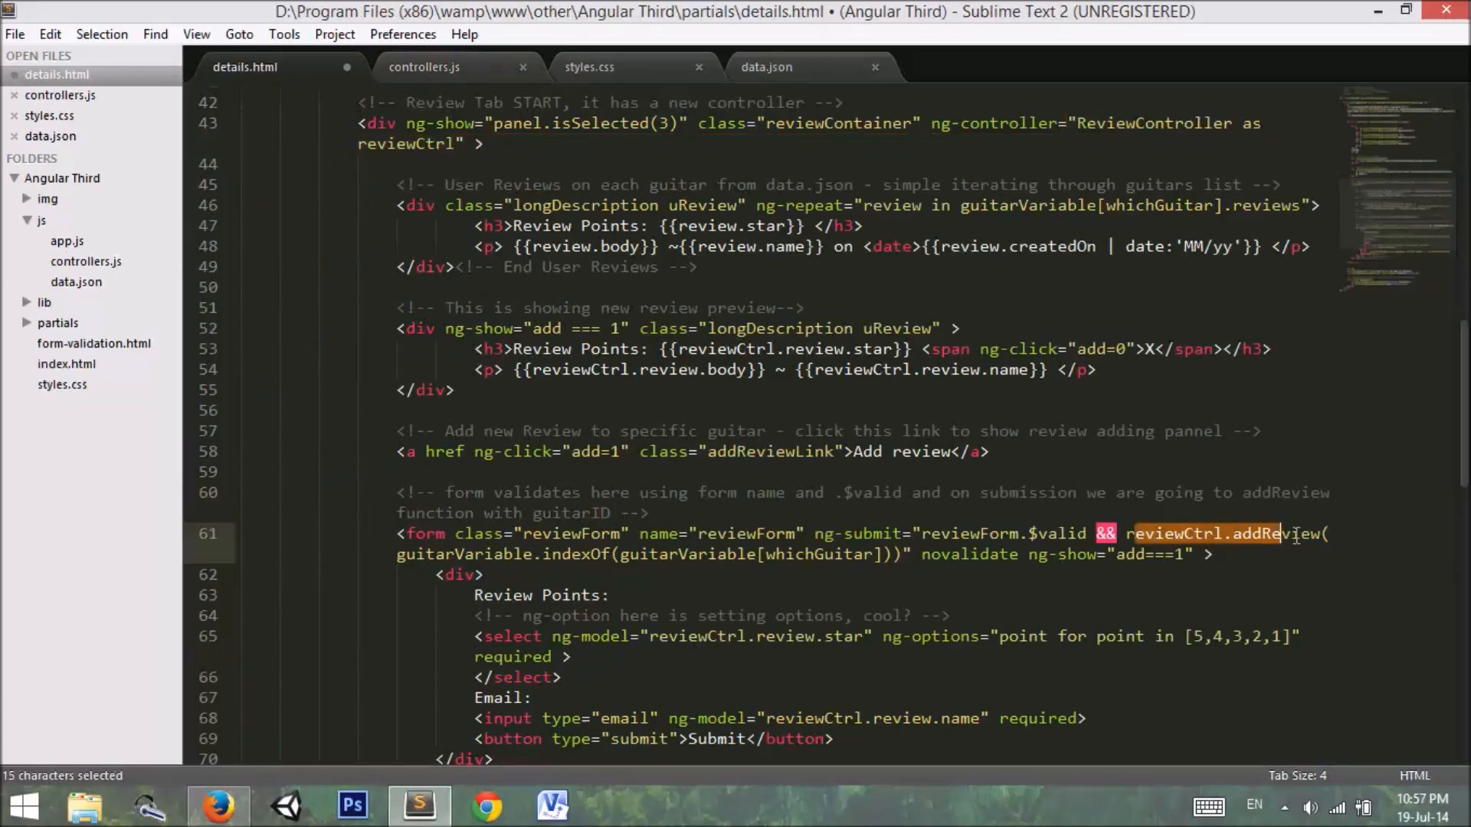
pyautogui.moveTo(1293, 533); pyautogui.dragTo(707, 553)
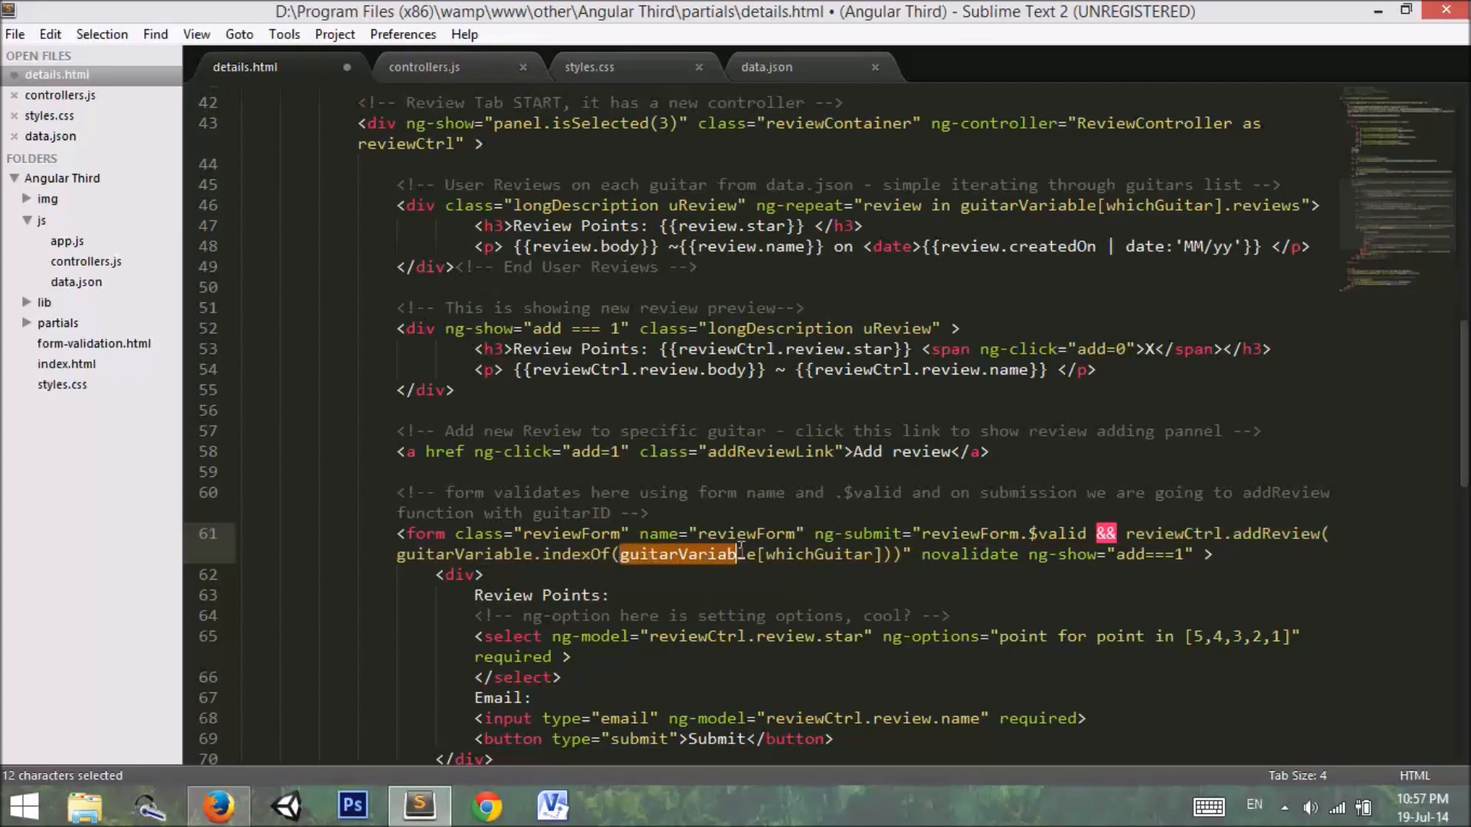
pyautogui.click(423, 66)
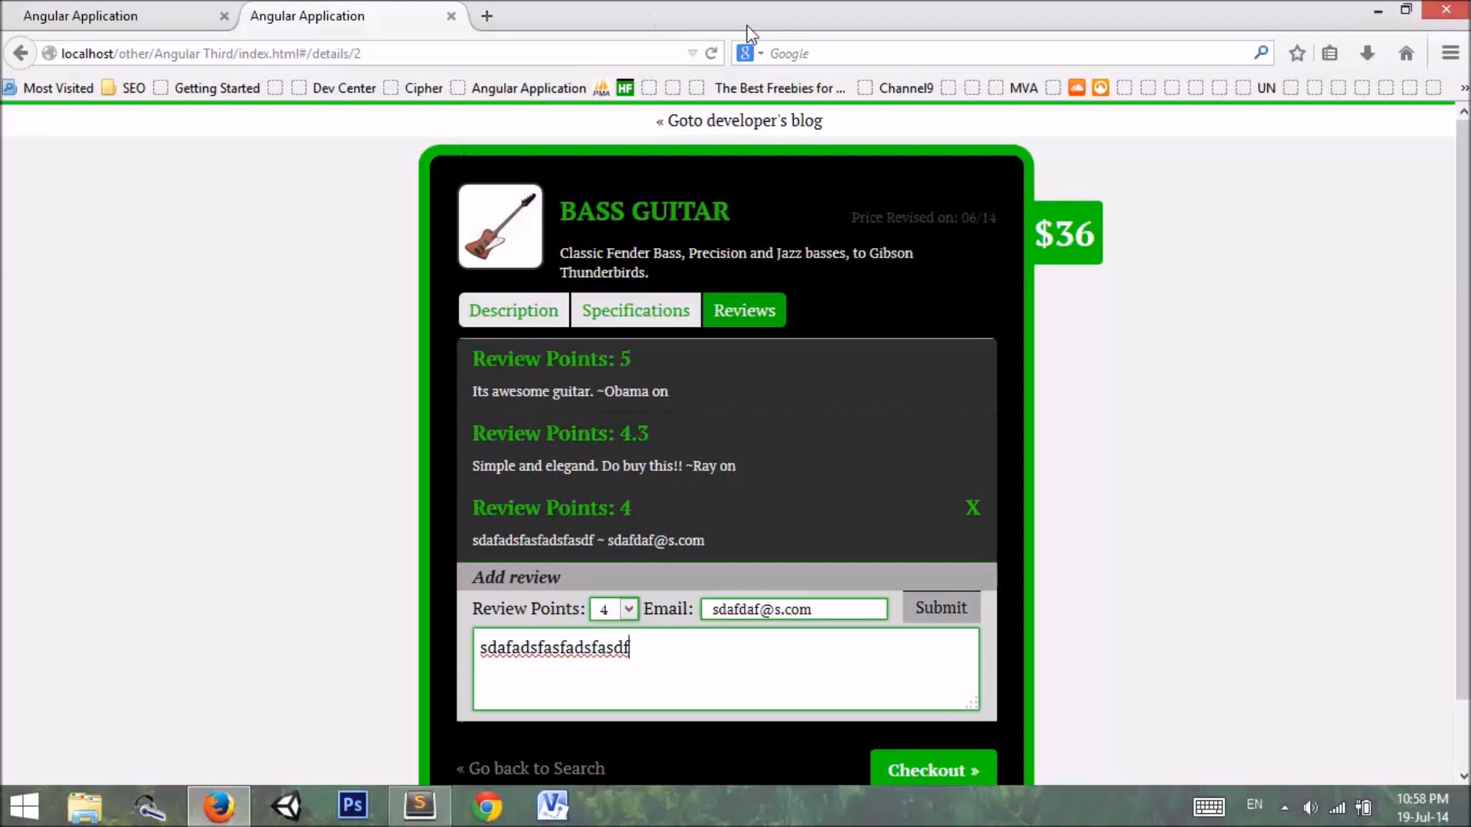
# Reload the Bass Guitar Reviews tab, type review text 'asdasd asdf' and an '@t.com' email
pyautogui.click(522, 311)
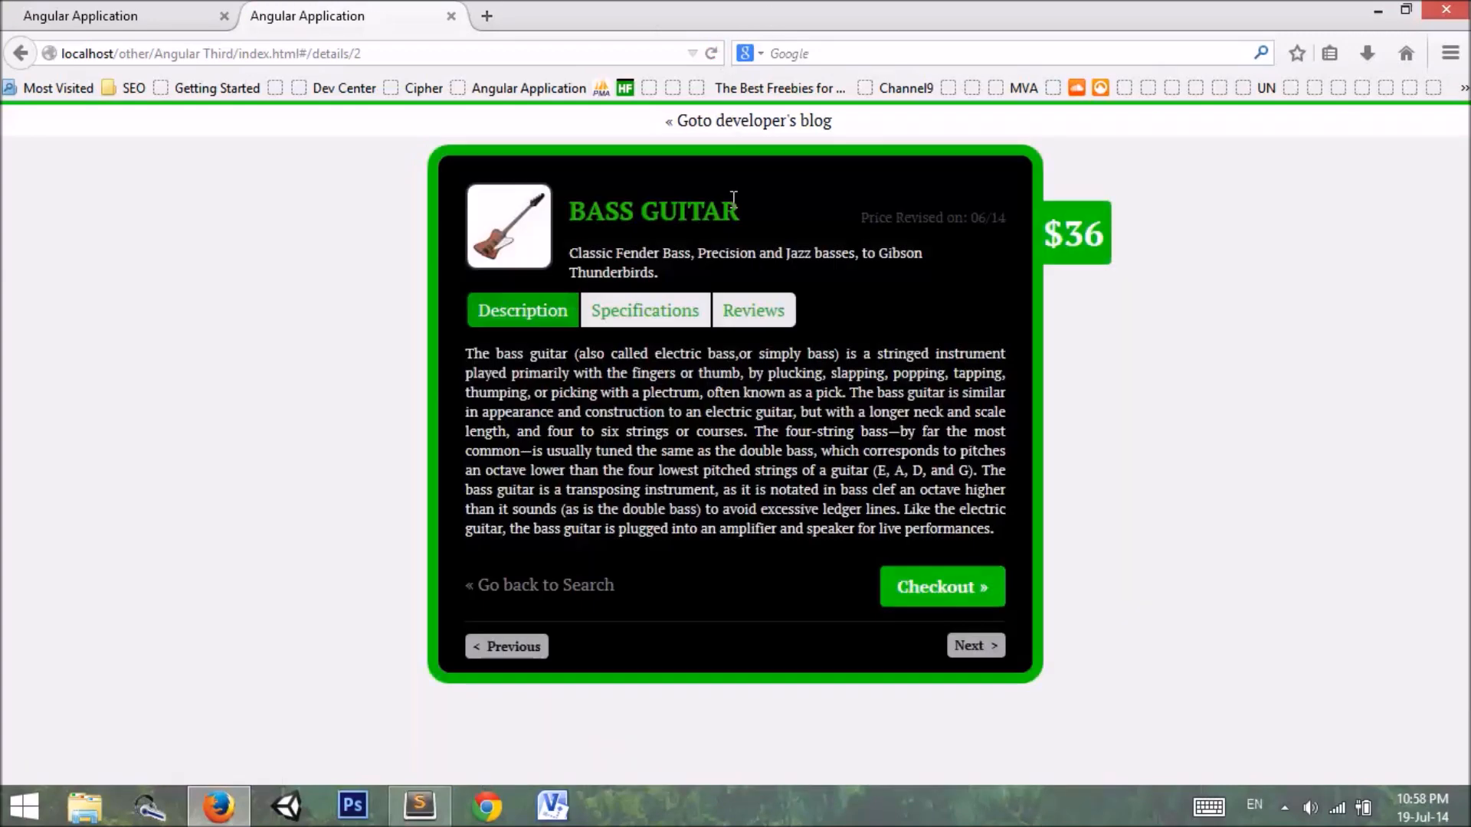
pyautogui.click(752, 310)
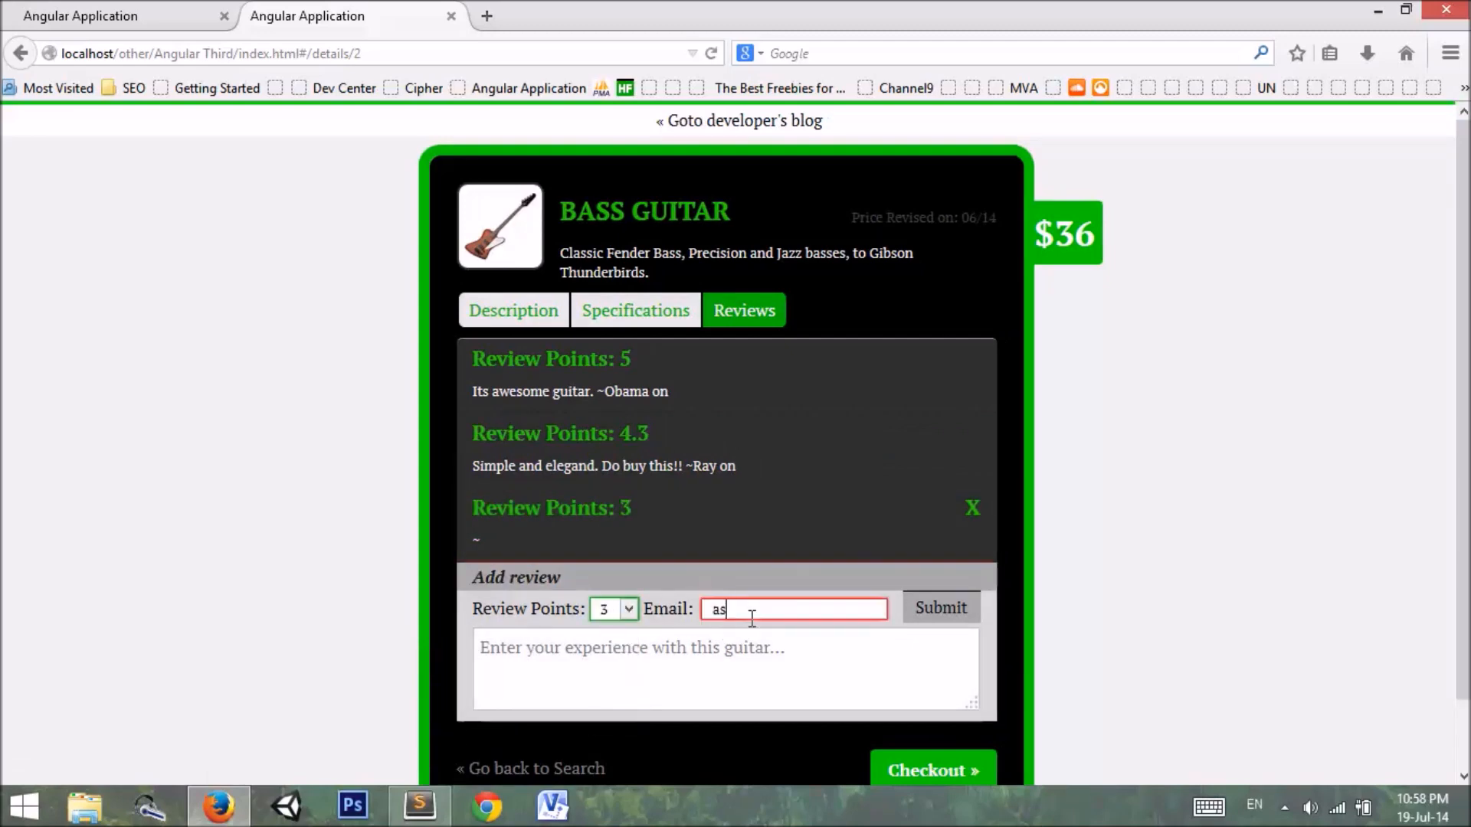
pyautogui.write('asdasdsad')
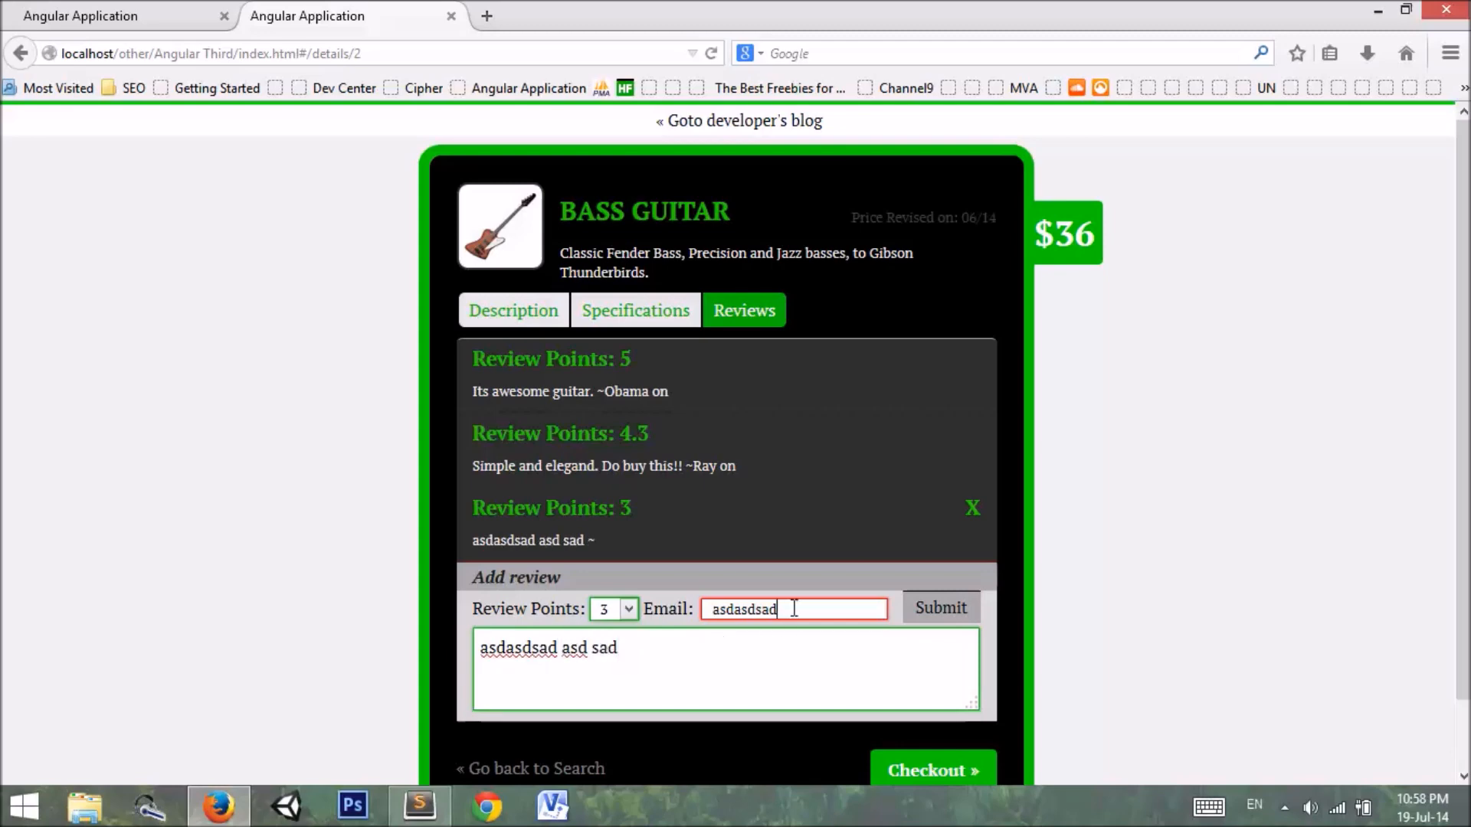
pyautogui.write('asdfsdf')
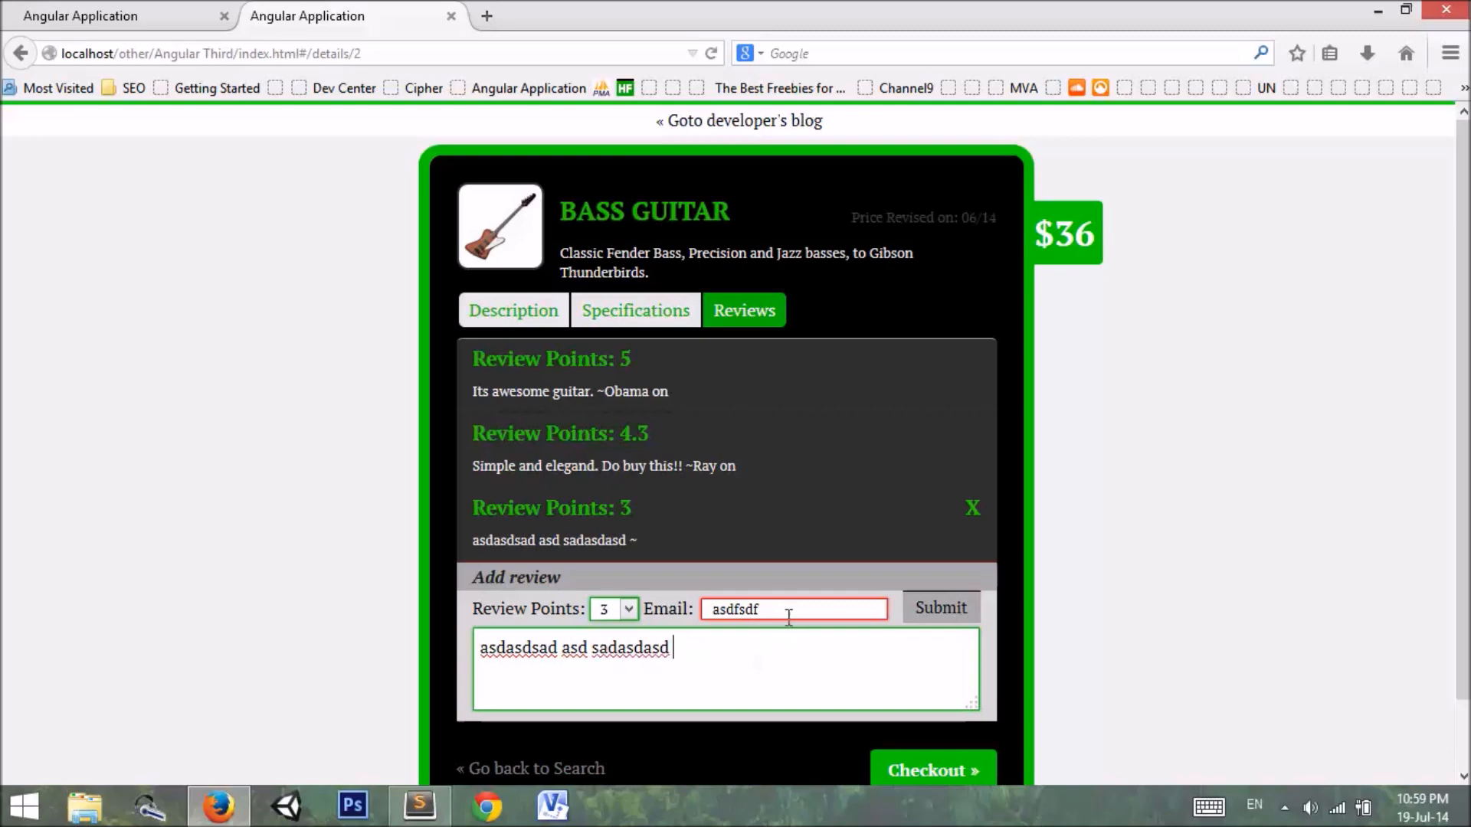
pyautogui.click(794, 609)
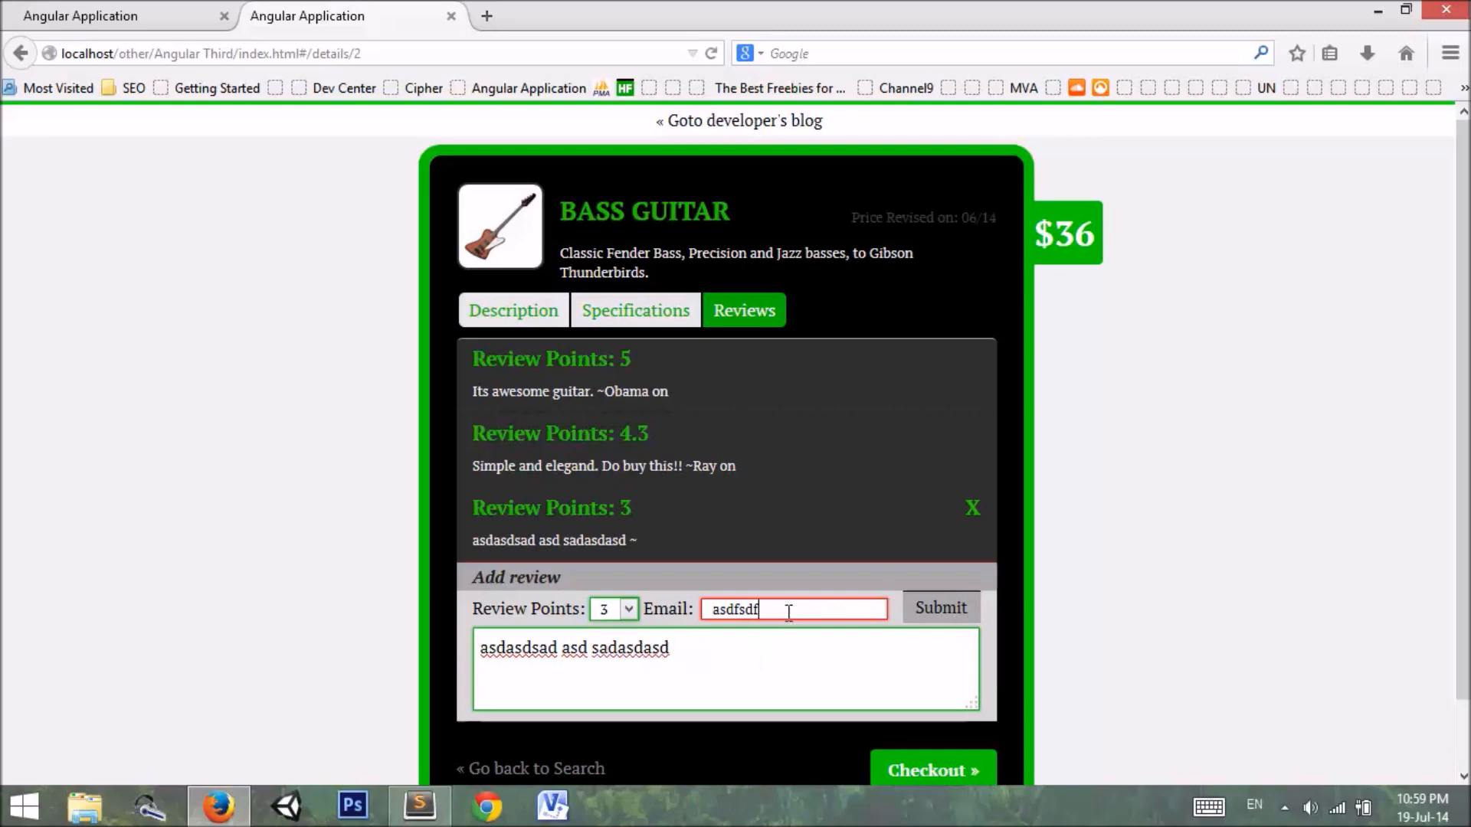
pyautogui.write('@t')
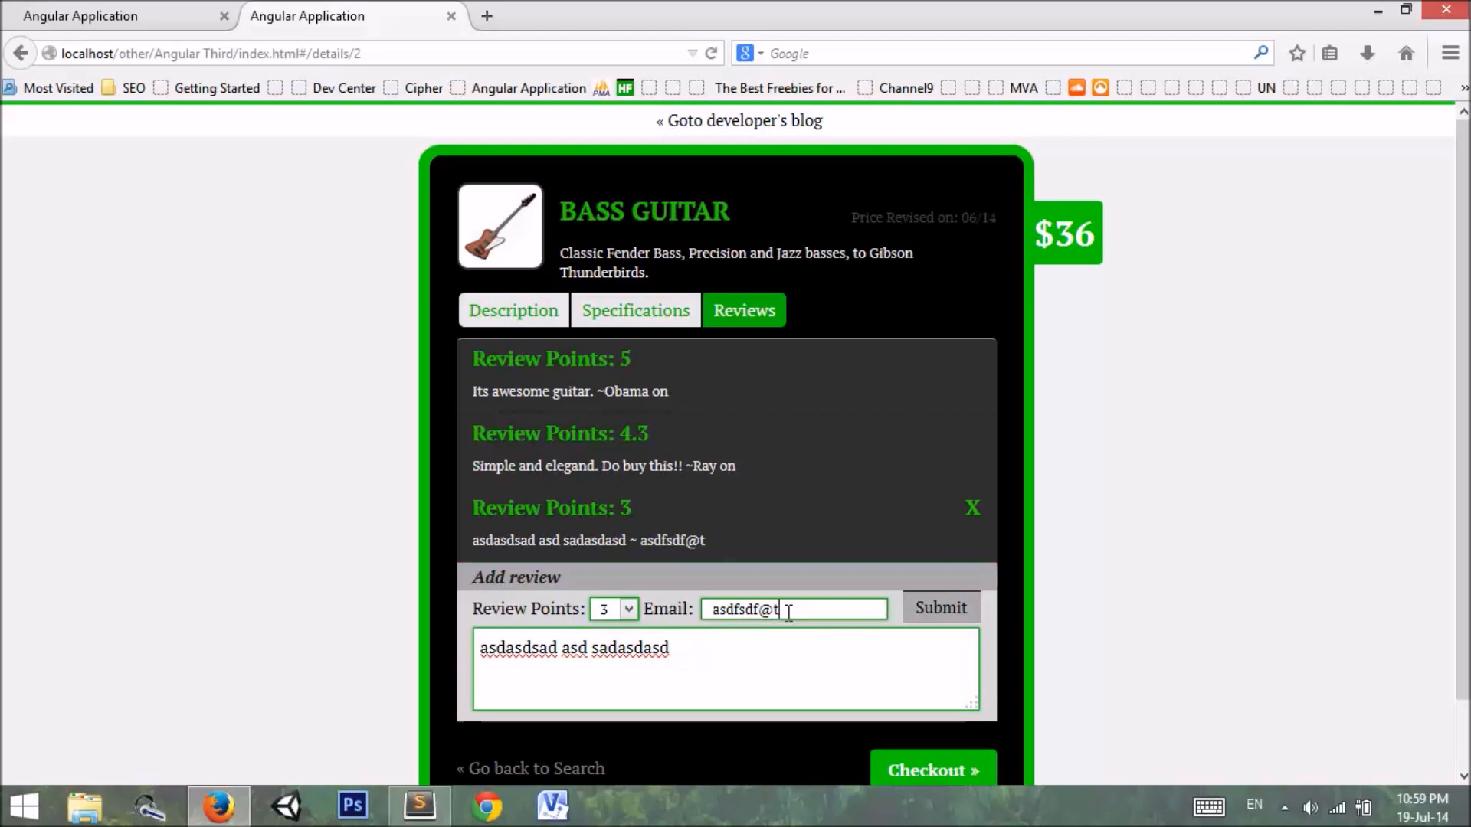
pyautogui.write('.com')
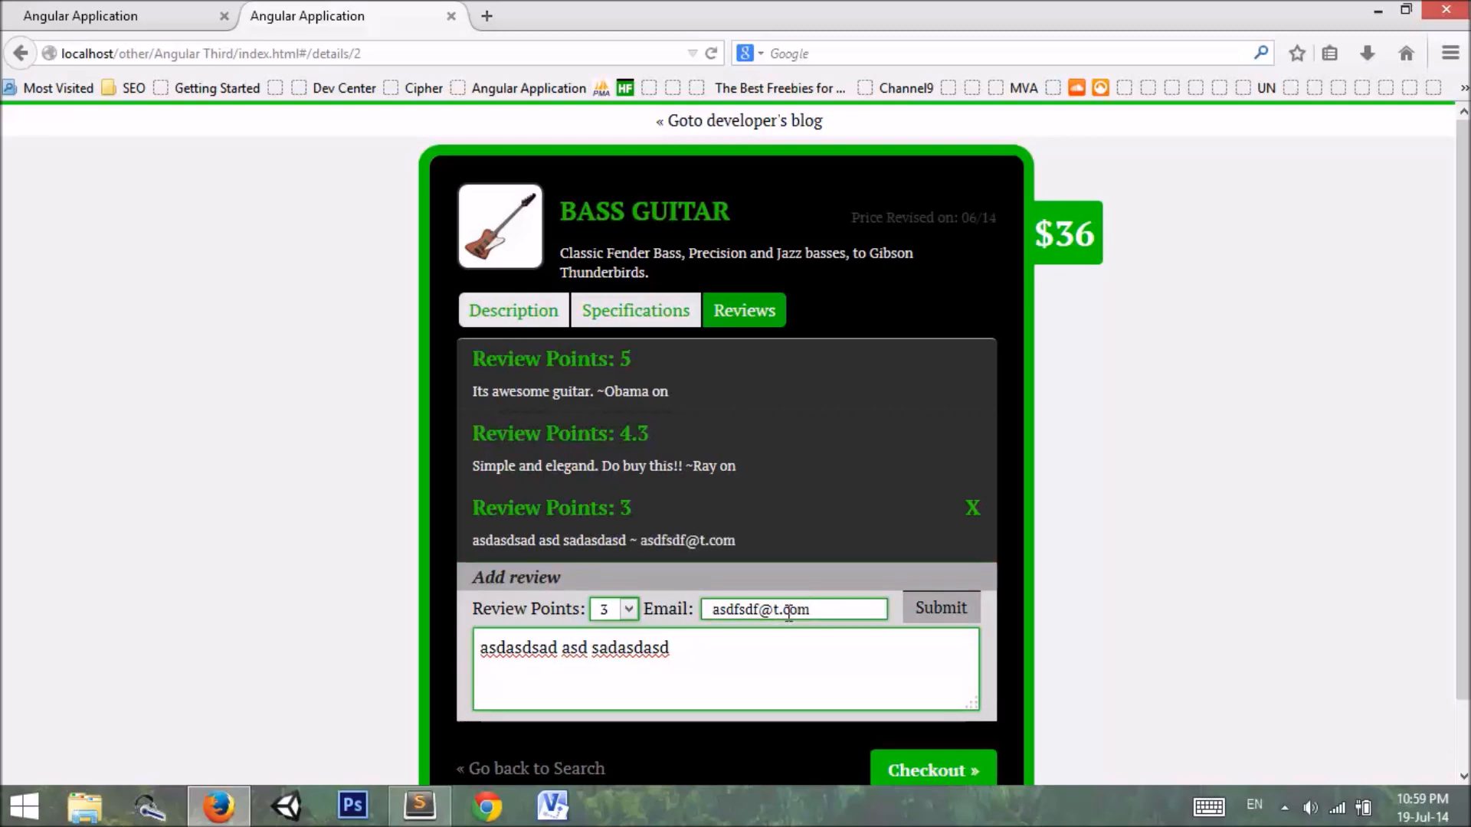
pyautogui.tripleClick(793, 609)
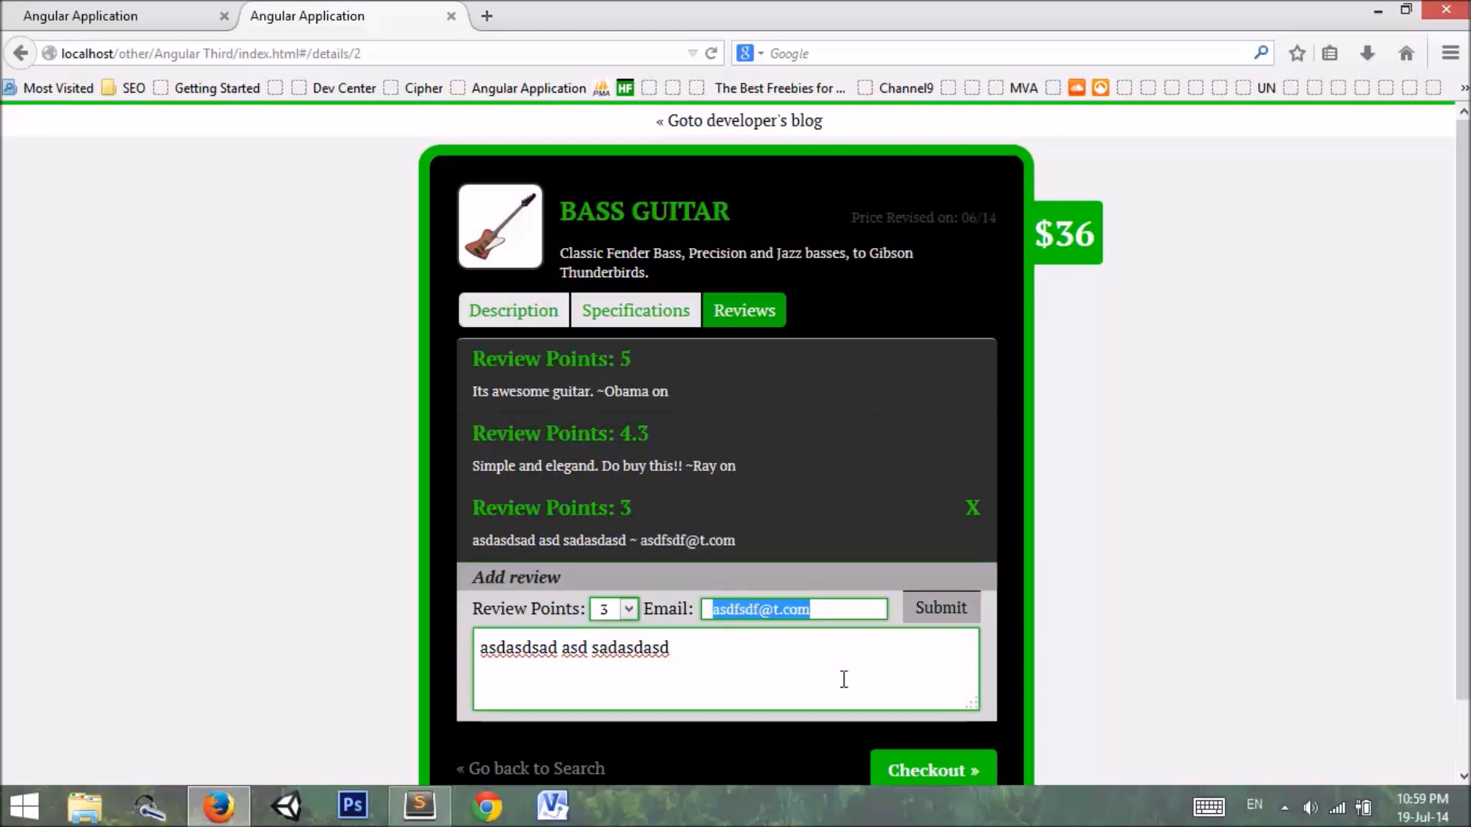
pyautogui.moveTo(725, 664)
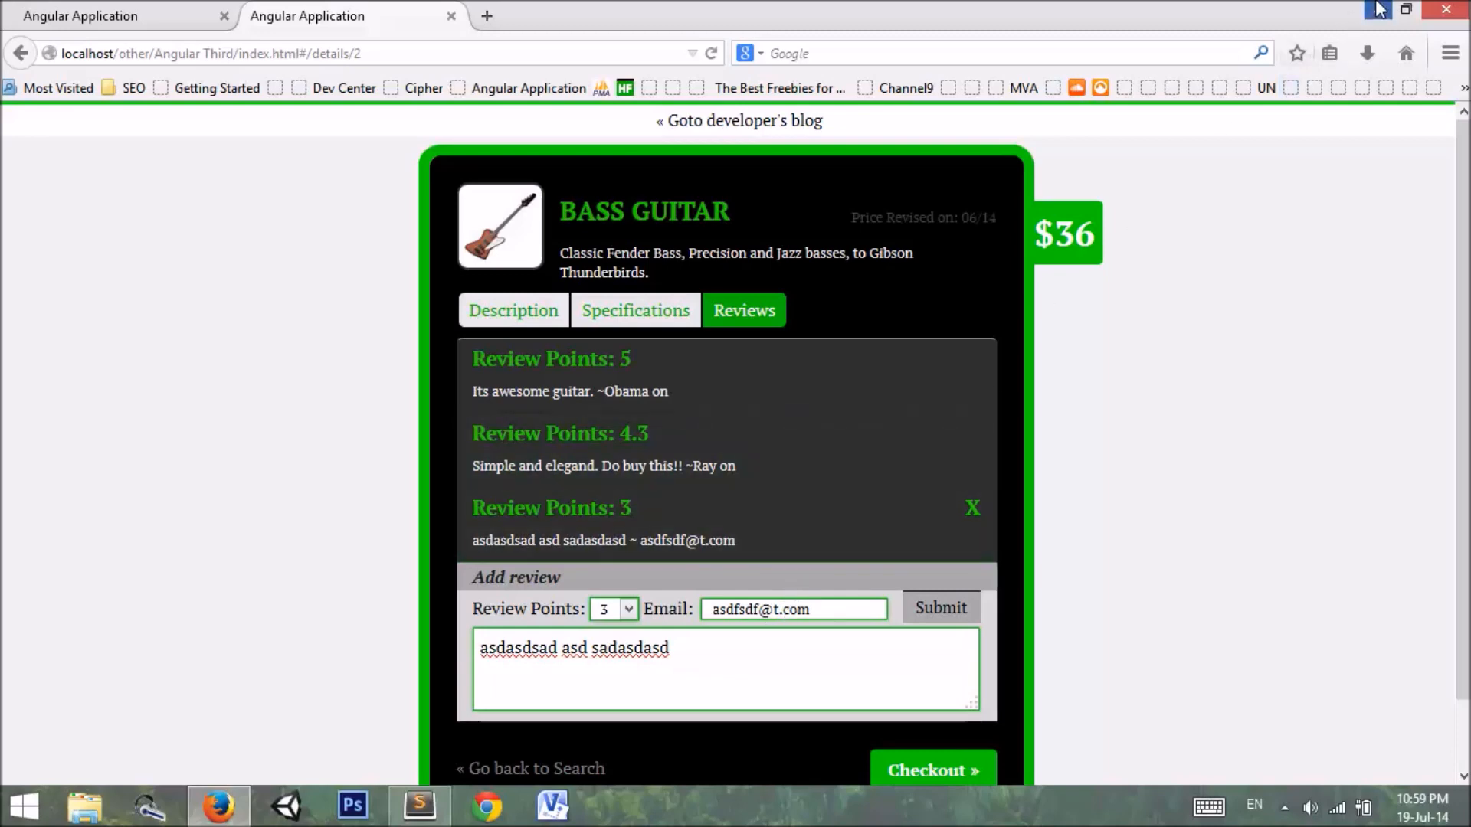
pyautogui.click(418, 806)
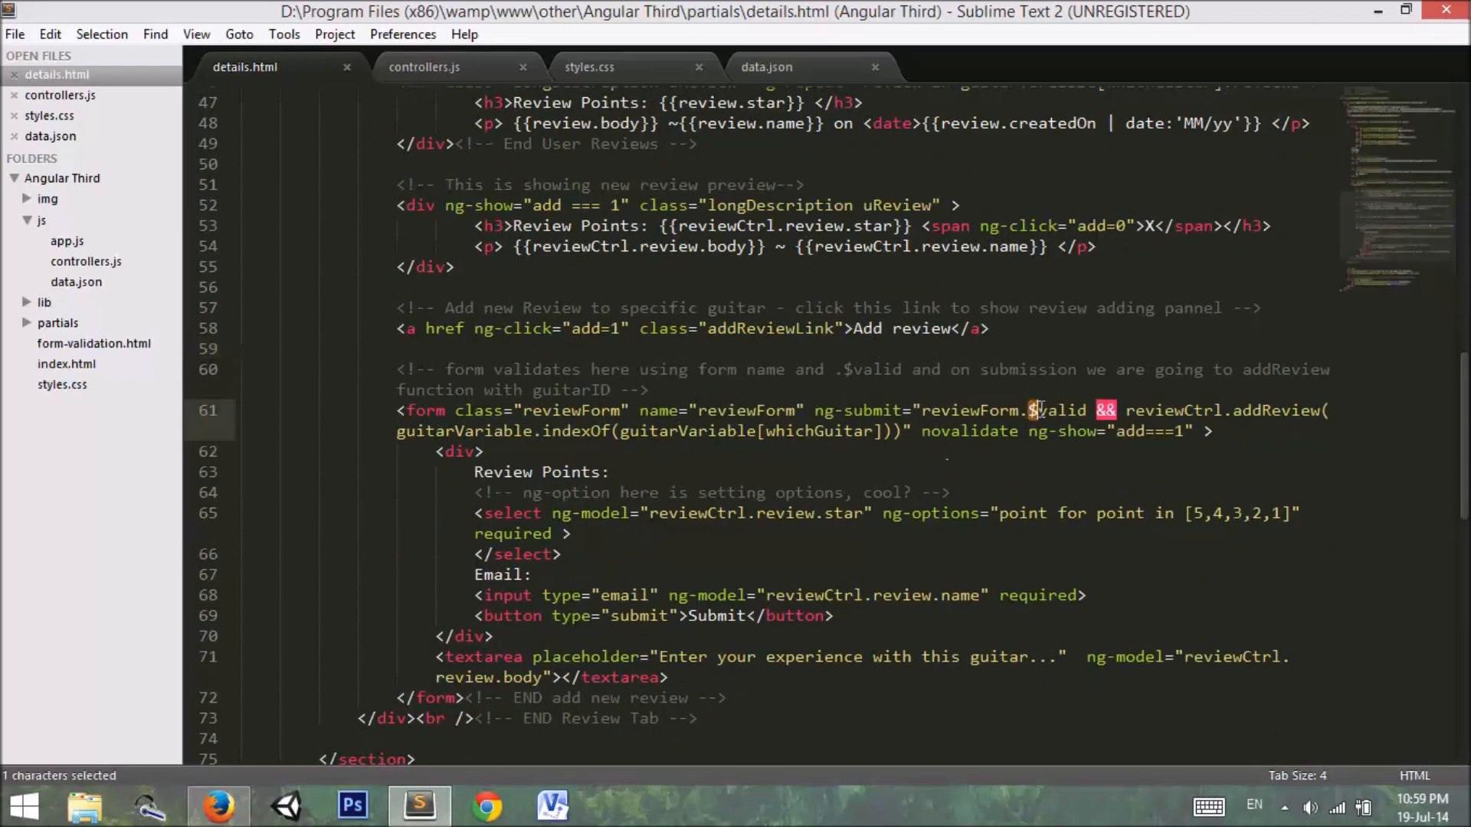
pyautogui.doubleClick(1055, 410)
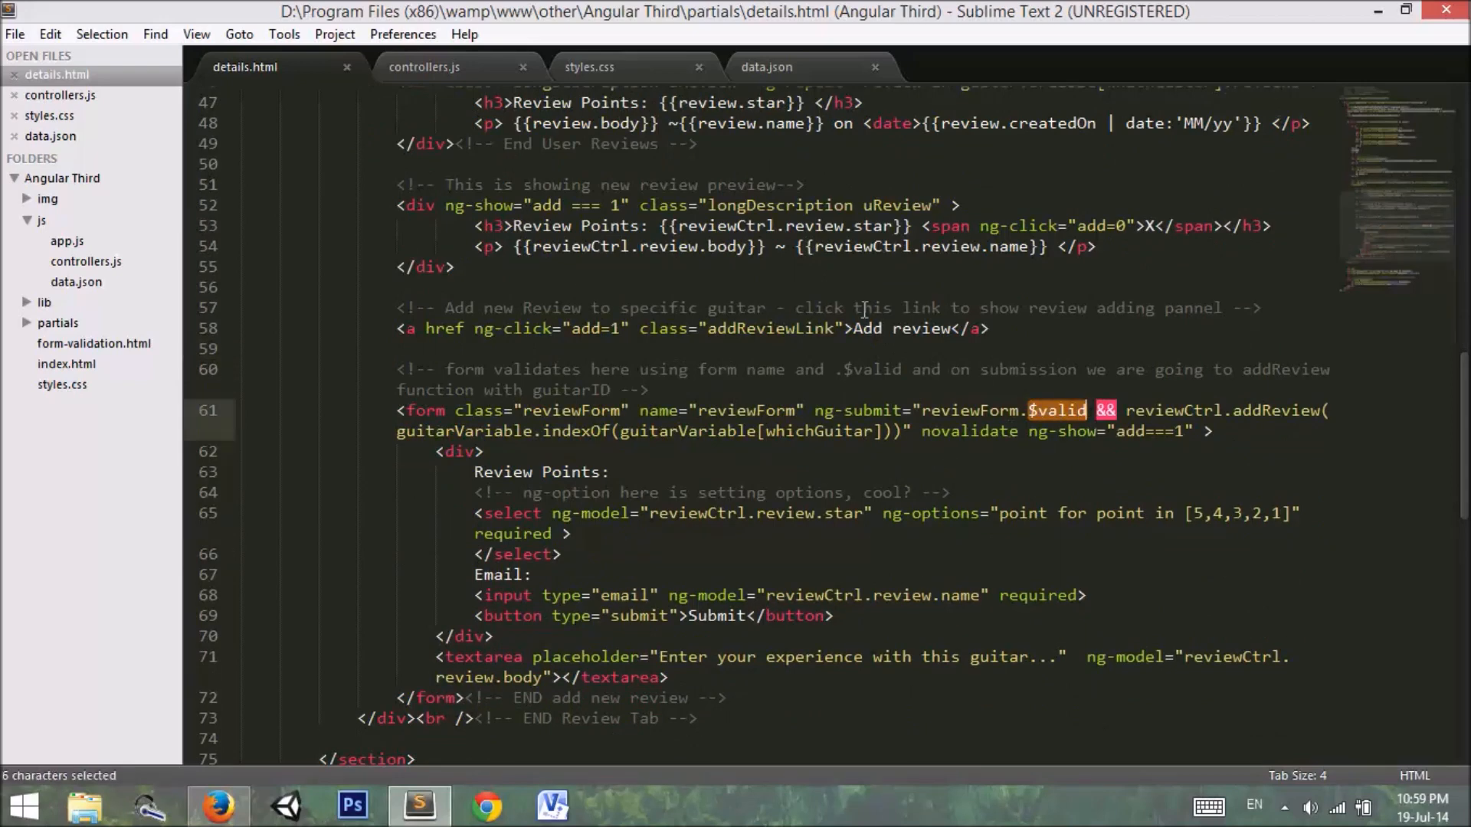
pyautogui.moveTo(749, 535)
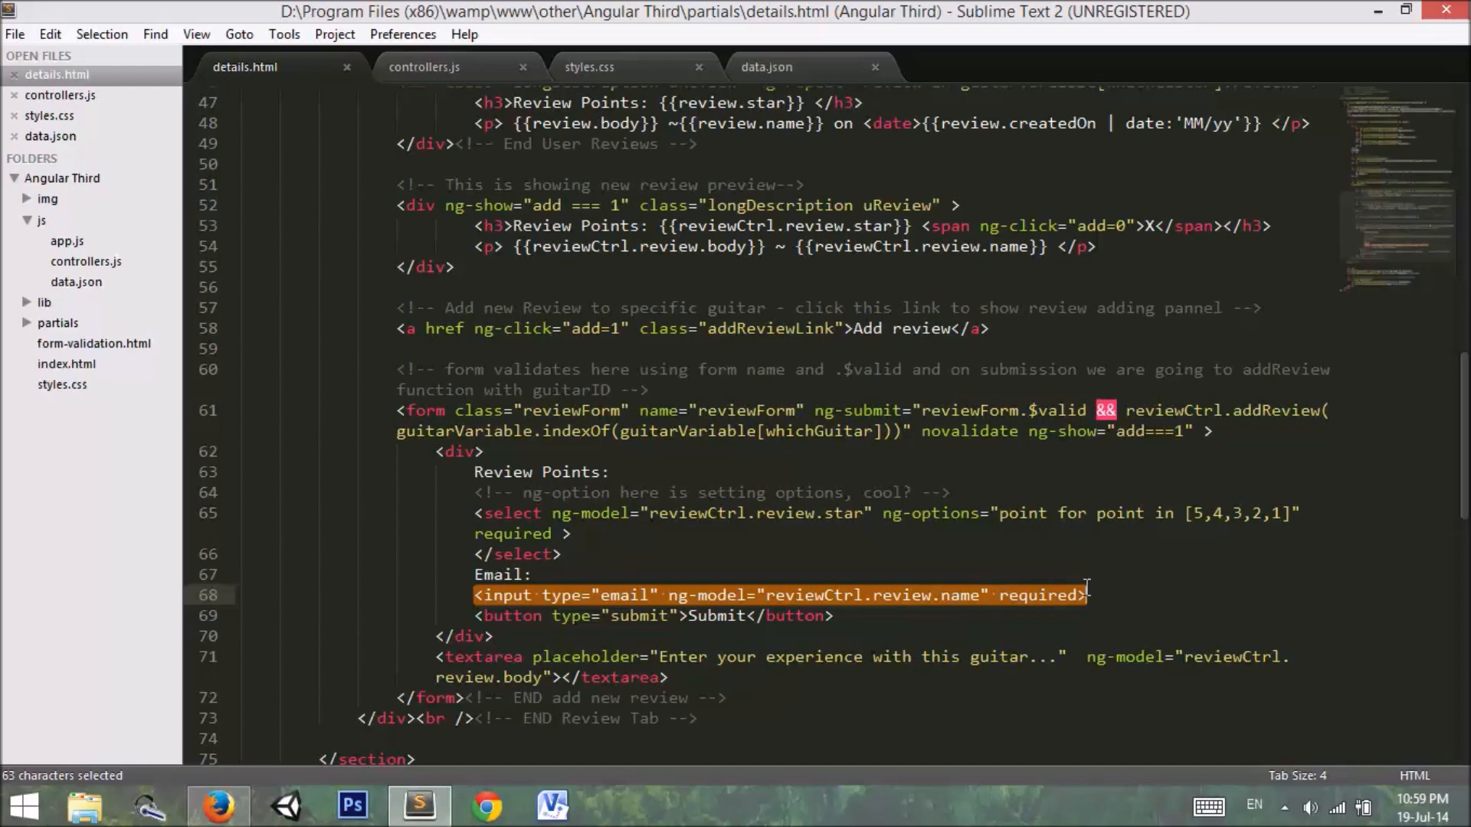
pyautogui.moveTo(1088, 601)
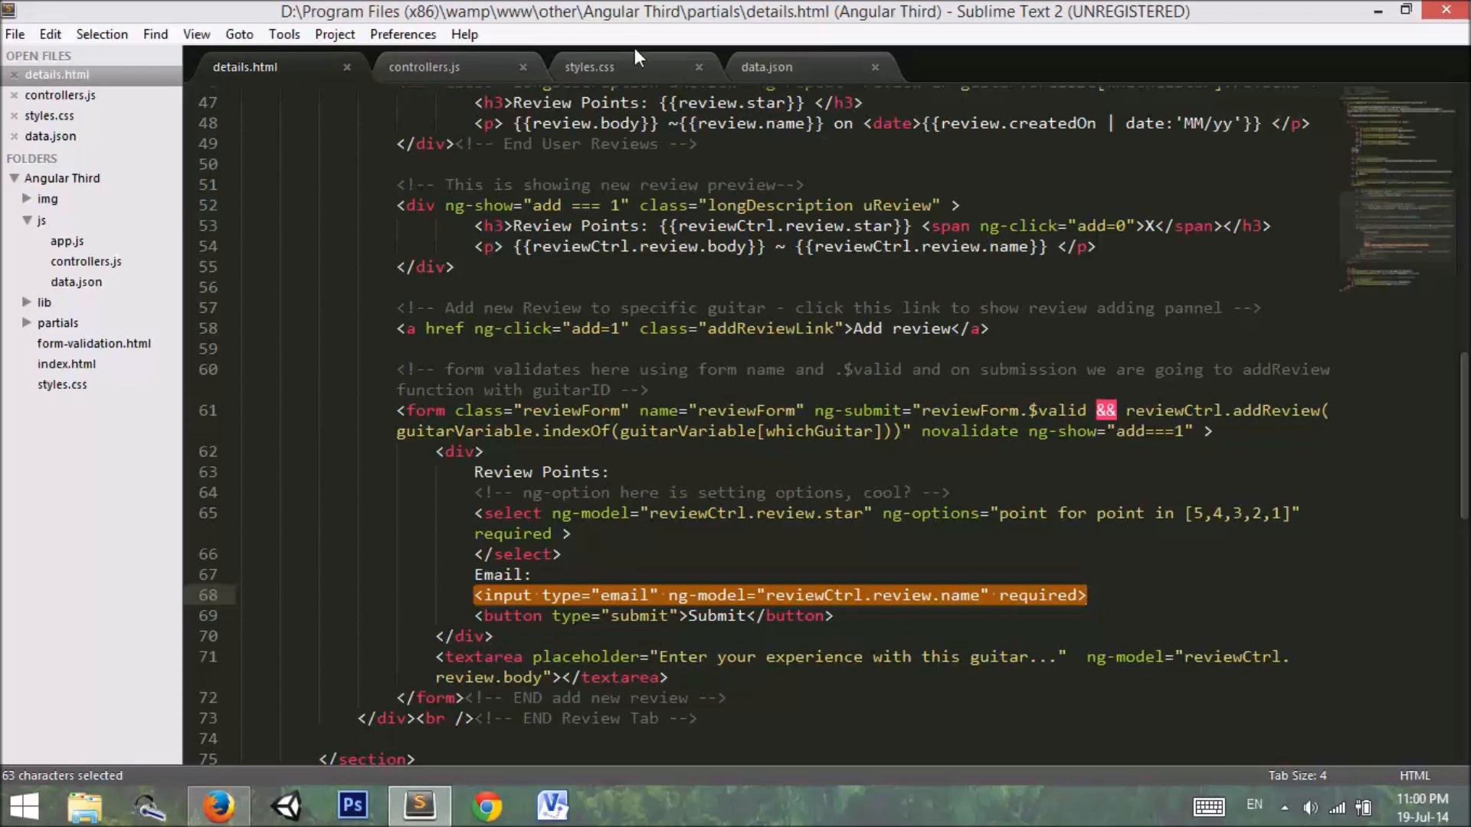
# Add background-color: pink; to the .ng-invalid.ng-dirty rule in styles.css and switch to Firefox
pyautogui.click(589, 66)
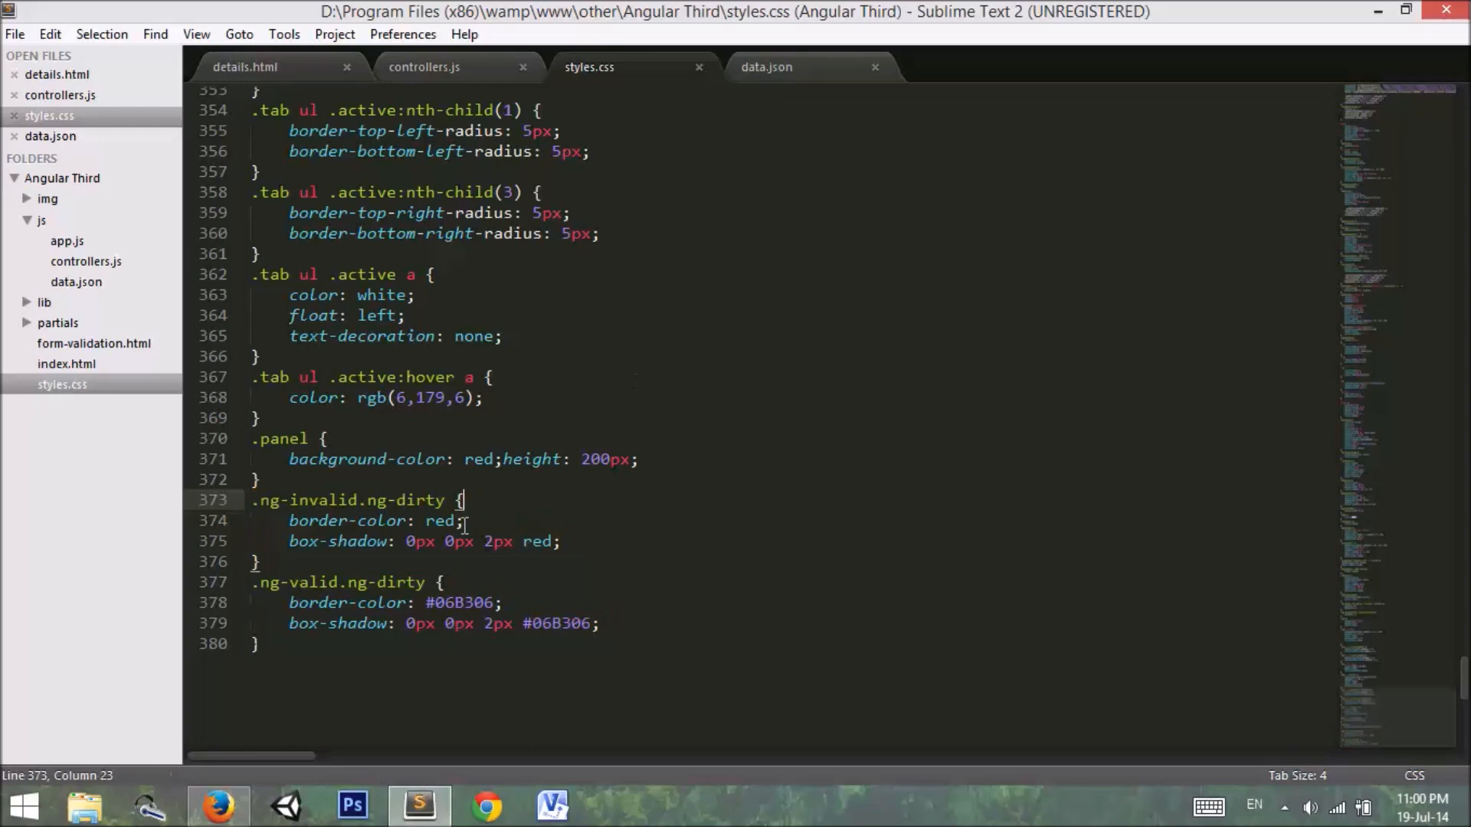
pyautogui.doubleClick(289, 501)
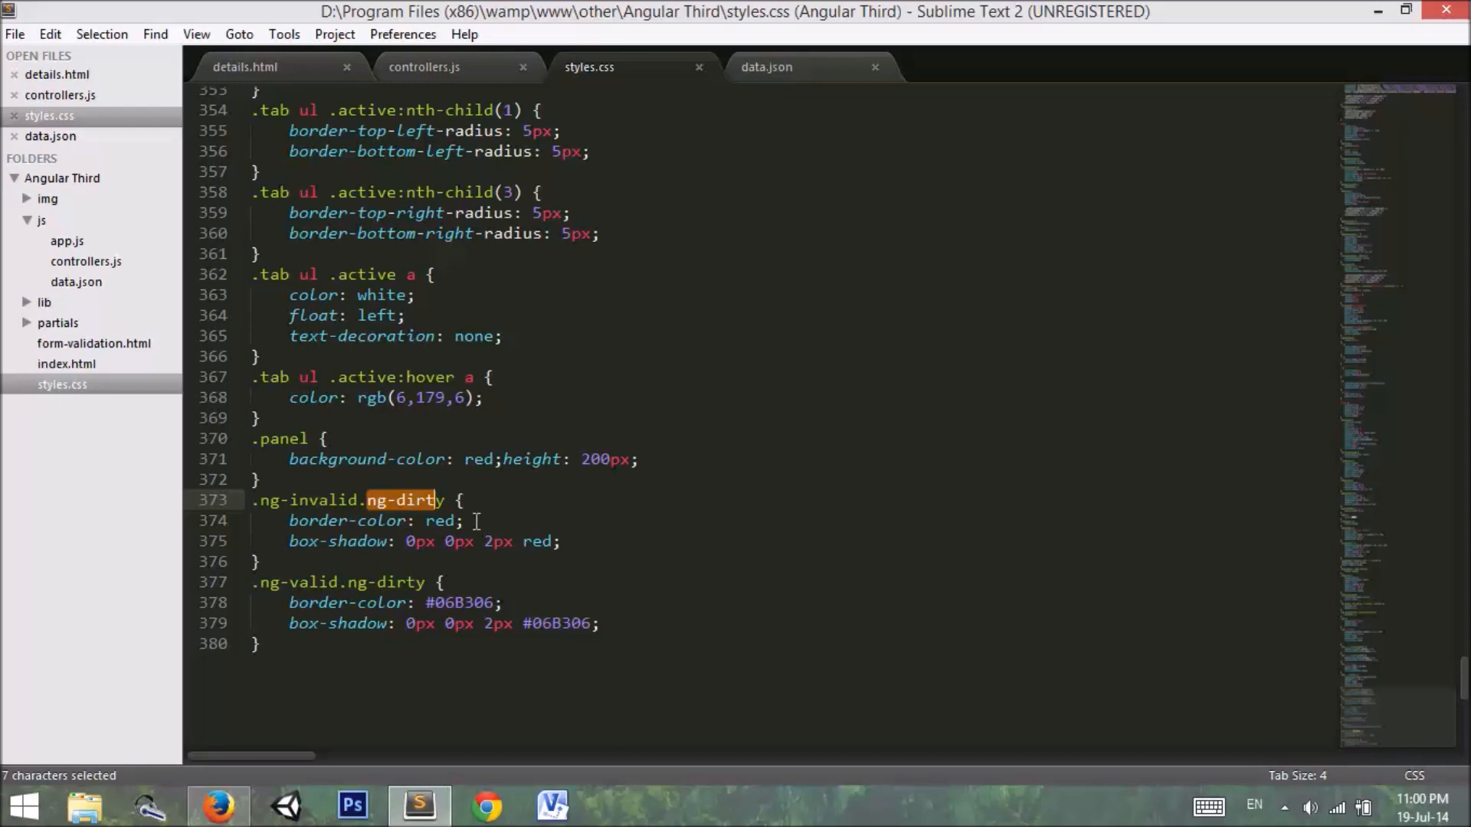
pyautogui.write('background-color: pink;')
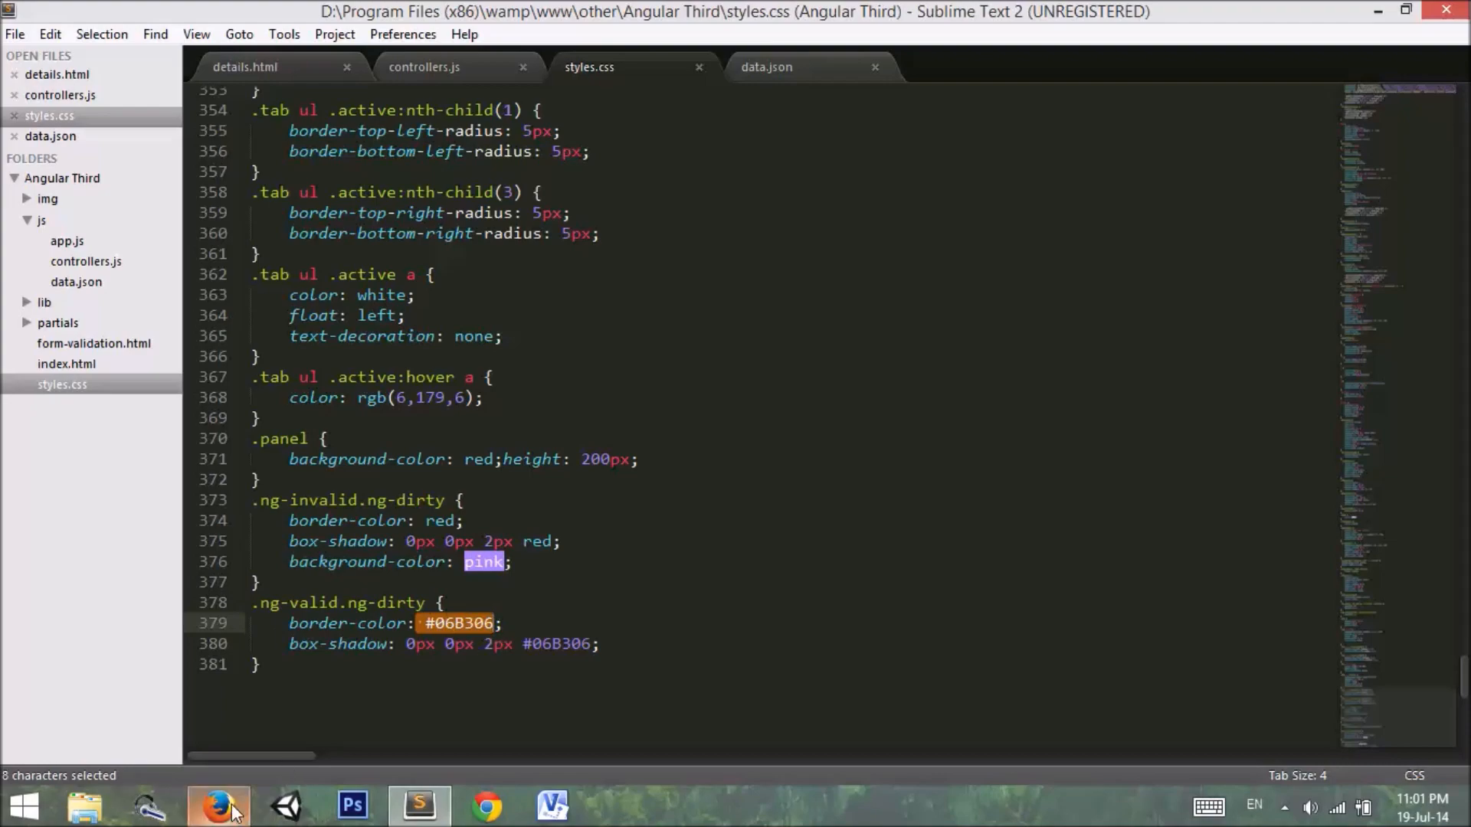
pyautogui.click(218, 805)
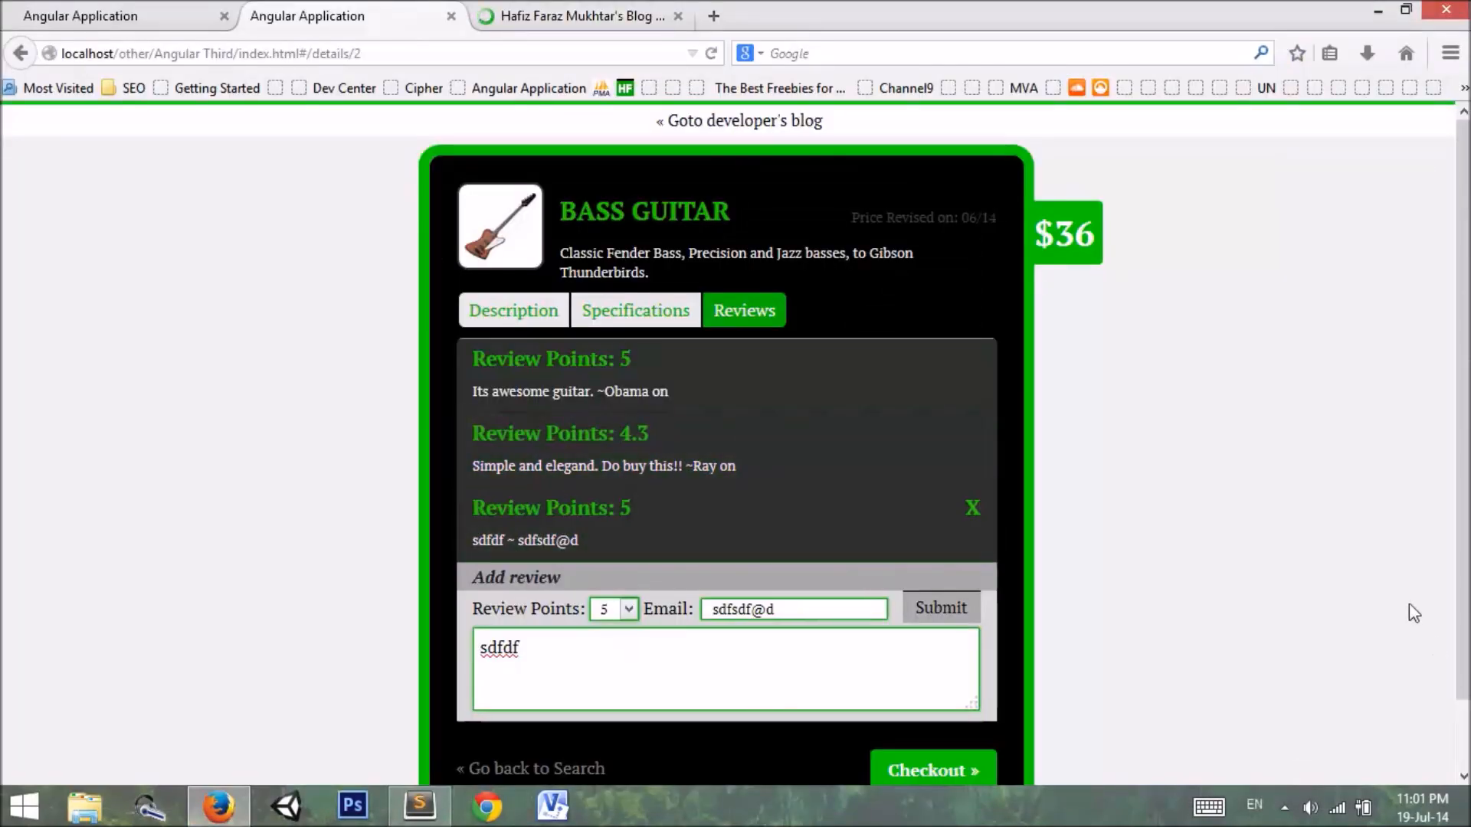